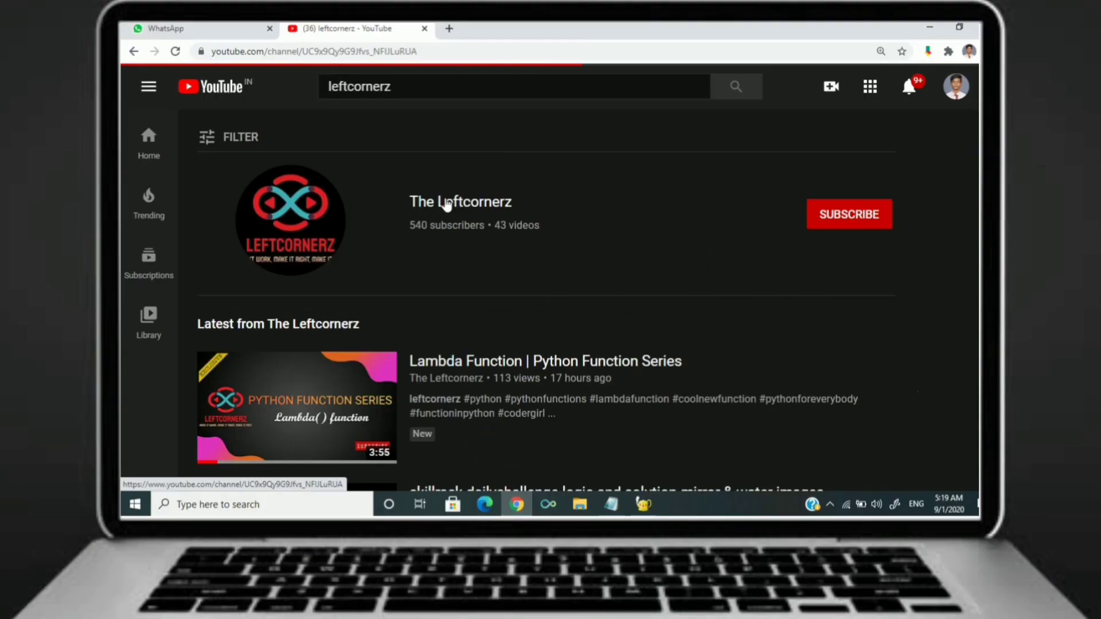
Step: Begin the problem statement: 'N Integers. Print the maximum sum of two integers'
left_click(460, 201)
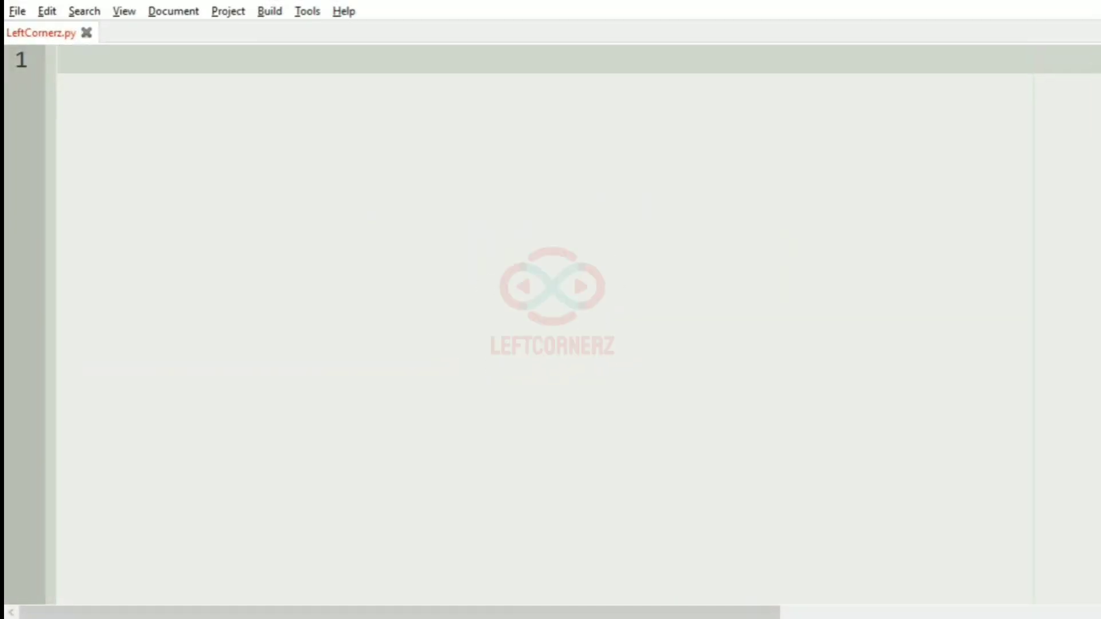
type("N In")
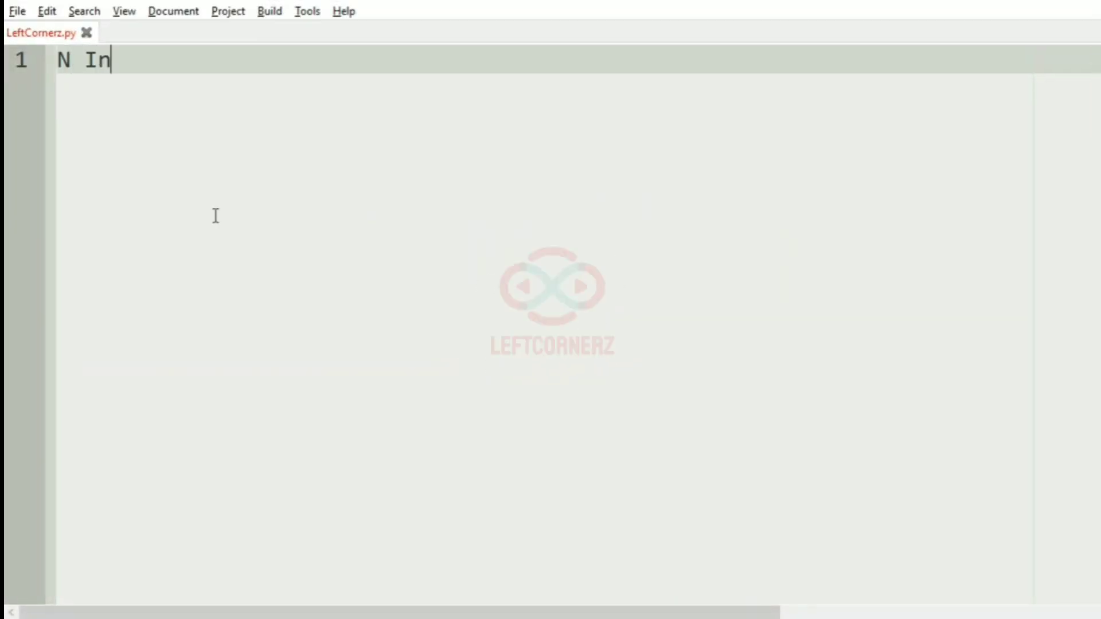
type("tegers")
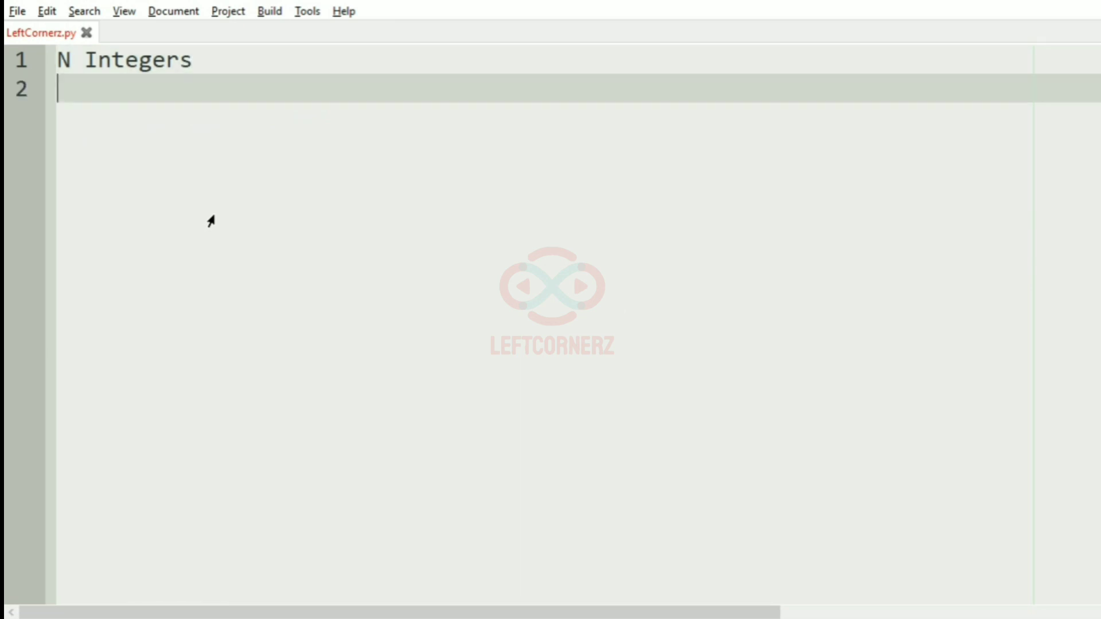
type("P")
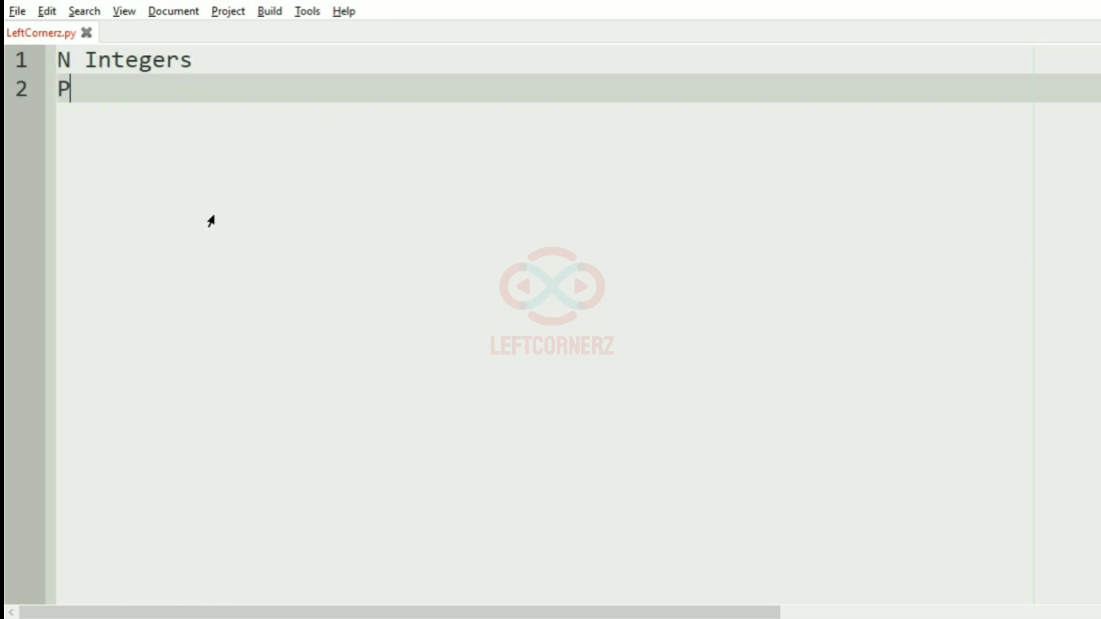
type("rint the")
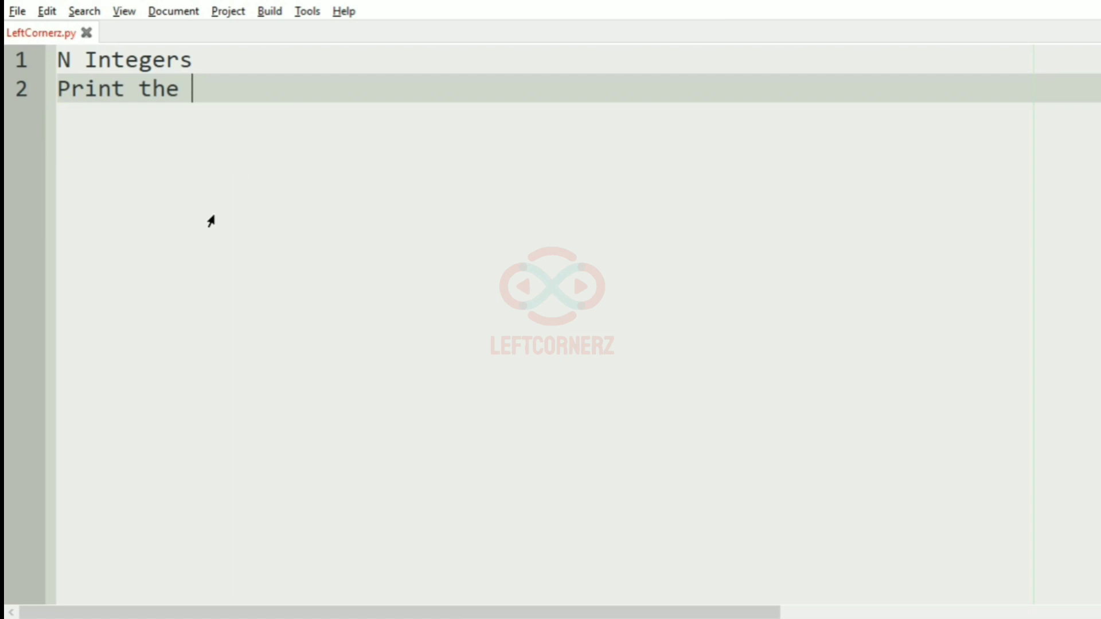
type("maximum")
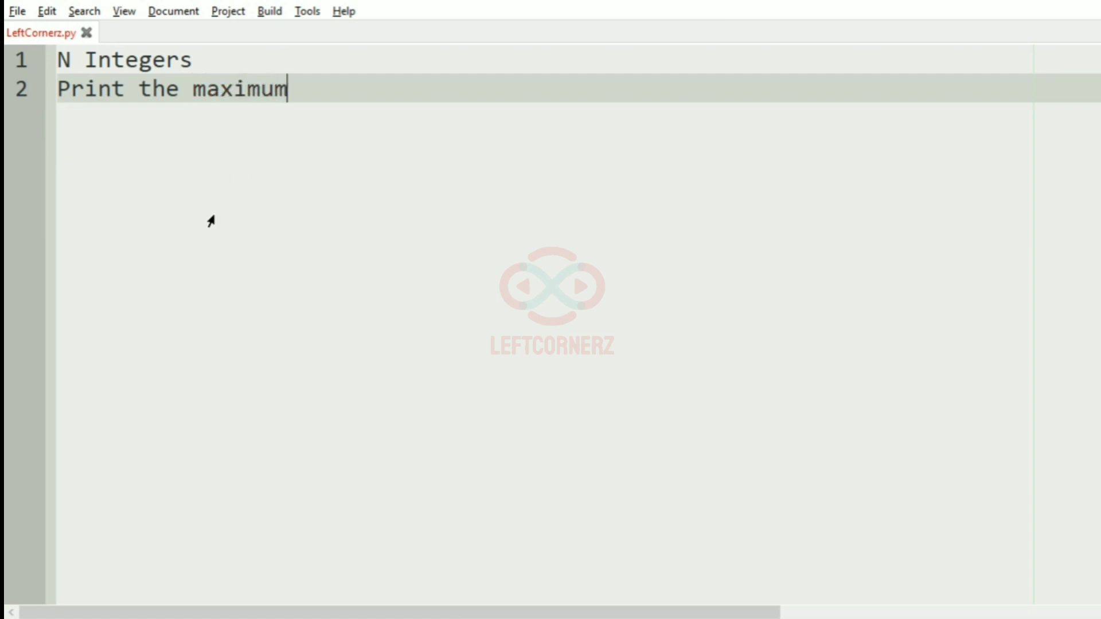
type("sum of")
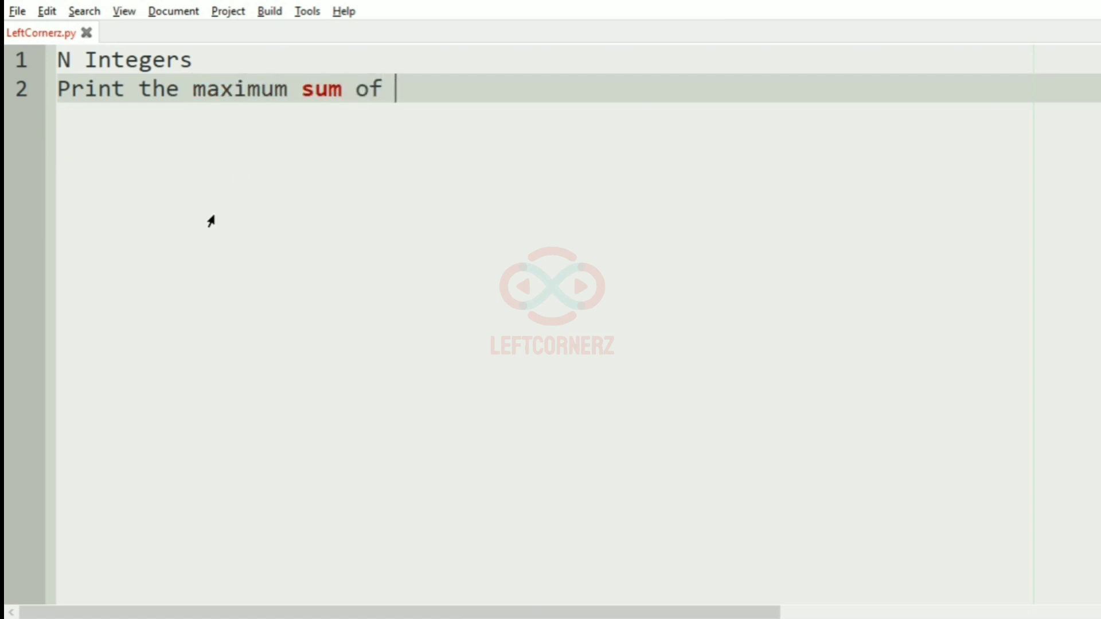
type("two intege")
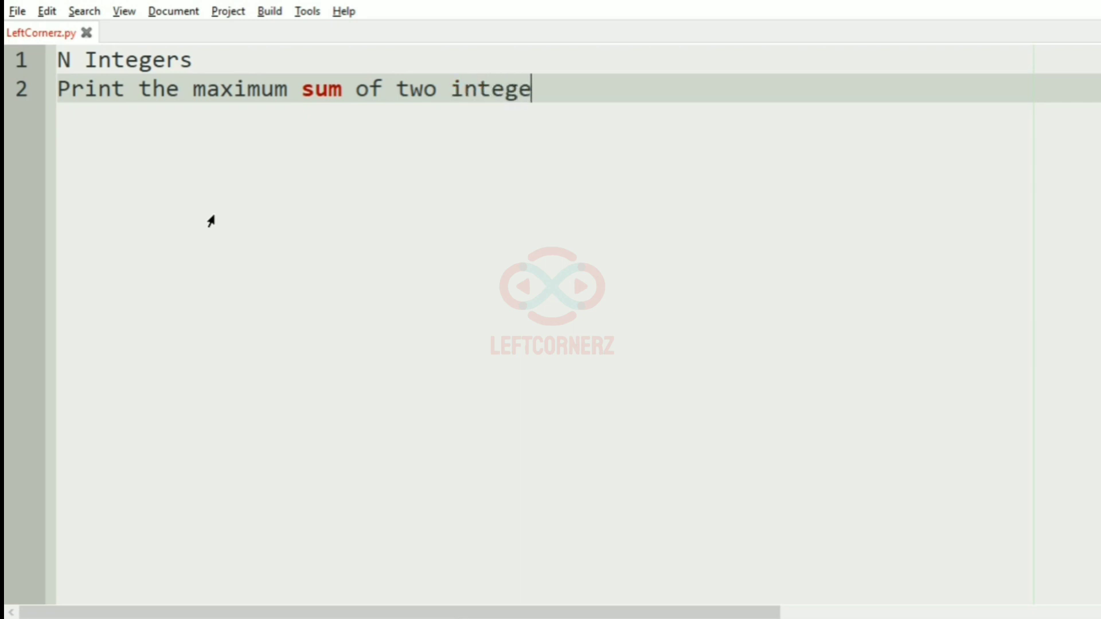
type("rs")
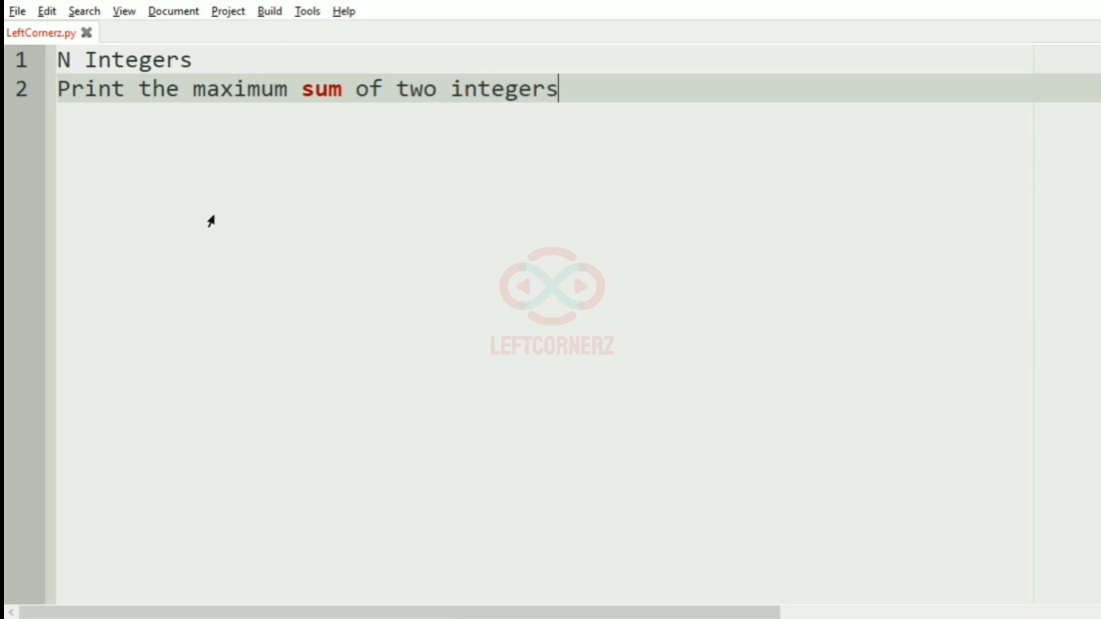
Step: Add 'where the sum of digits in those two integers are same; if there is no like that Print -1'
type("where t")
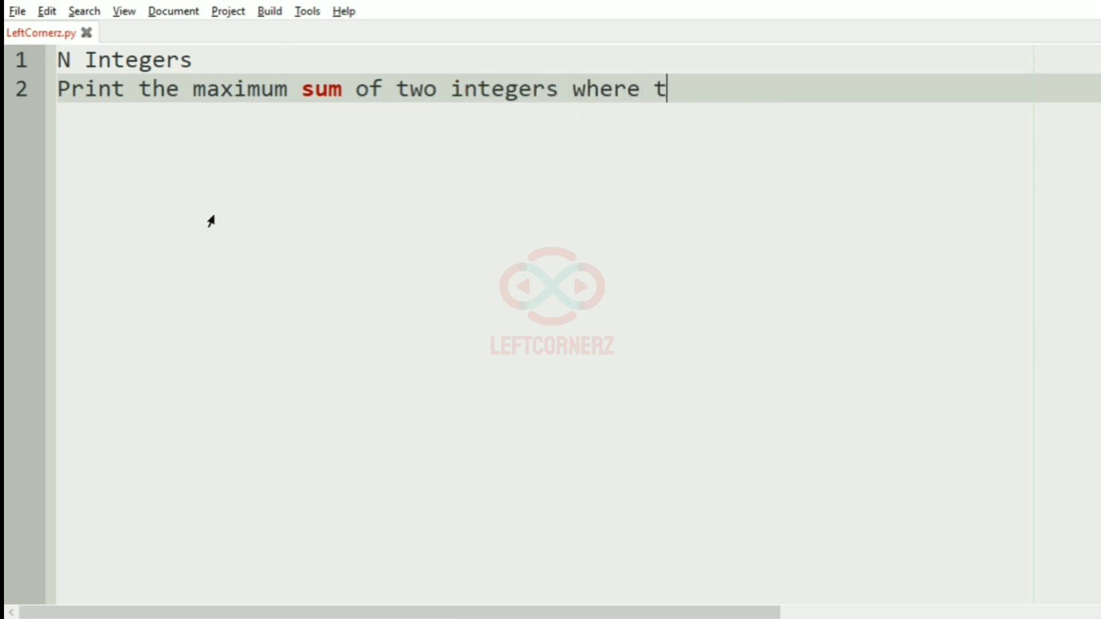
type("he sum o")
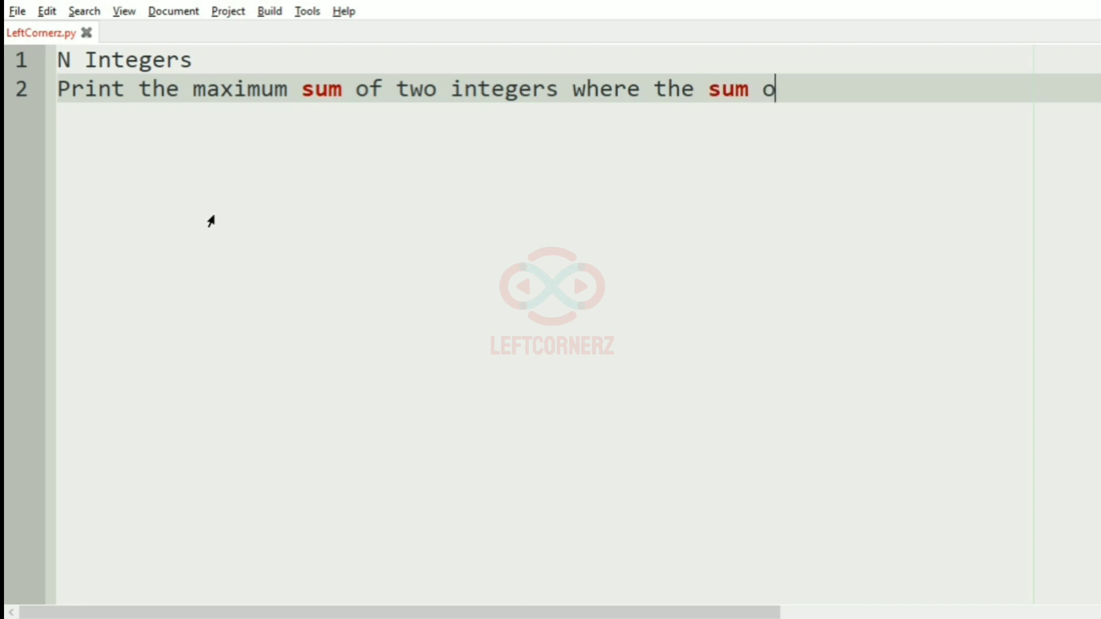
type("f digits")
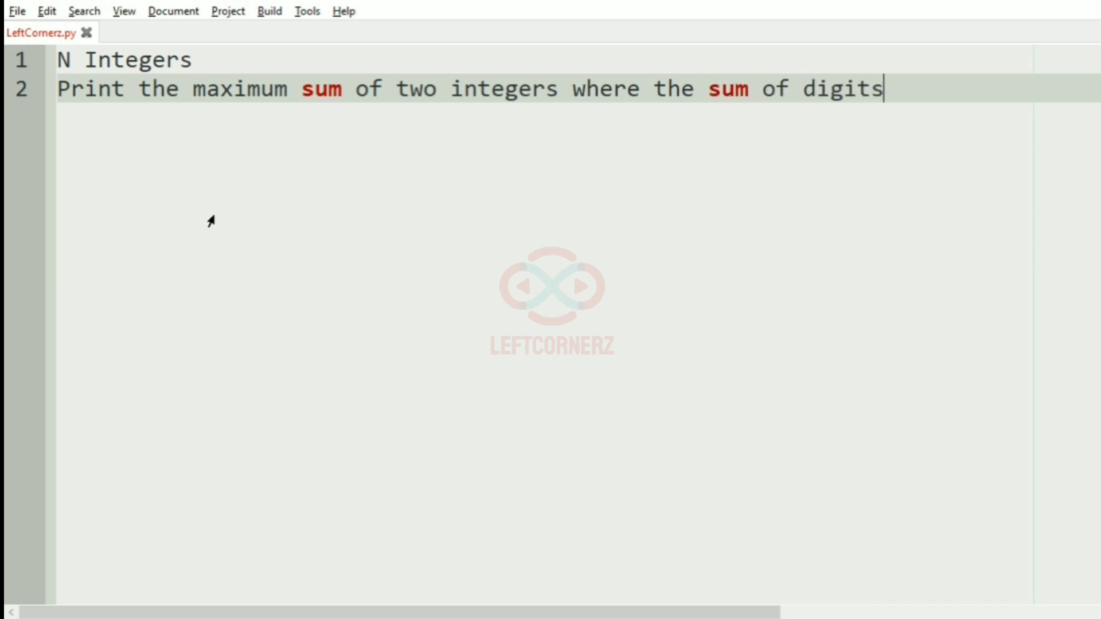
type("in th")
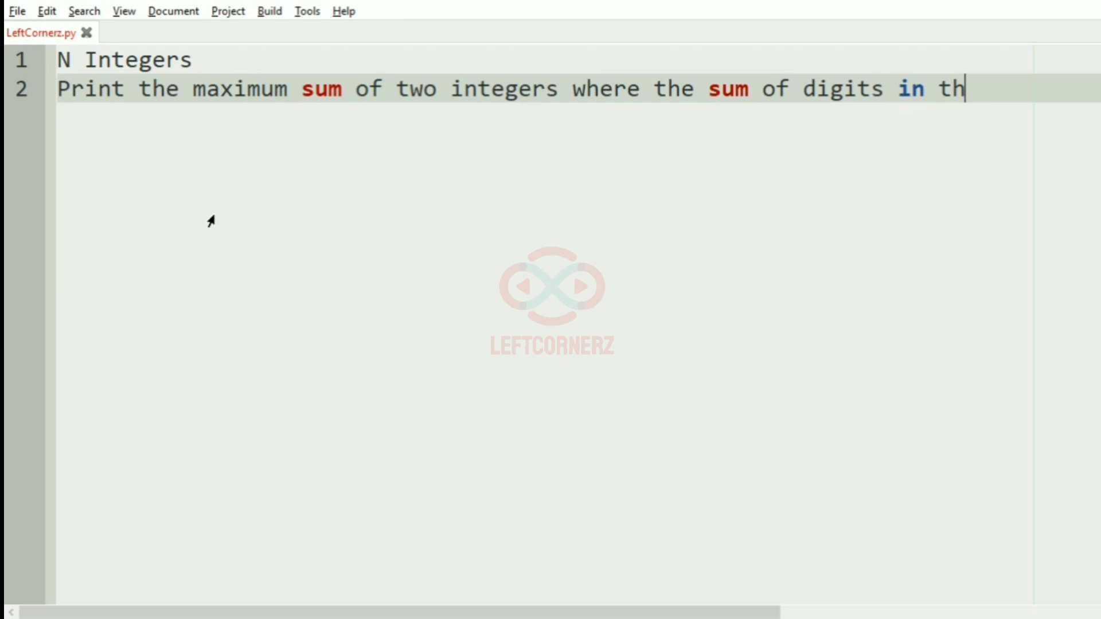
type("ose")
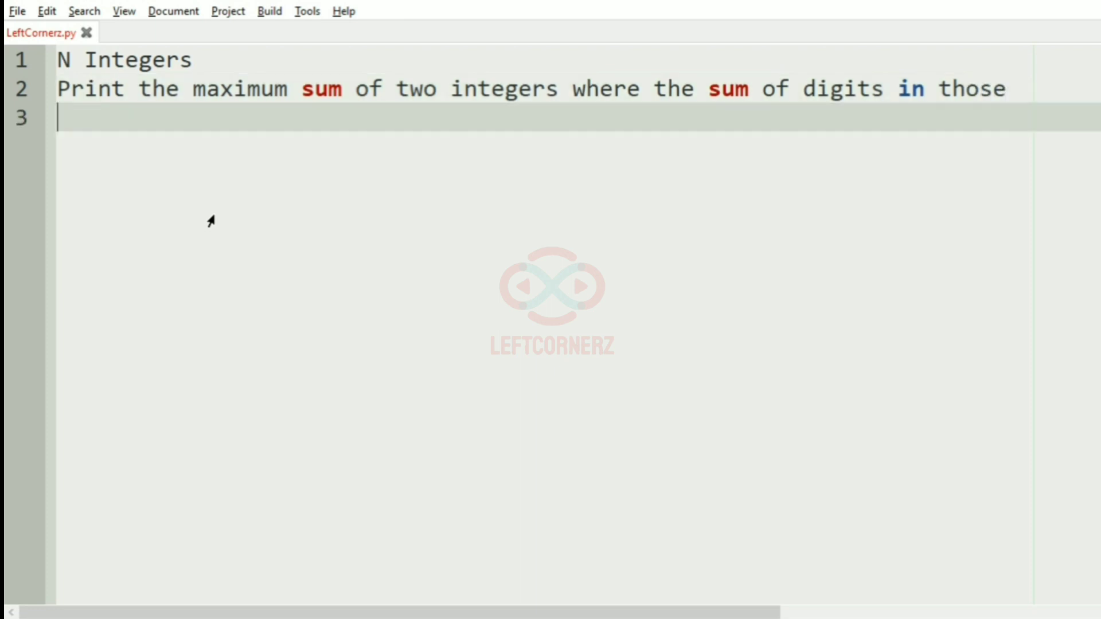
type("two int")
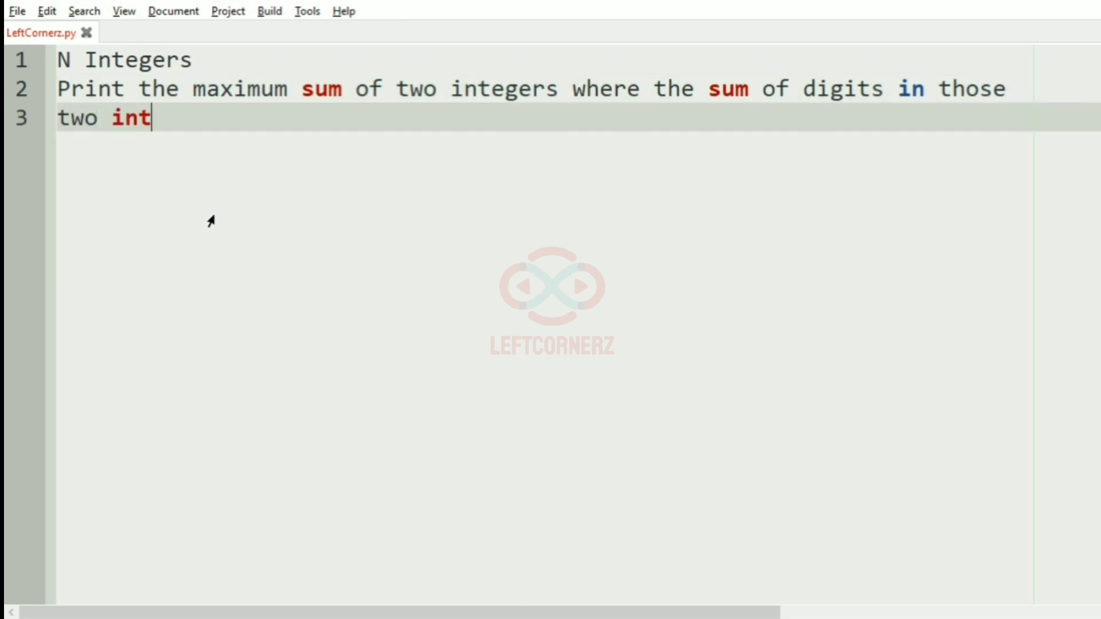
type("egers")
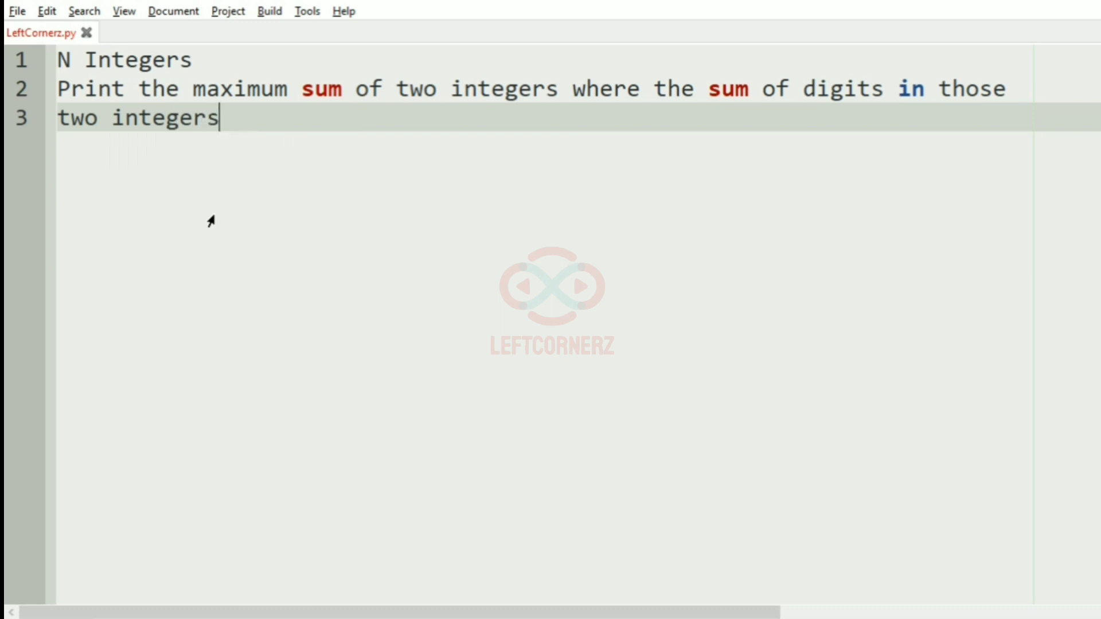
type("are same")
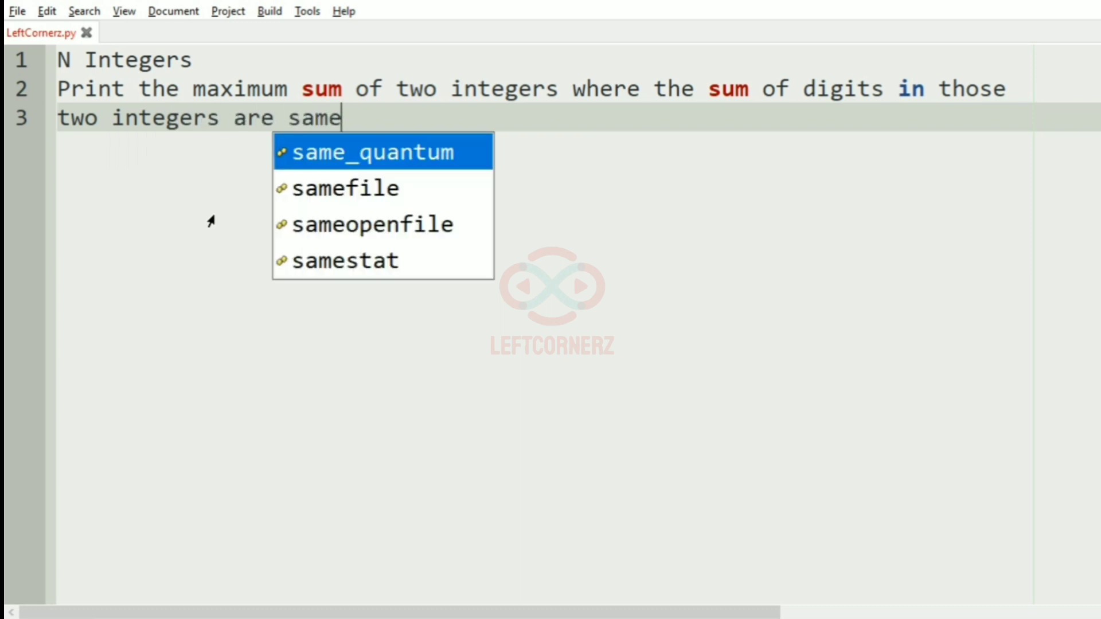
type("If ther")
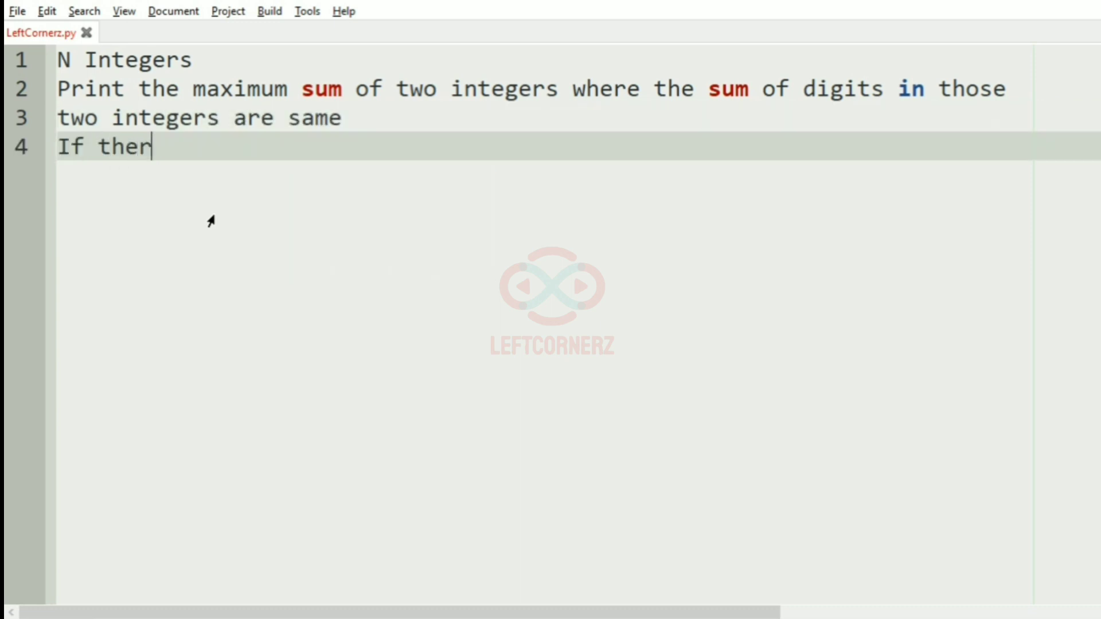
type("e is no Integer")
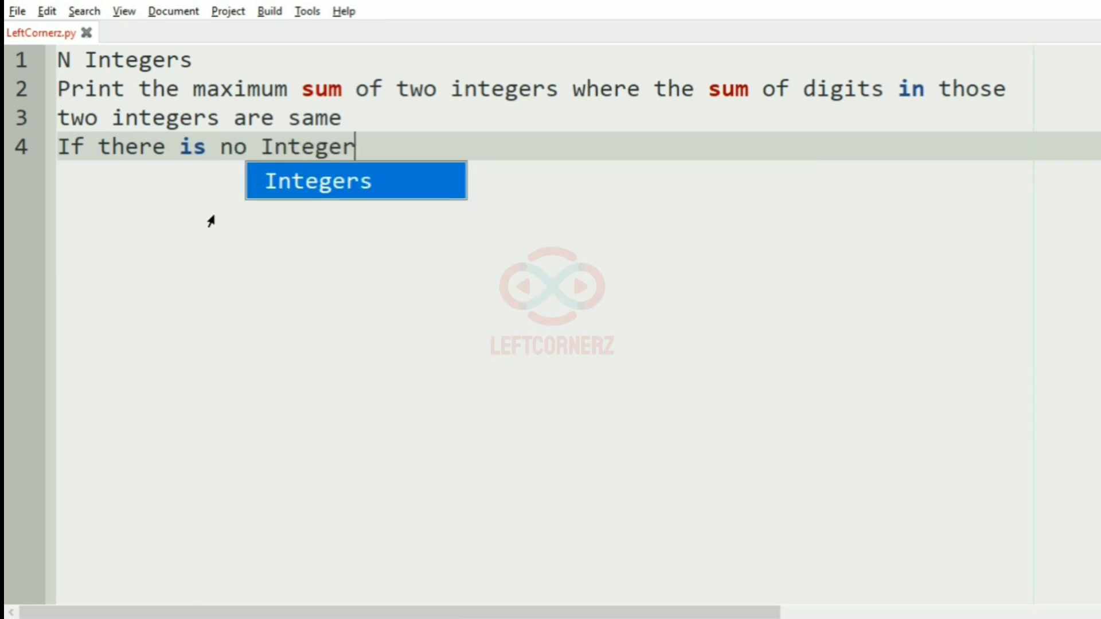
key("Escape")
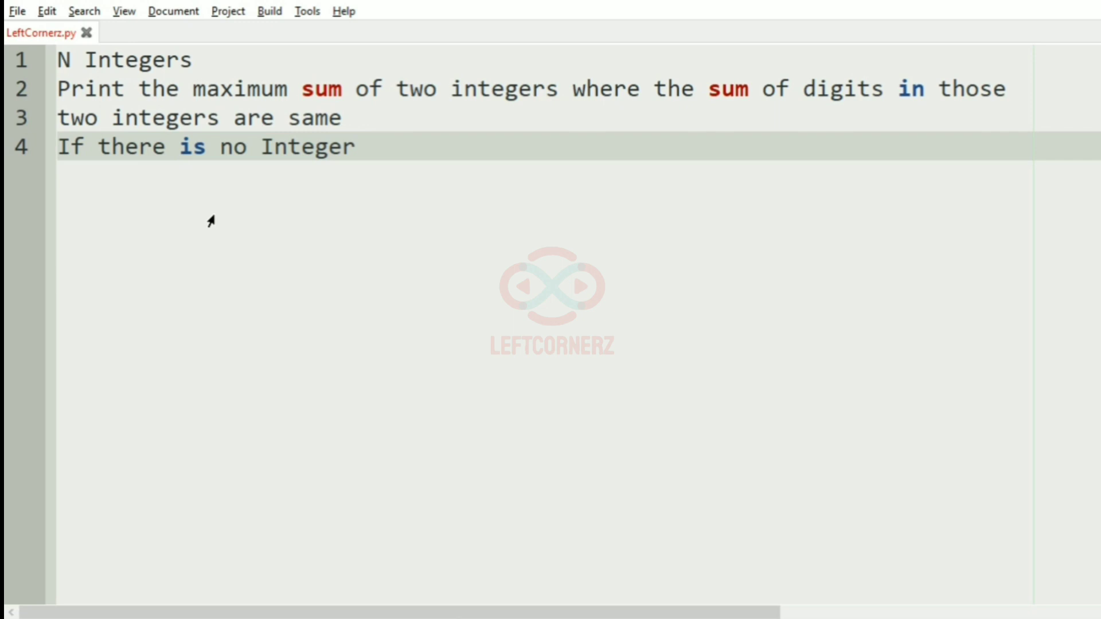
type("like that ->")
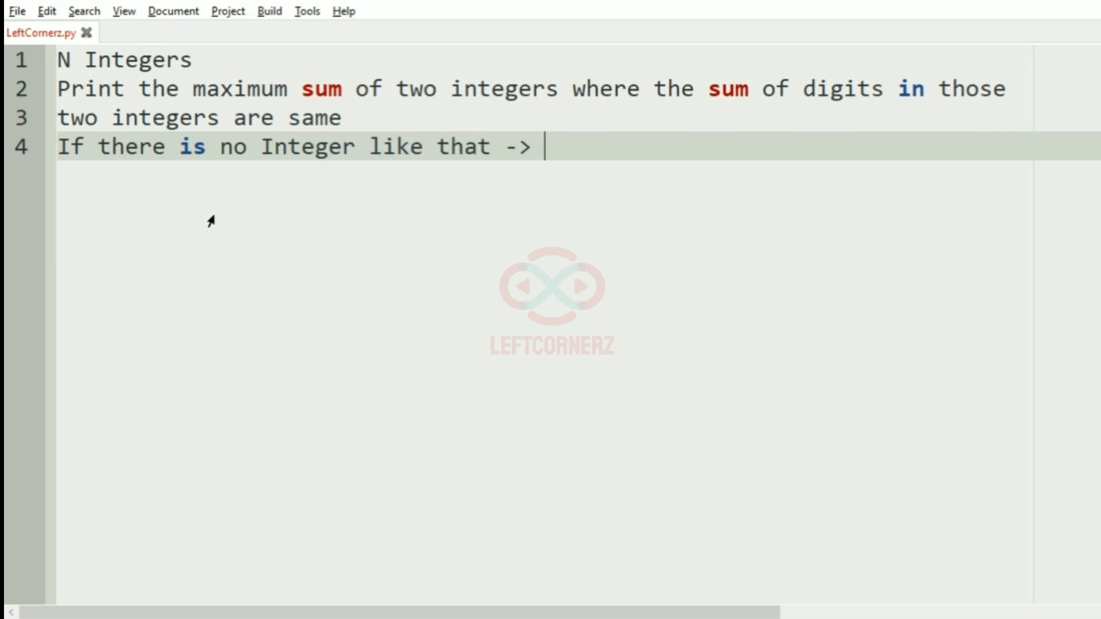
type("Print -1")
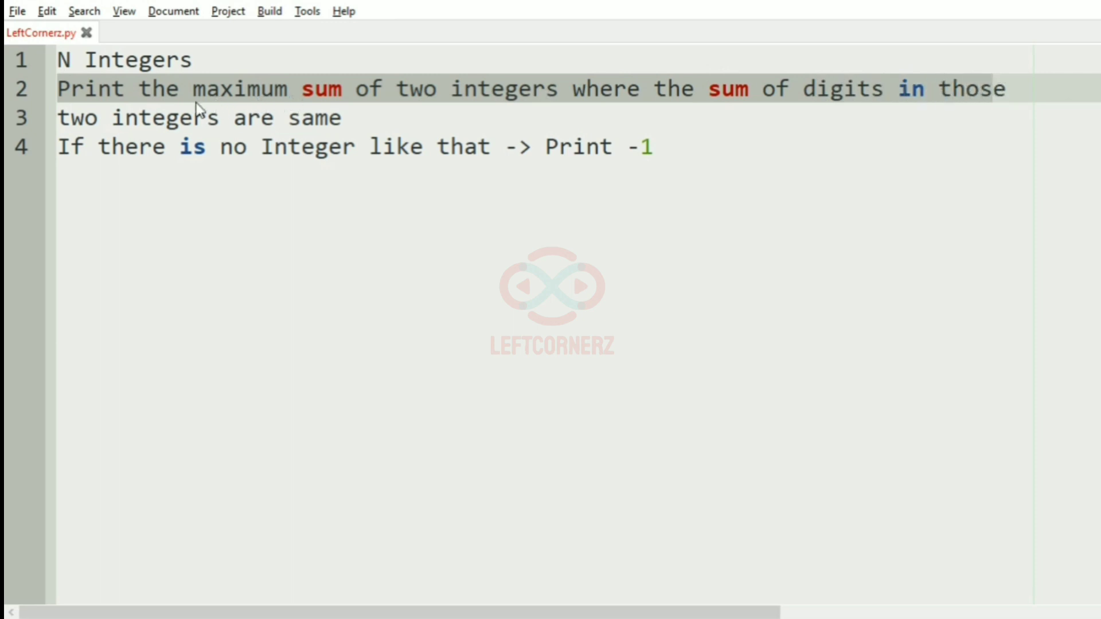
Step: Below the sample numbers, list digit sums '15 -> 6', '81 -> 9', '24 -> 6', '36 -> 9'
left_click(106, 146)
type("15 81 24 36")
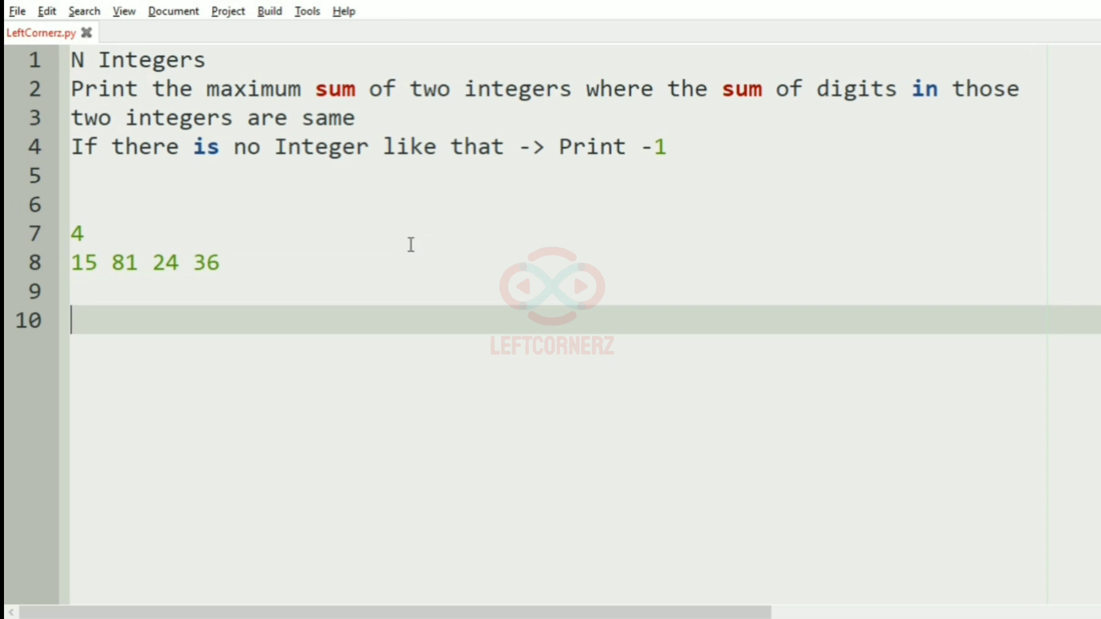
mouse_move(210, 283)
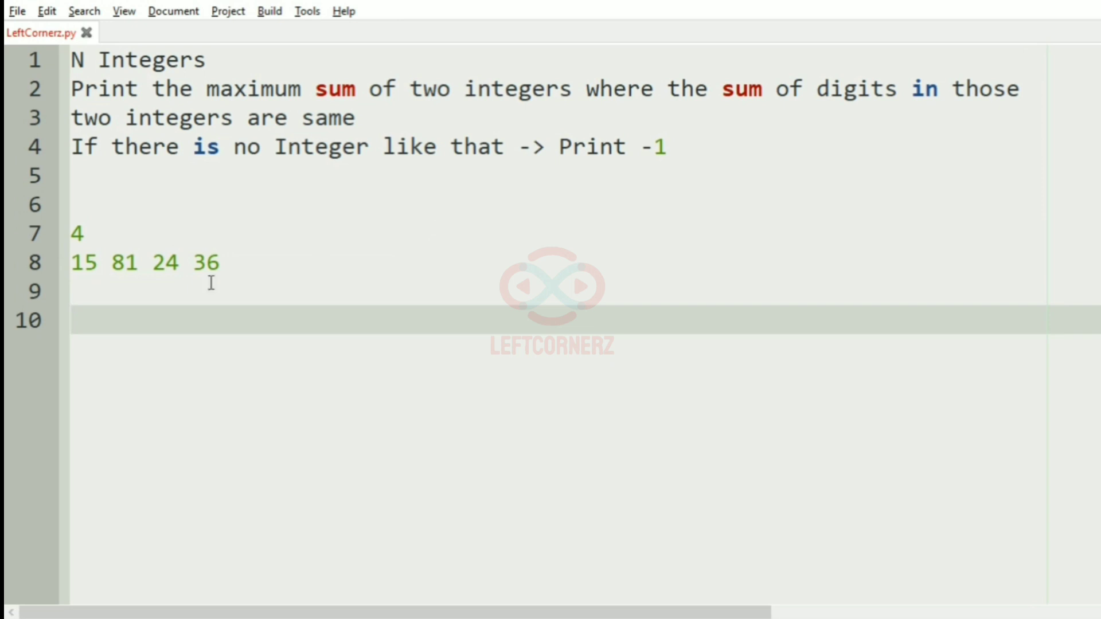
left_click(85, 263)
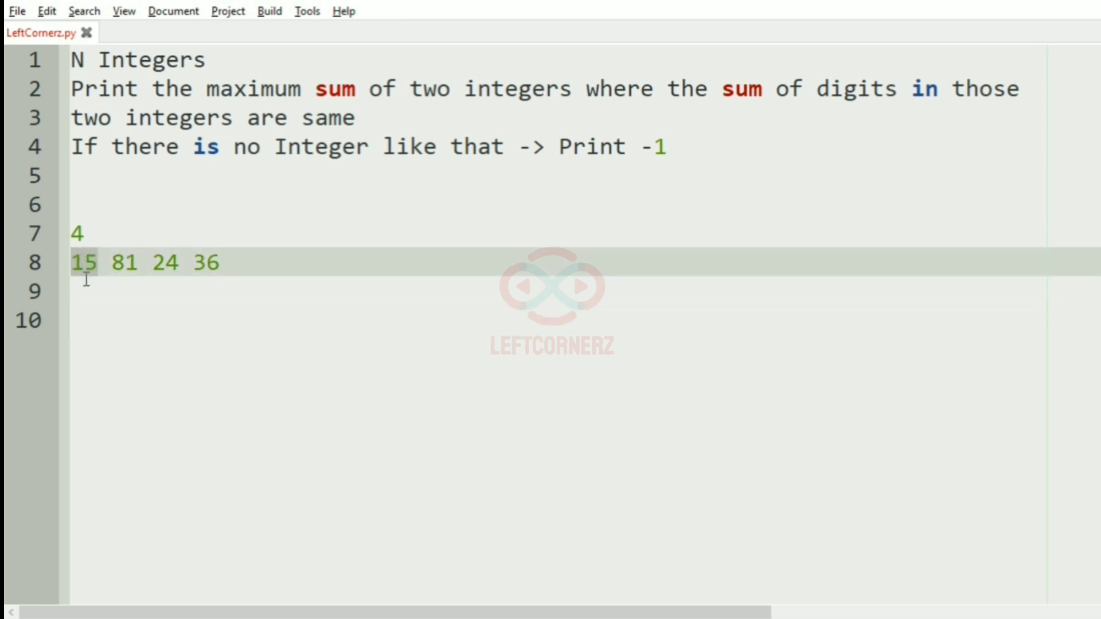
key("Return")
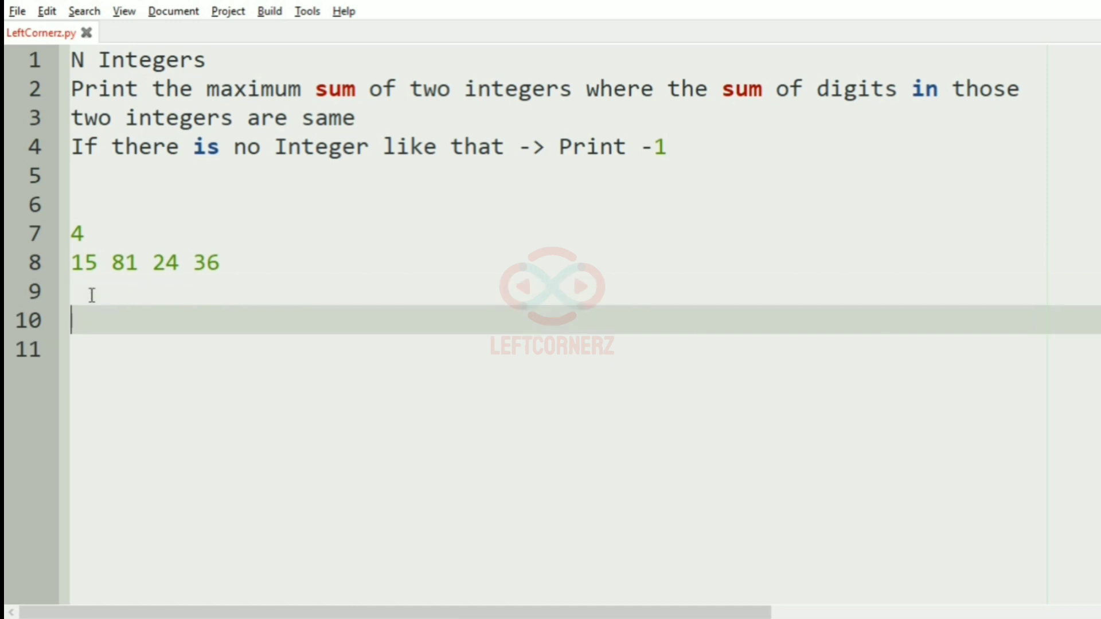
type("15 ->")
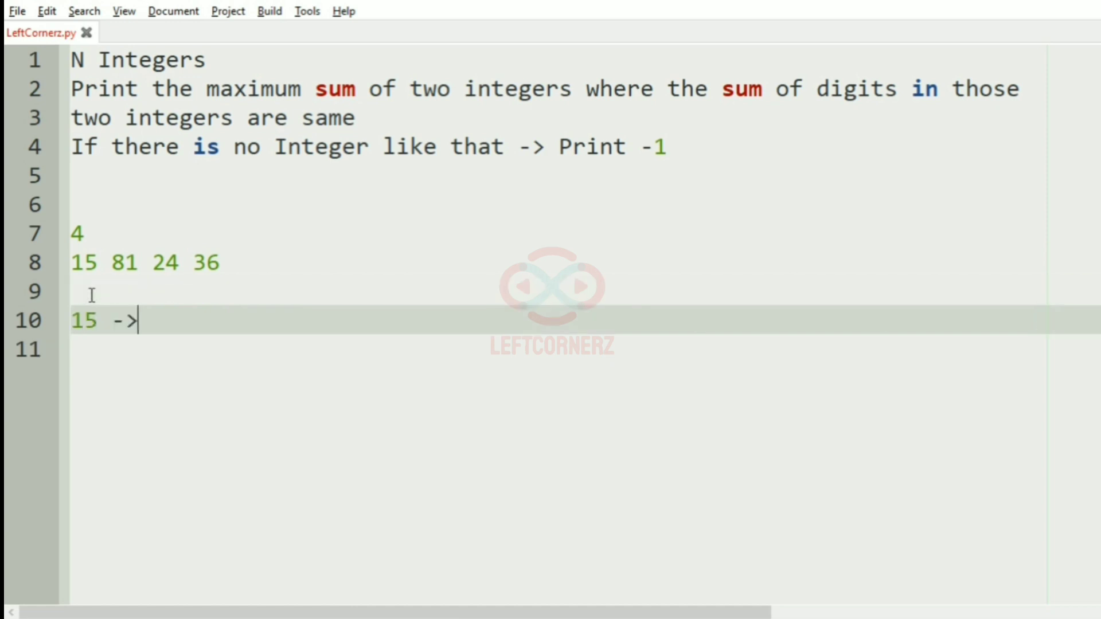
key("Return")
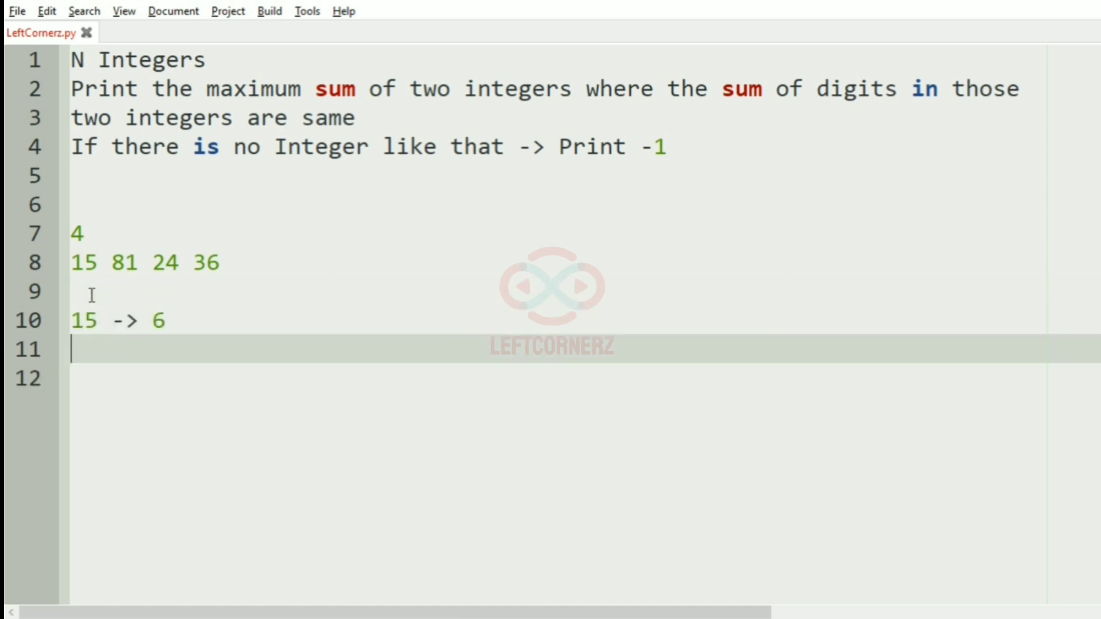
type("81 -")
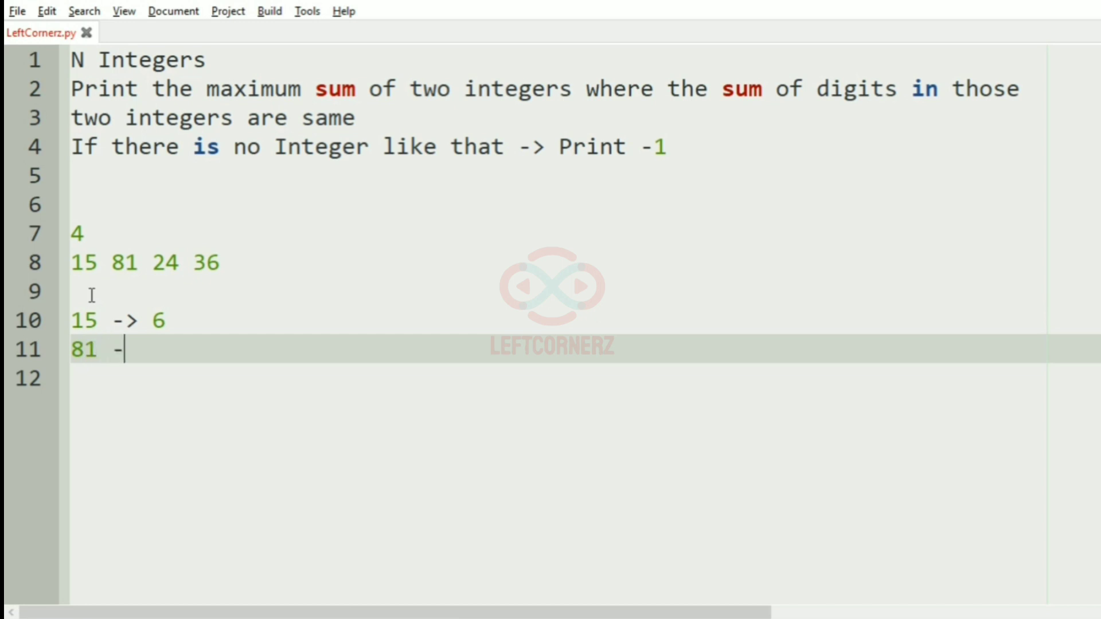
type("> 9")
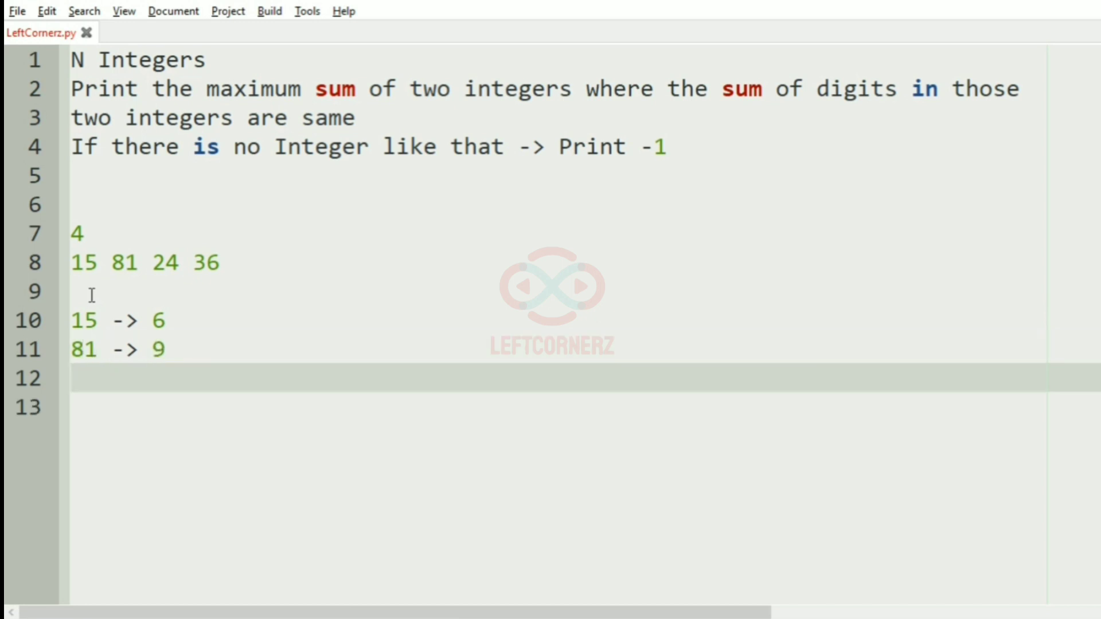
type("24 -")
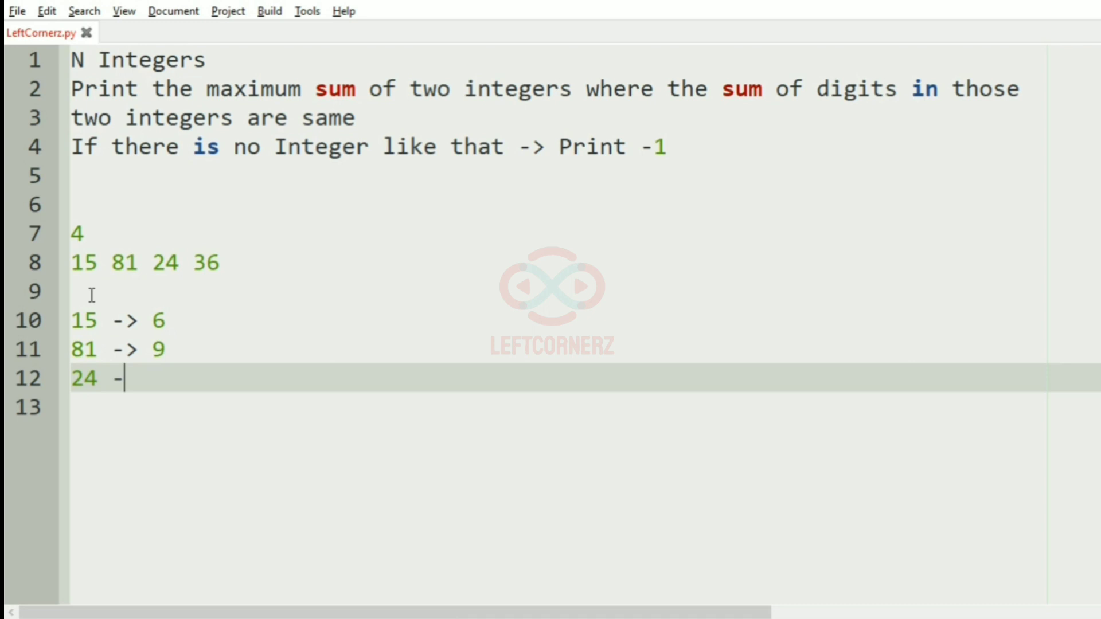
type("> 6")
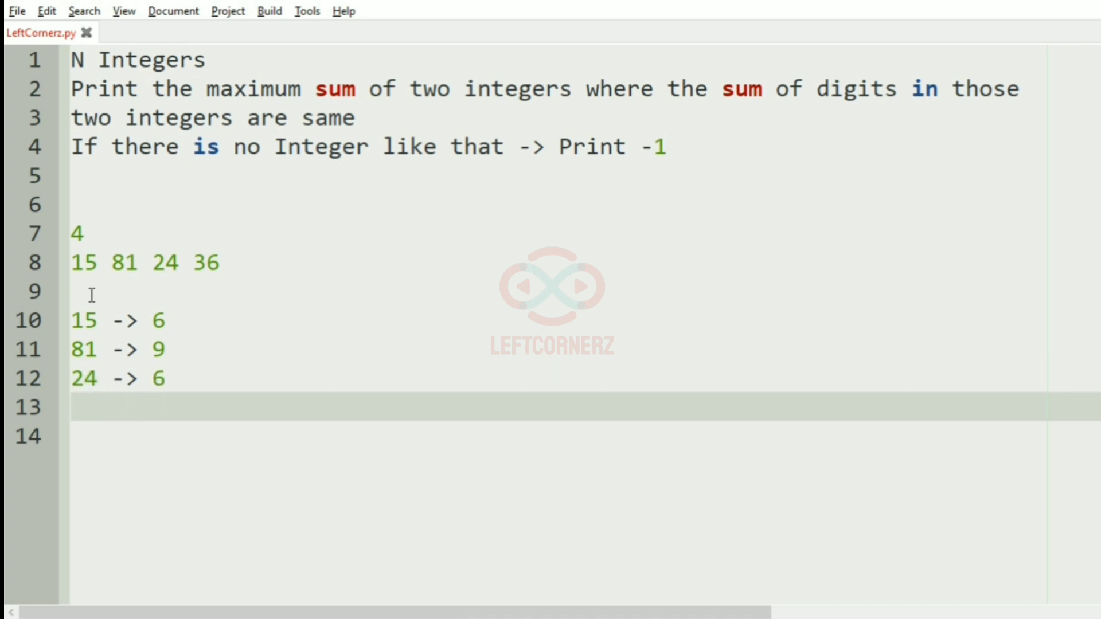
type("36 -> 9")
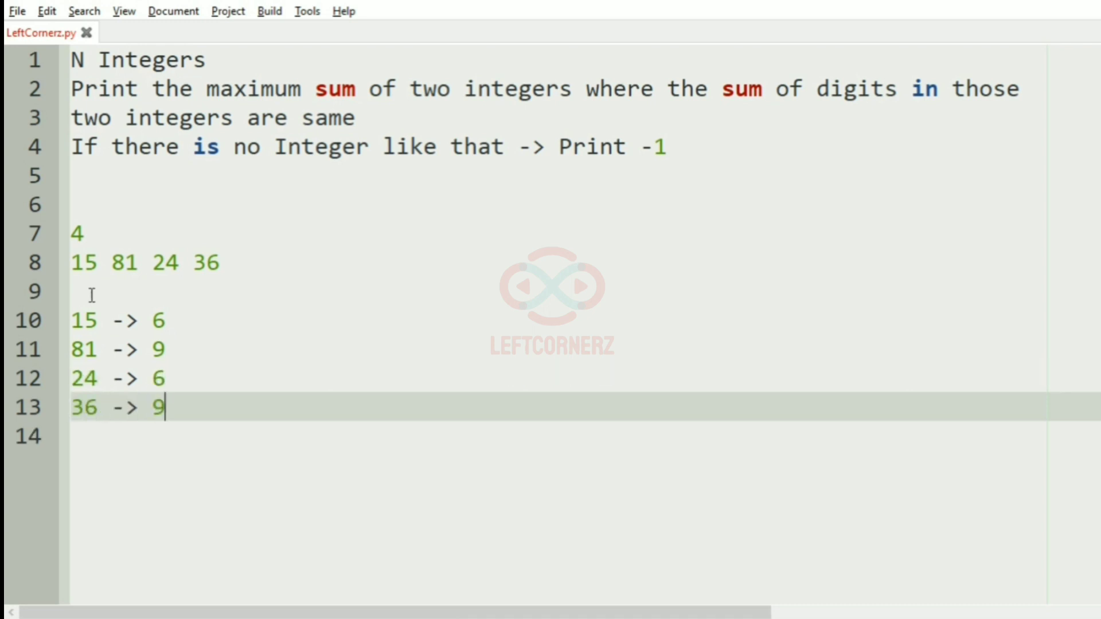
left_click(162, 322)
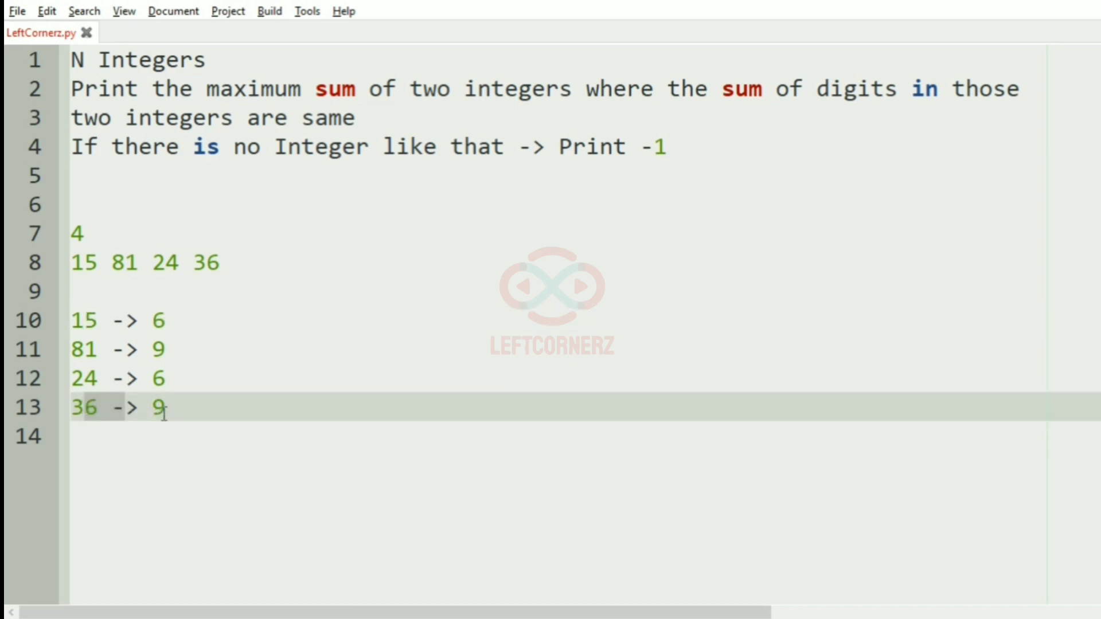
left_click(123, 380)
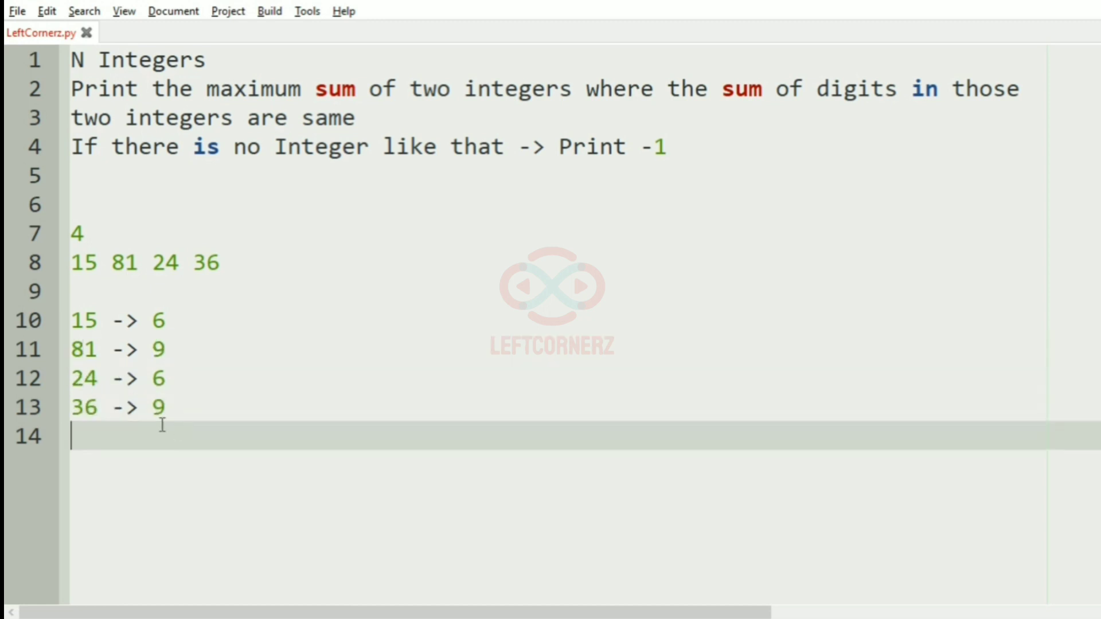
type("''")
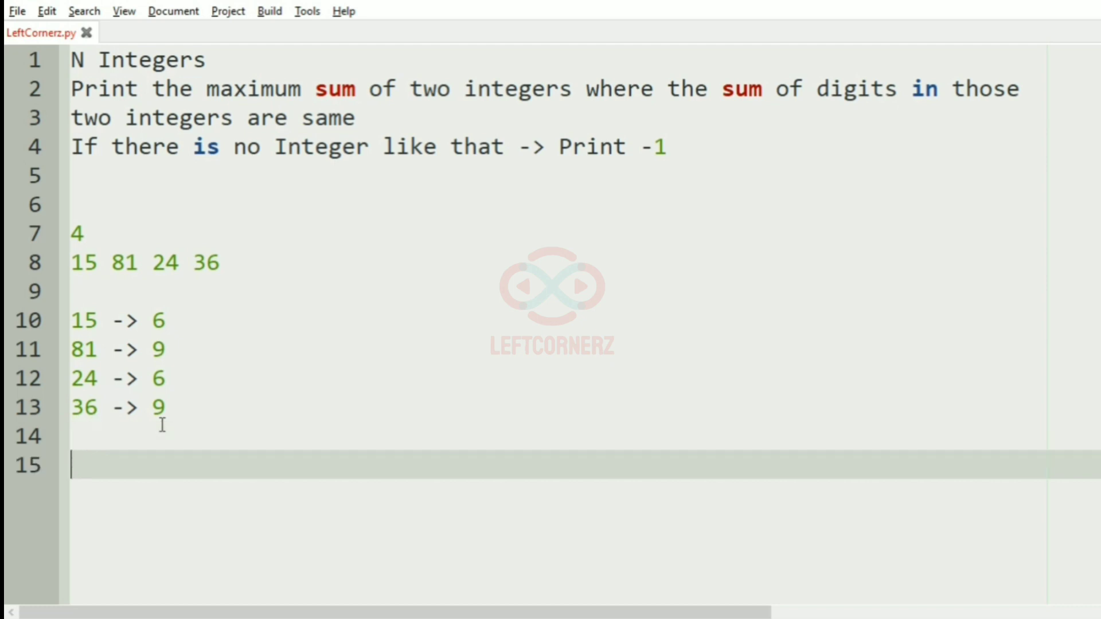
Step: Write the matching-pair sums '15 + 24 -> 39' and '81 + 36 -> 117'
type("15")
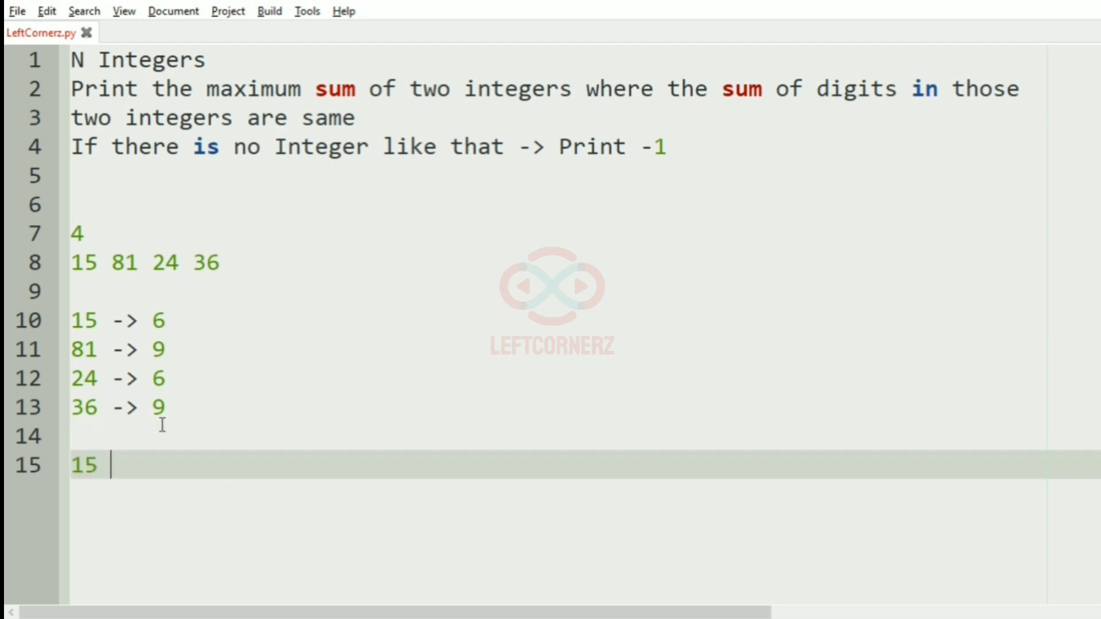
type("+ 24 ->")
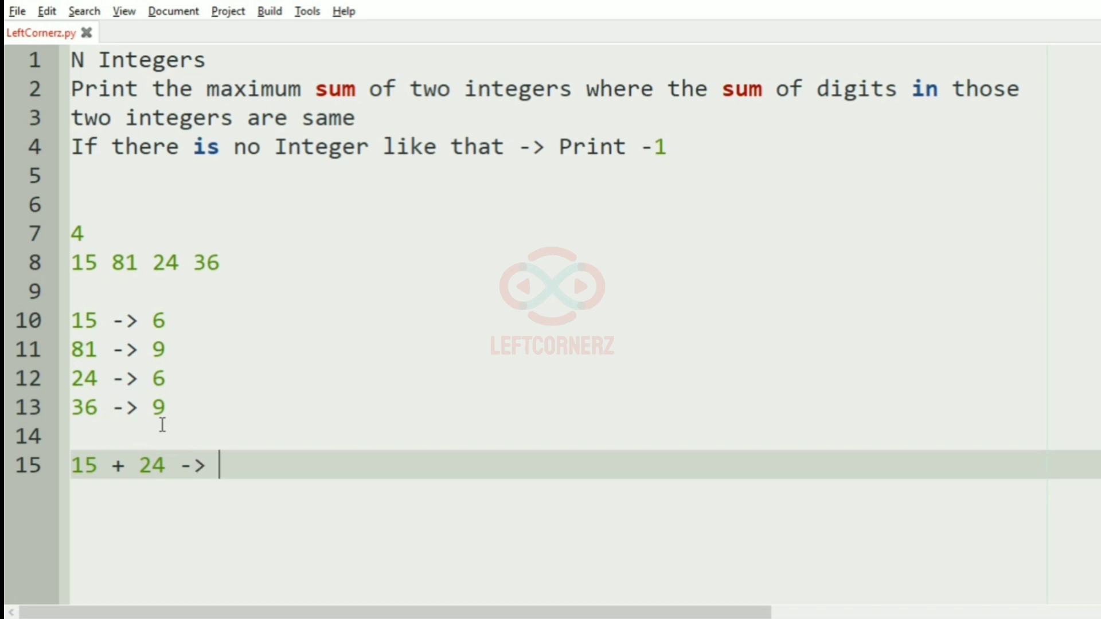
type("3")
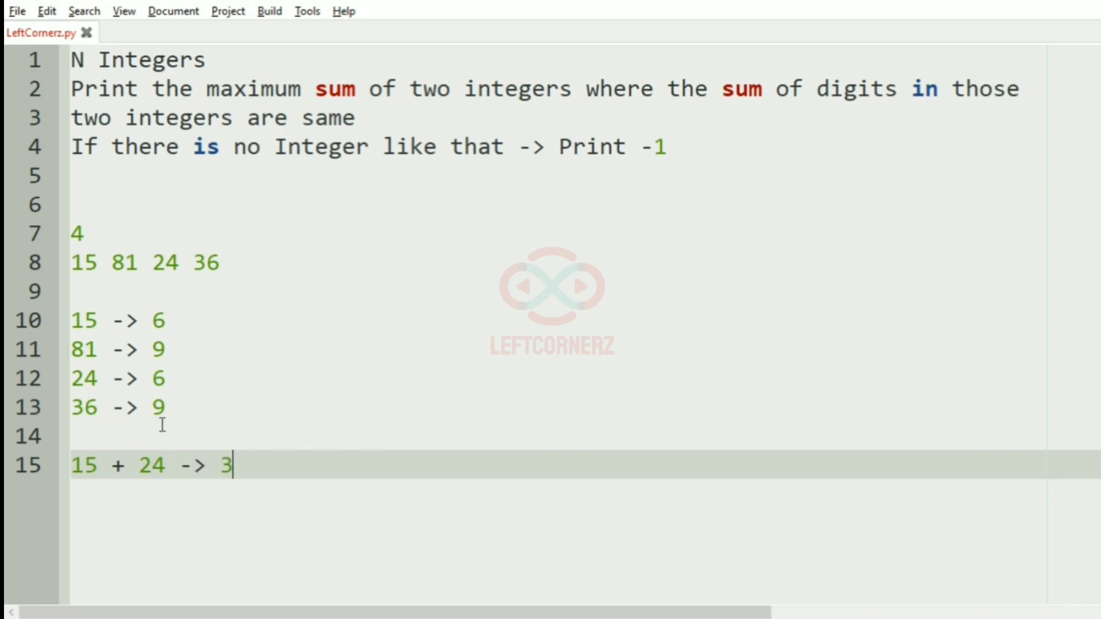
type("9")
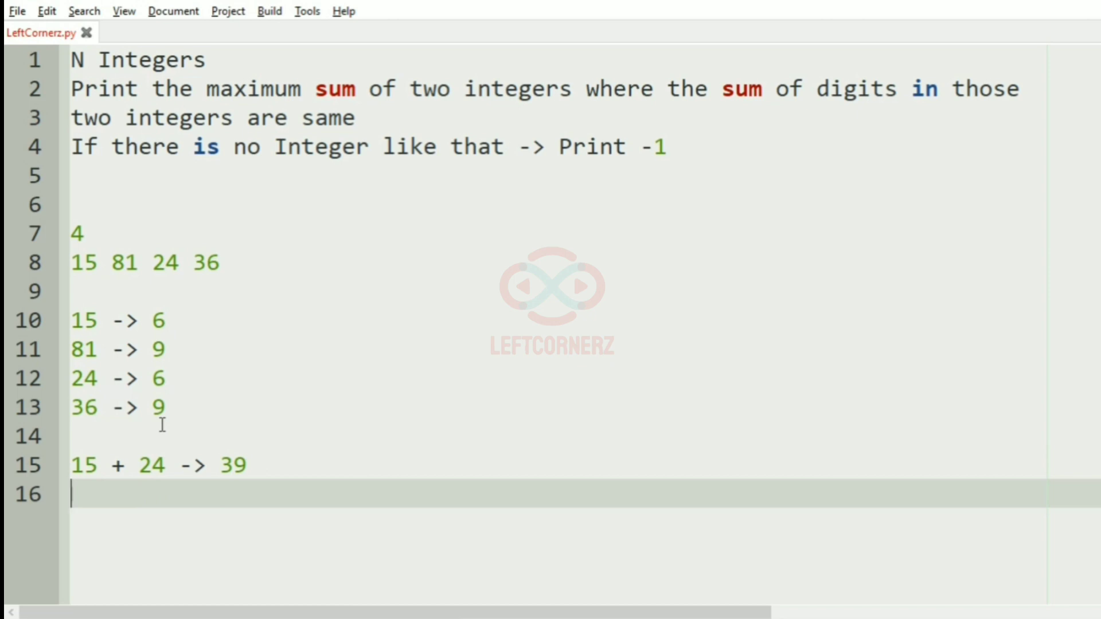
type("81 +")
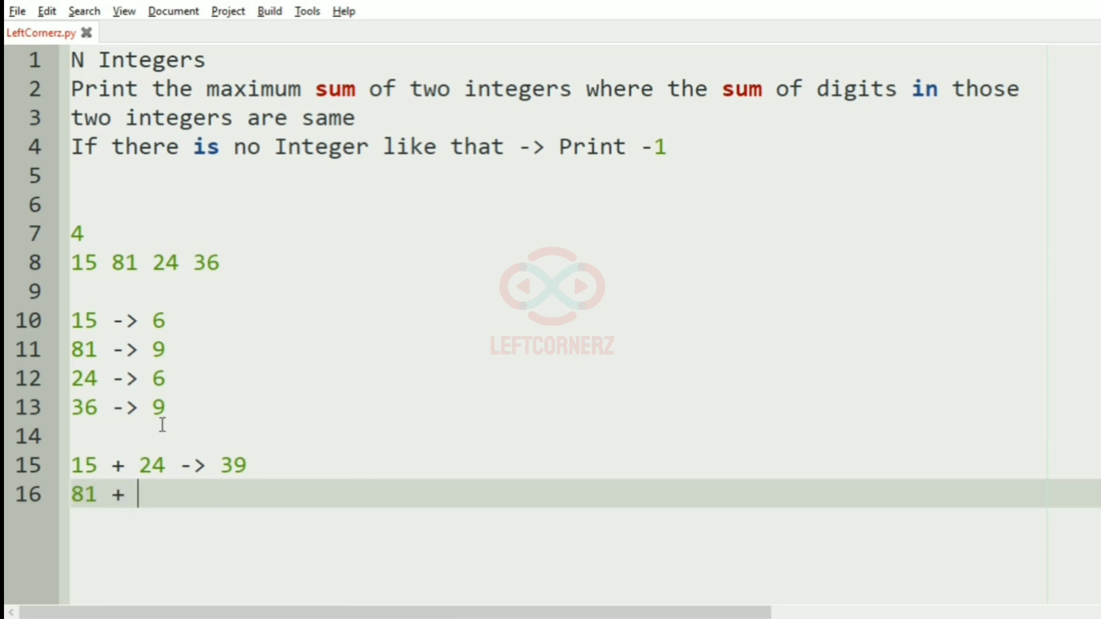
type("3")
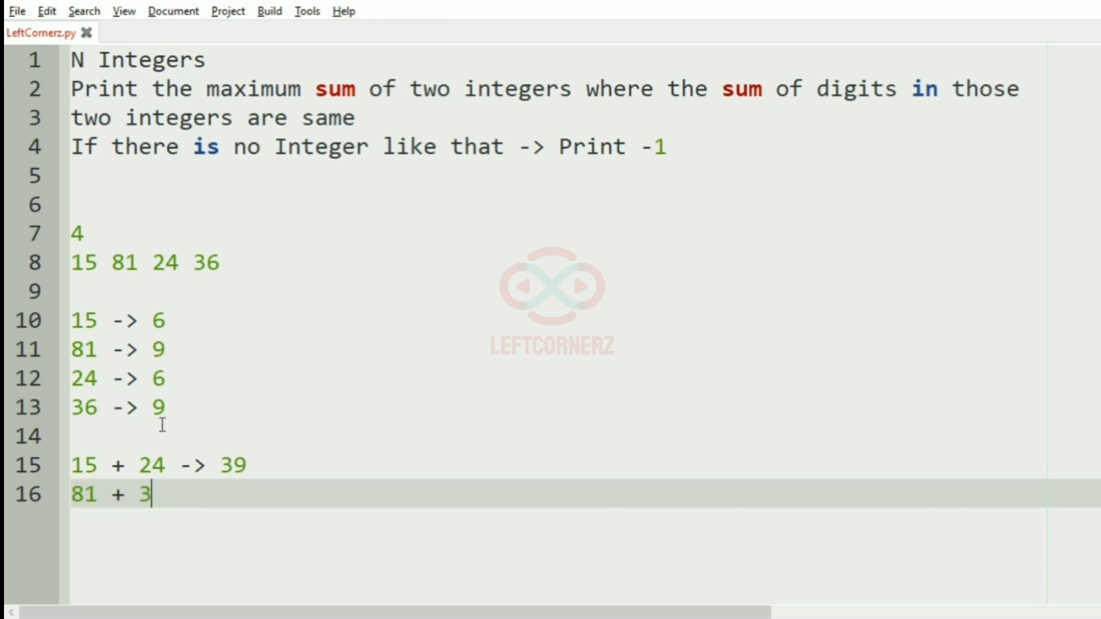
type("6 ->")
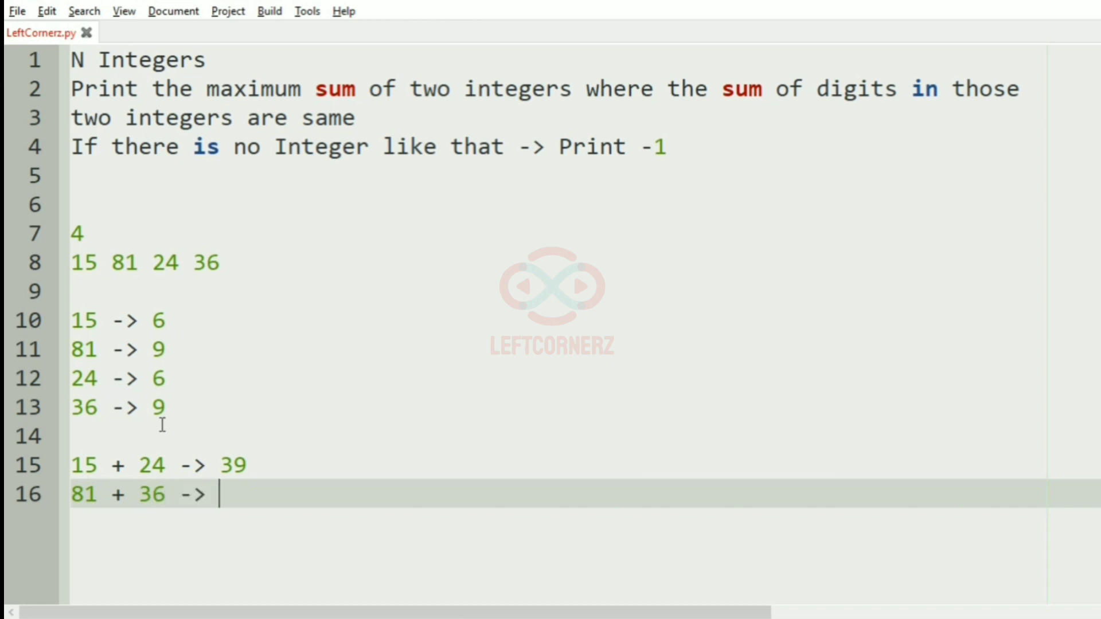
type("11")
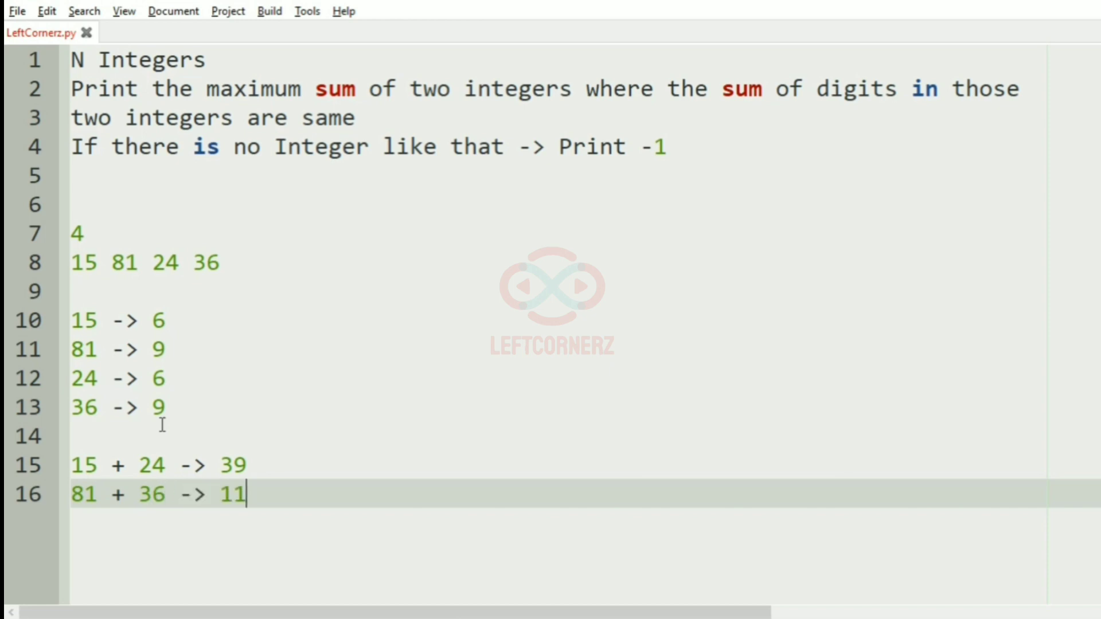
type("7")
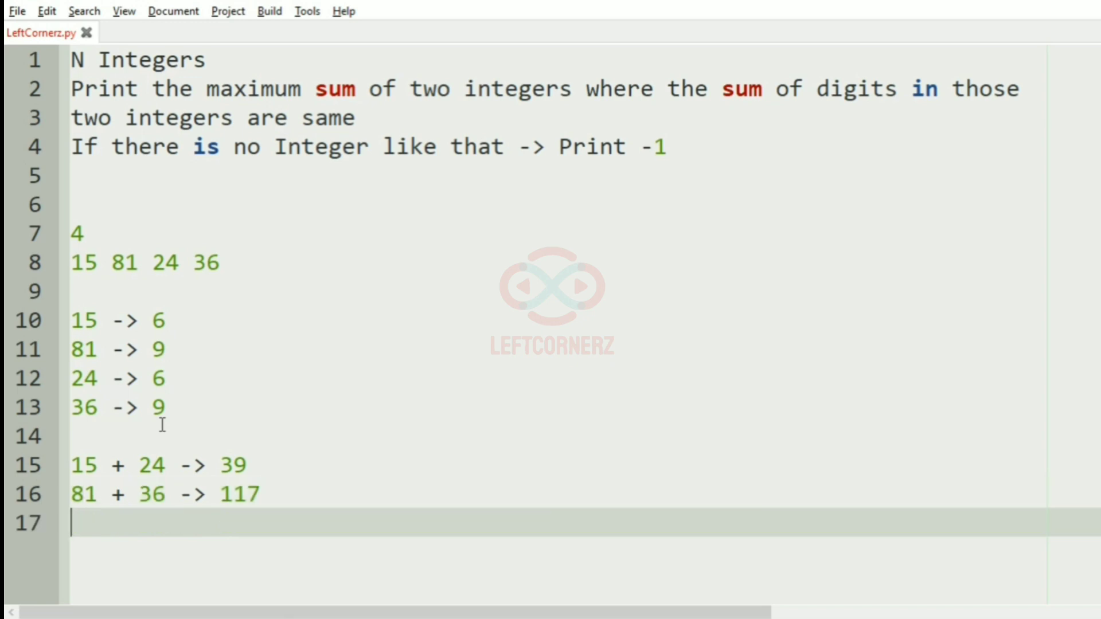
left_click(231, 494)
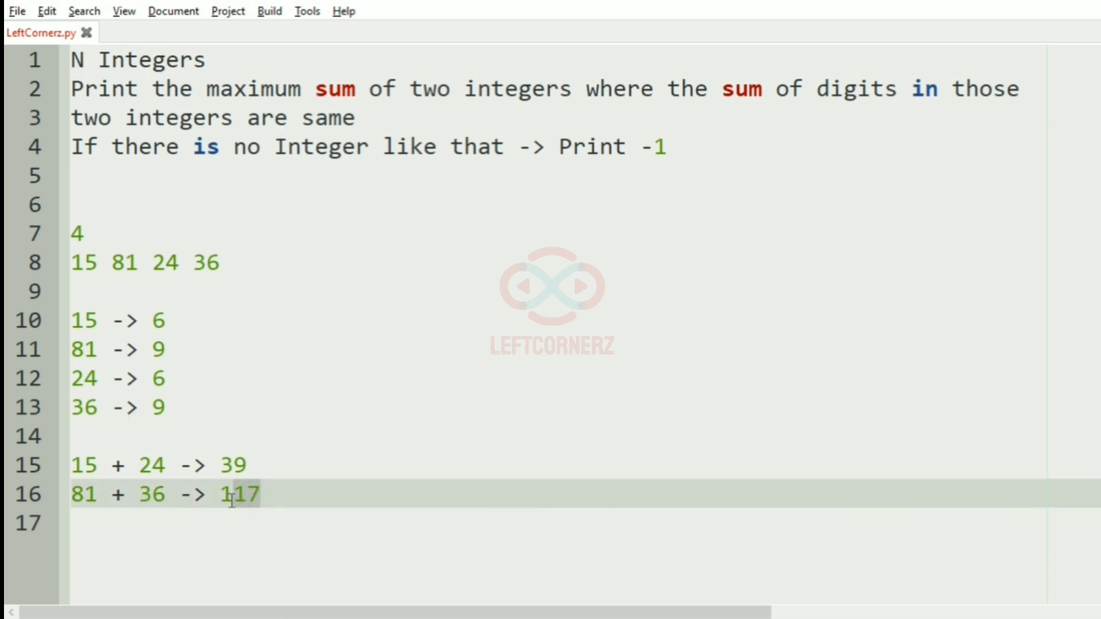
type("11")
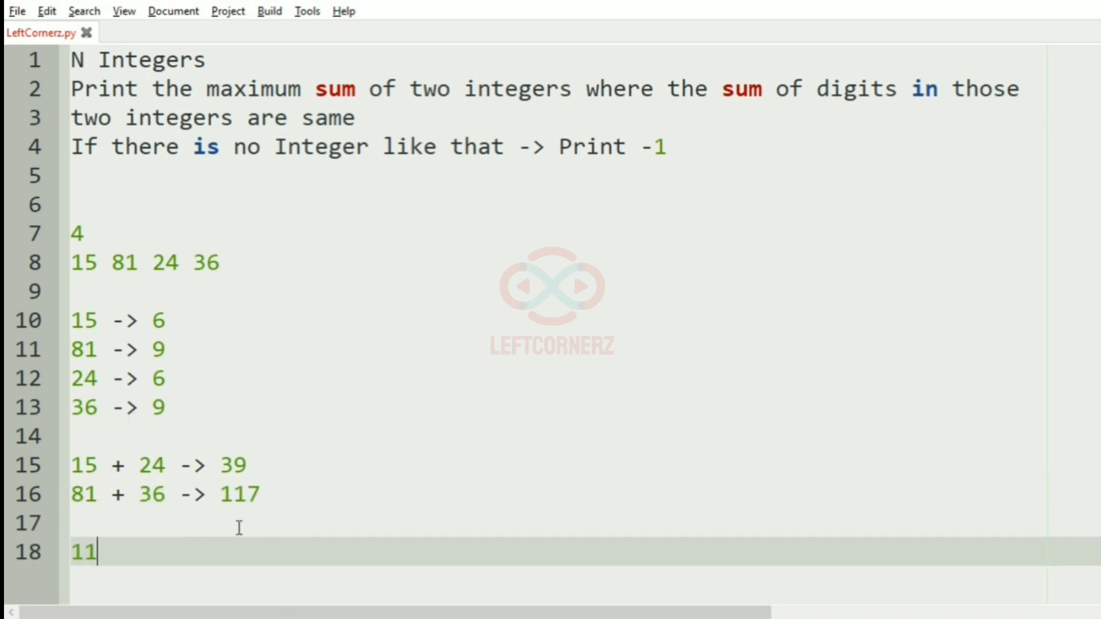
type("7 -> 0")
left_click(581, 320)
type("156")
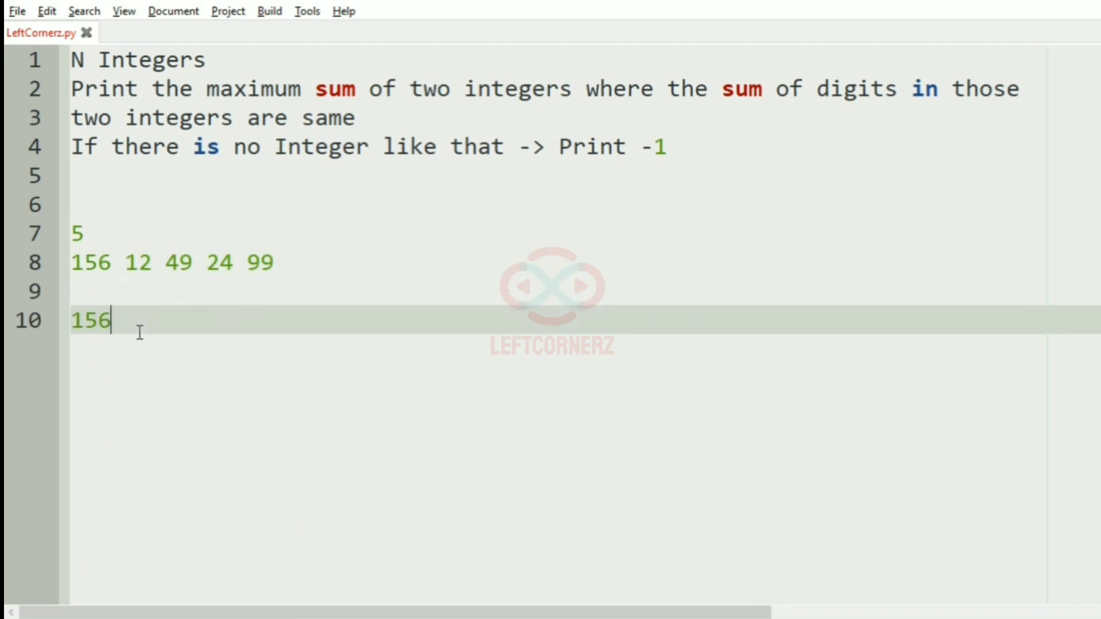
Step: List the second example's digit sums 12, 3, 13, 6, ending with '99 -> 18'
type("->")
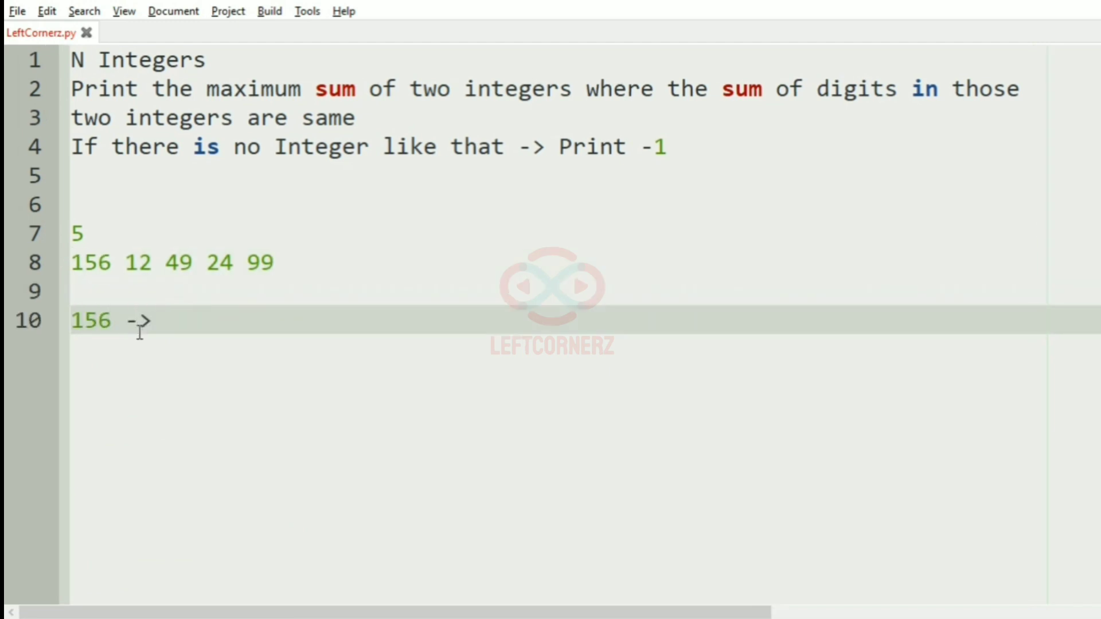
type("12")
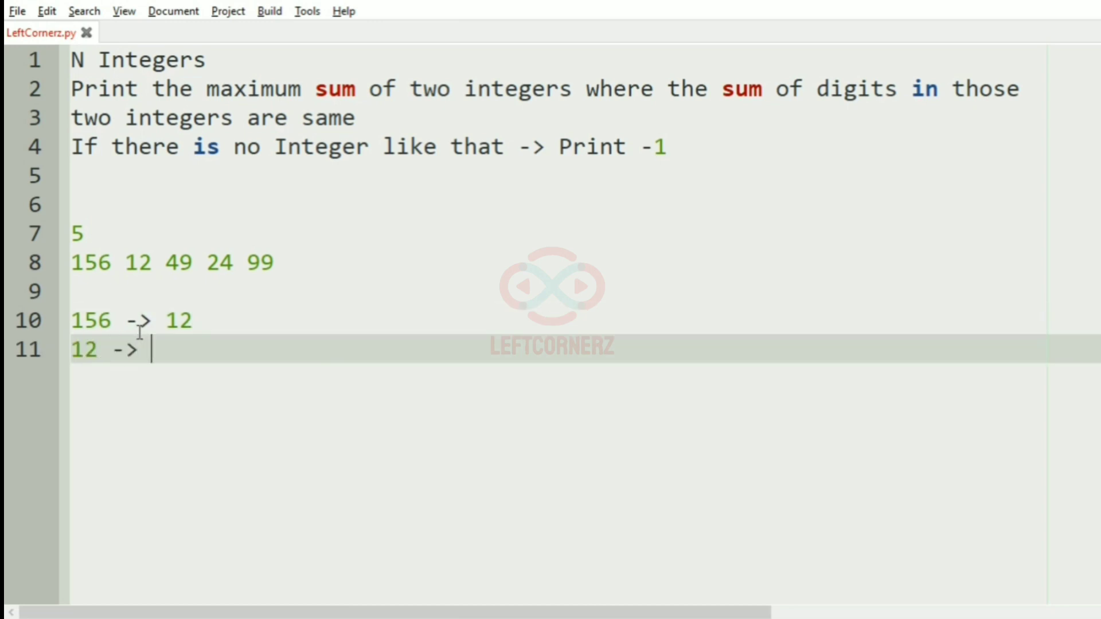
type("3")
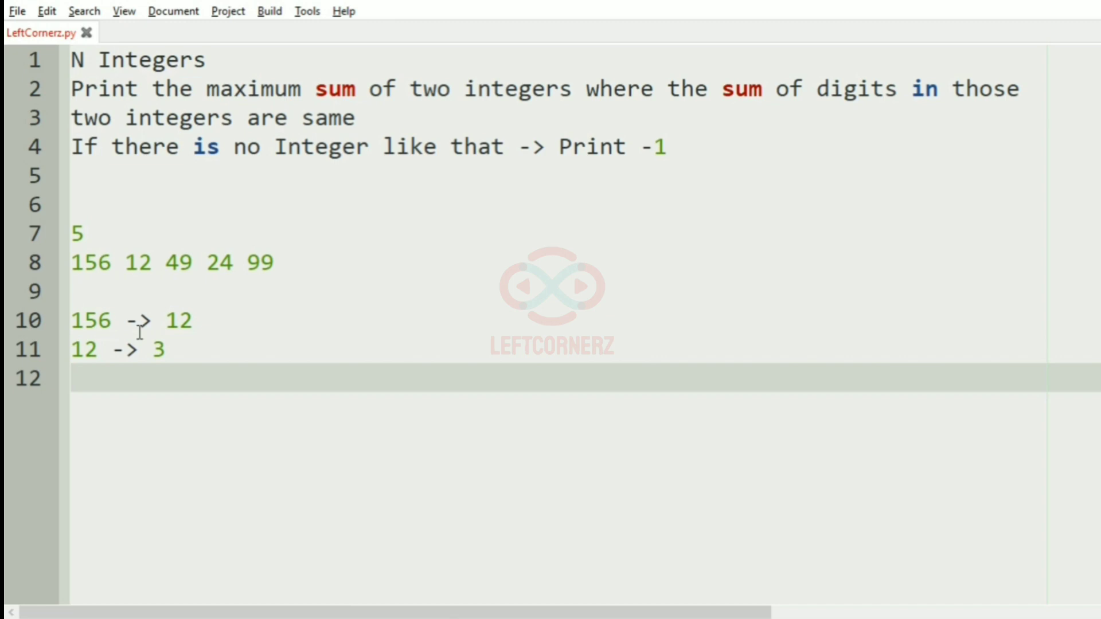
type("49 -> 13")
type("24")
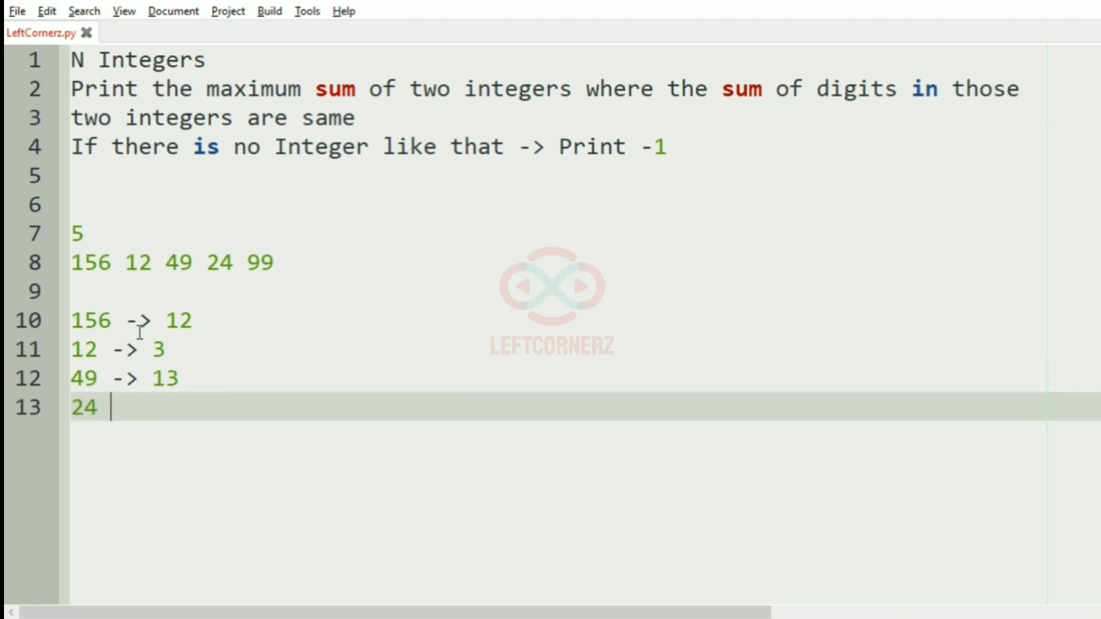
type("-> 6")
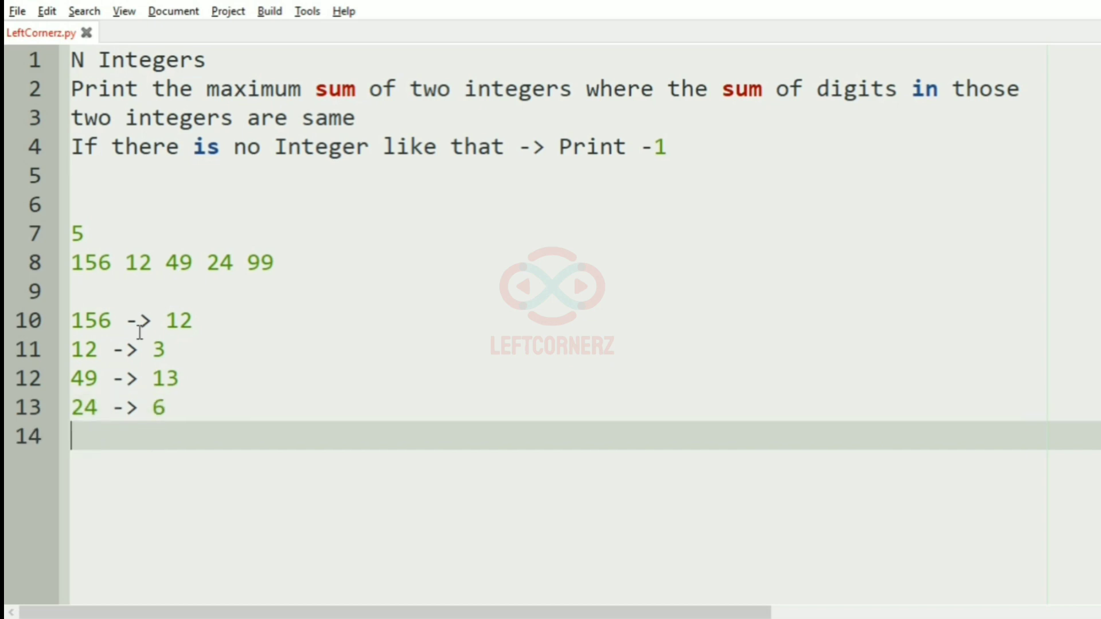
type("99 ->")
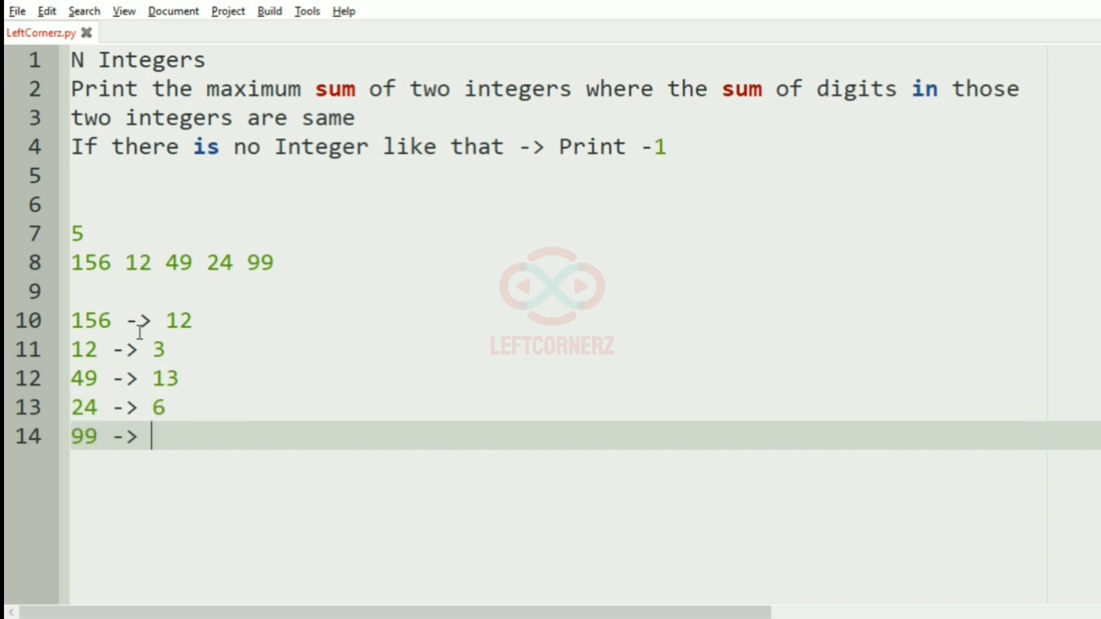
type("18")
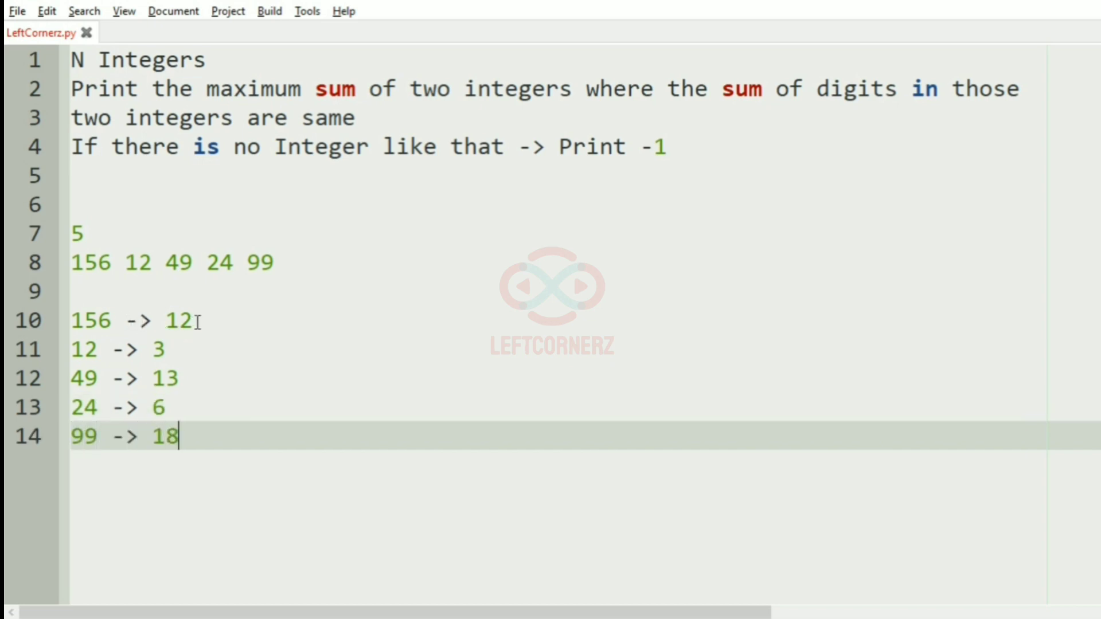
Step: Point out the sums 12 and 3, then note the '-1 -> Output' case
left_click(182, 320)
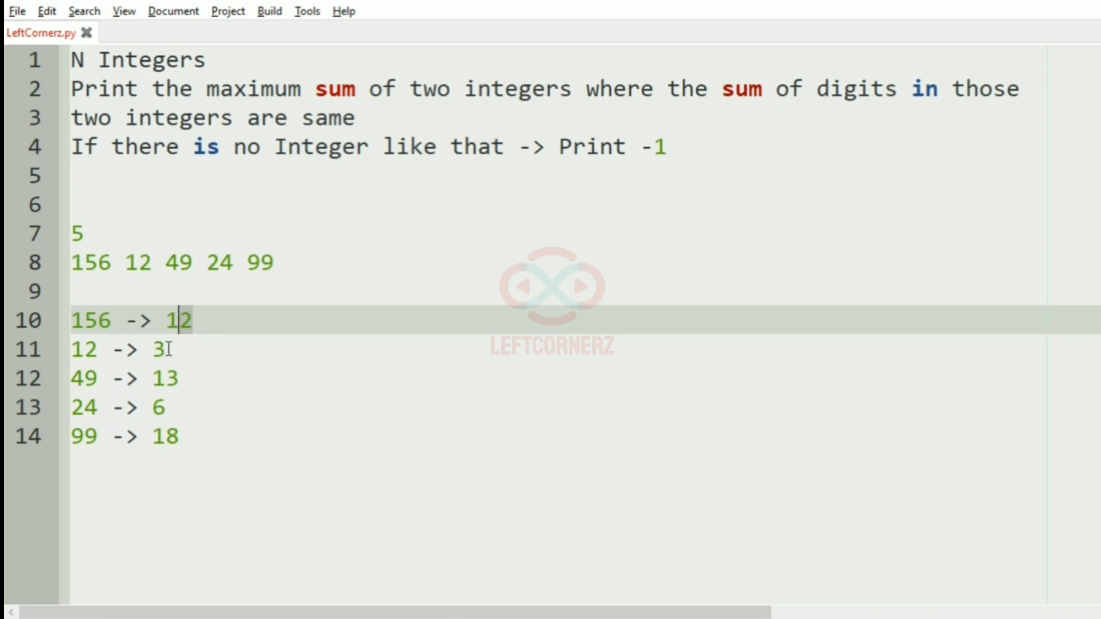
left_click(151, 349)
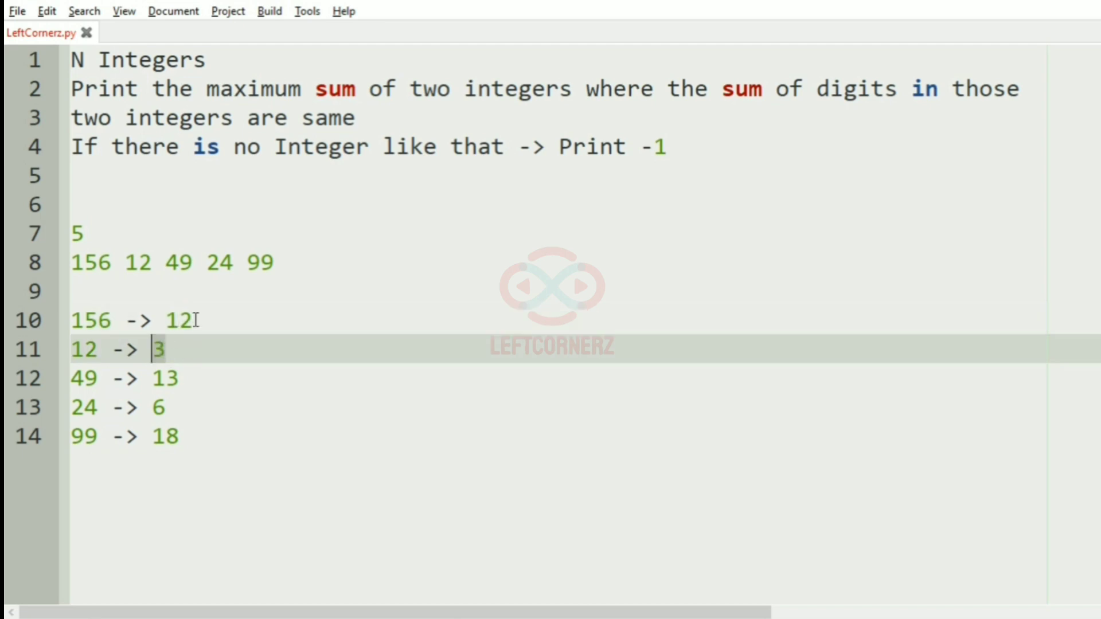
mouse_move(212, 419)
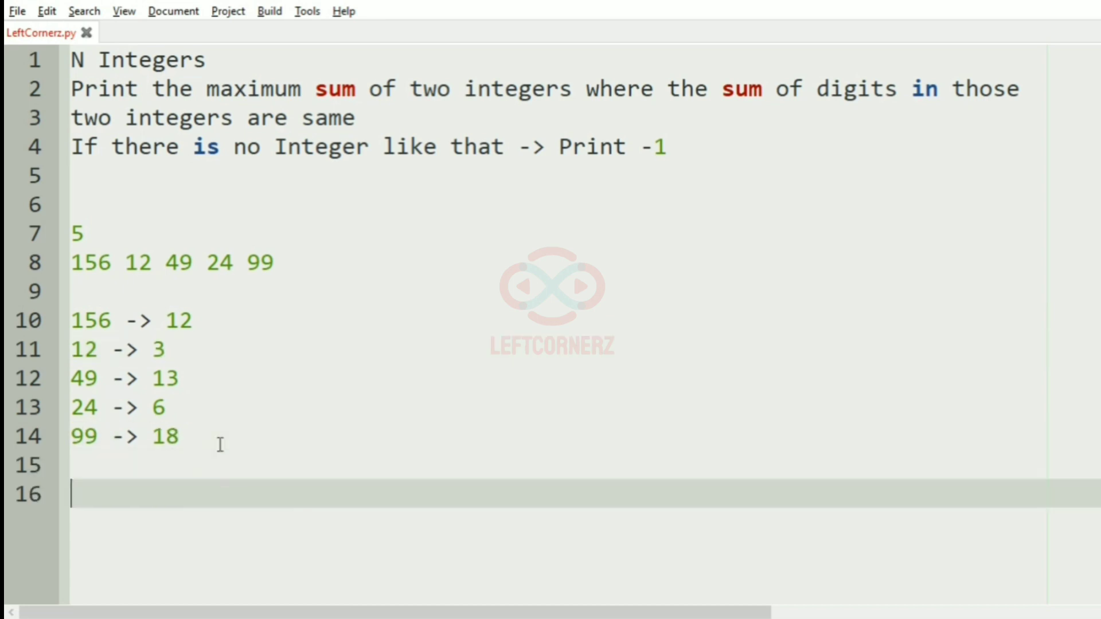
type("-1 ->")
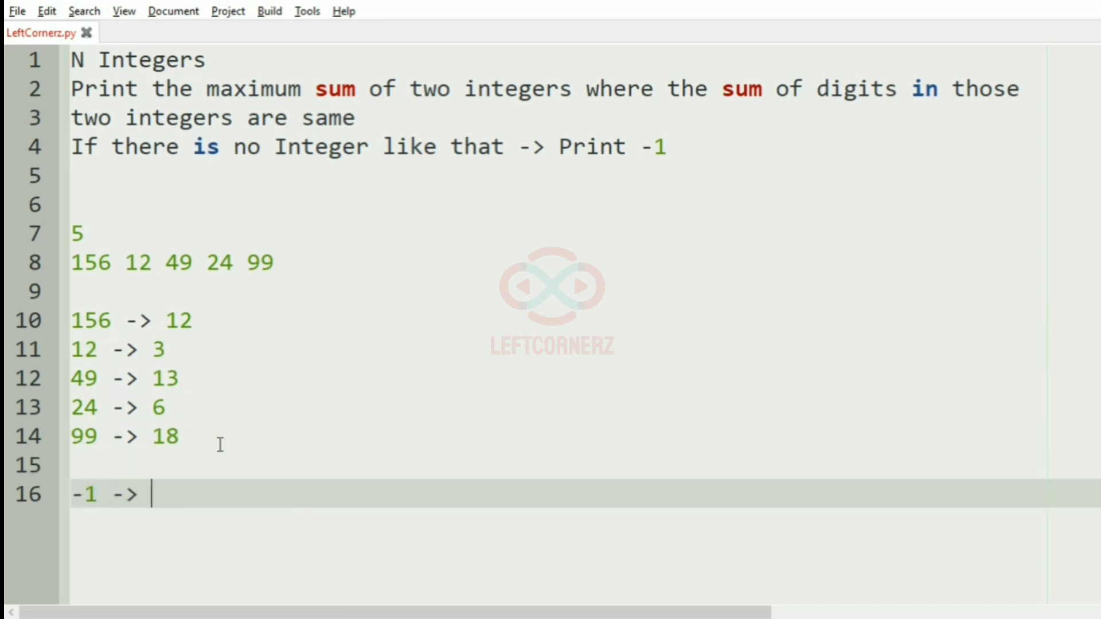
type("Output")
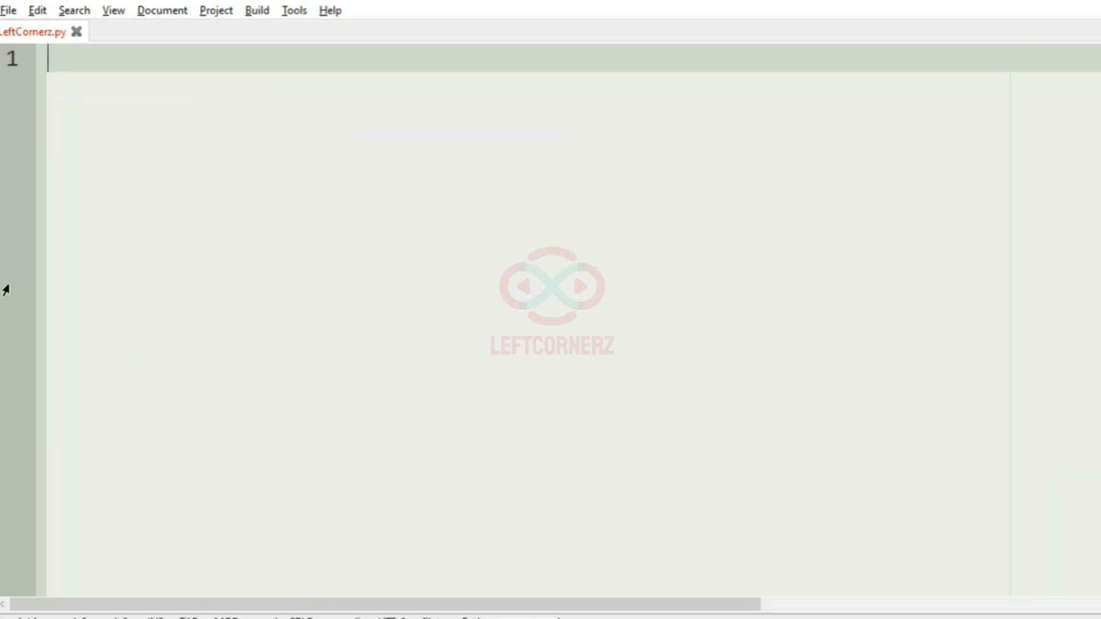
Step: Write N=int(input()), arr=list(map(int,input().split())) and maxSum=-1, then begin a for loop
type("N=in")
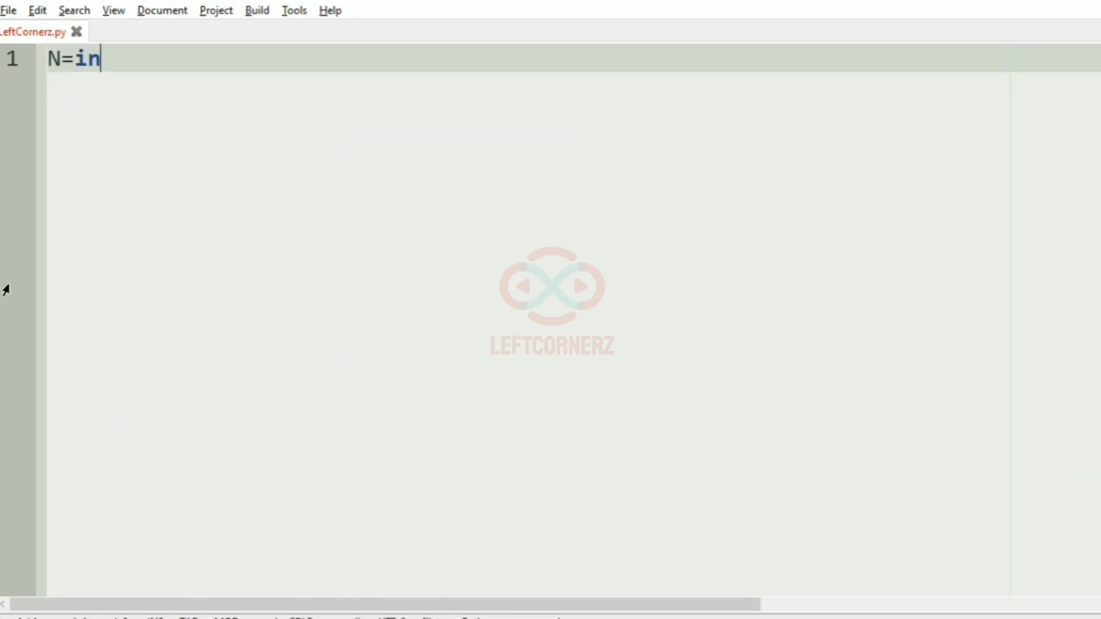
type("t(input(")
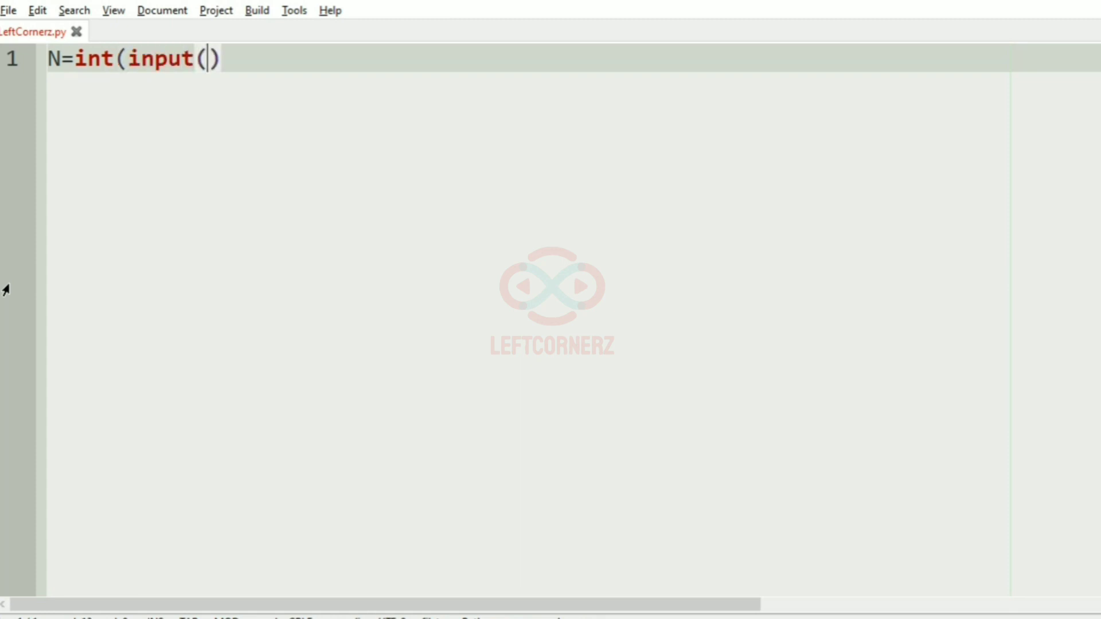
type("a")
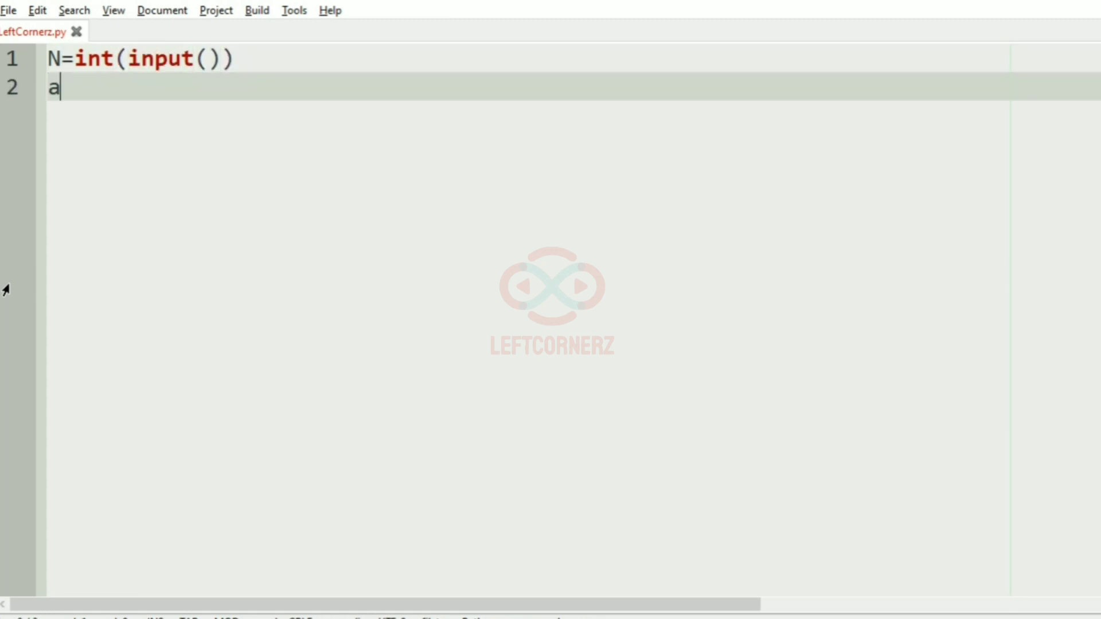
type("rr=lis")
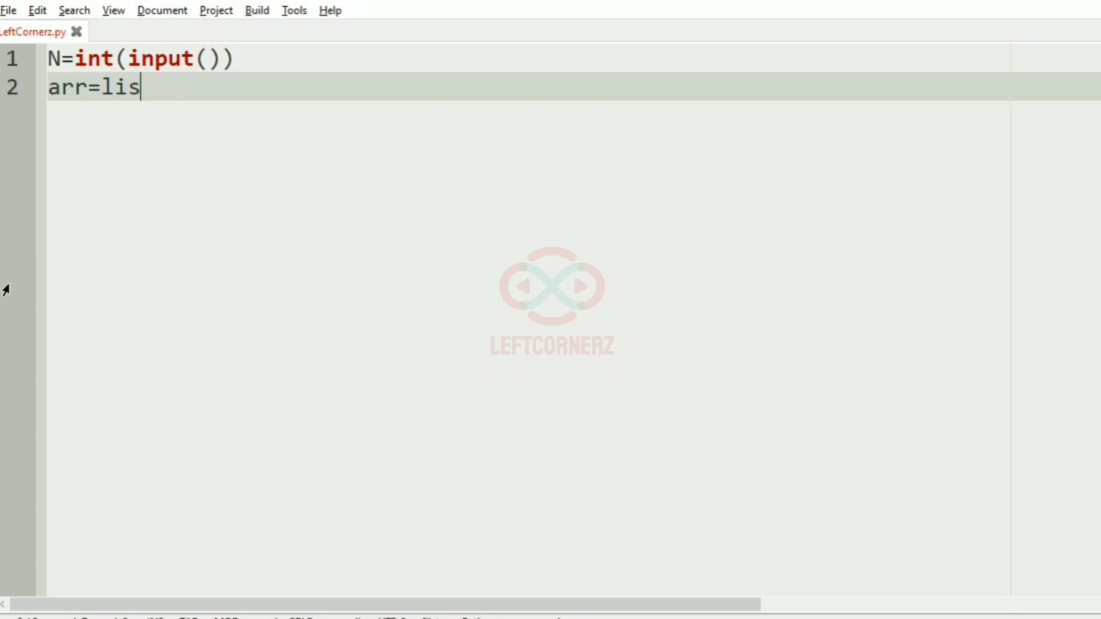
type("t(map(")
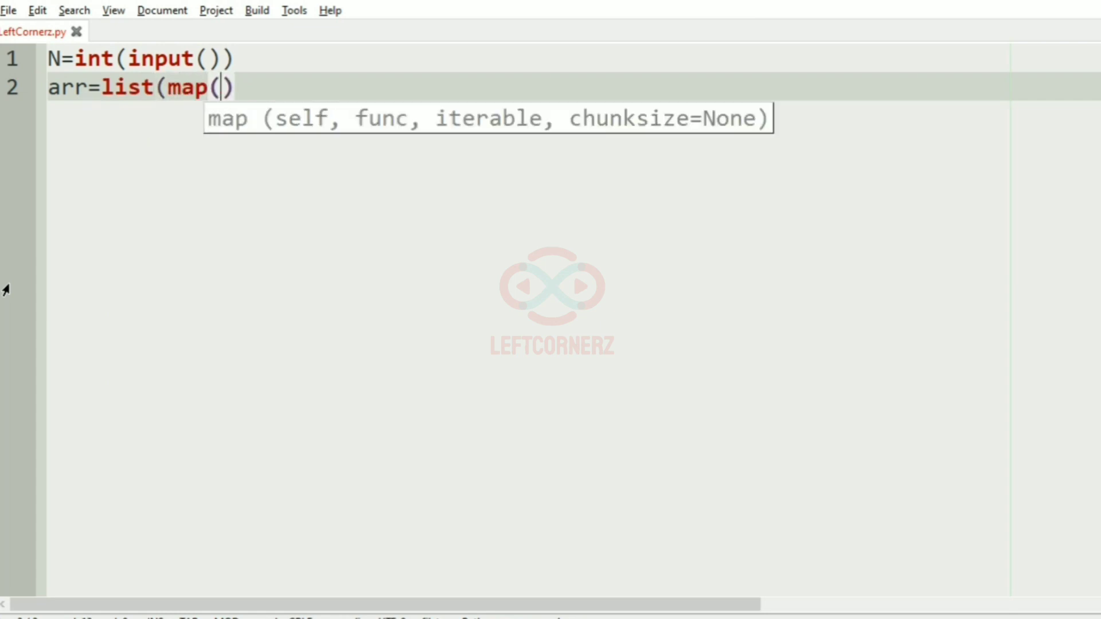
type("int,input(")
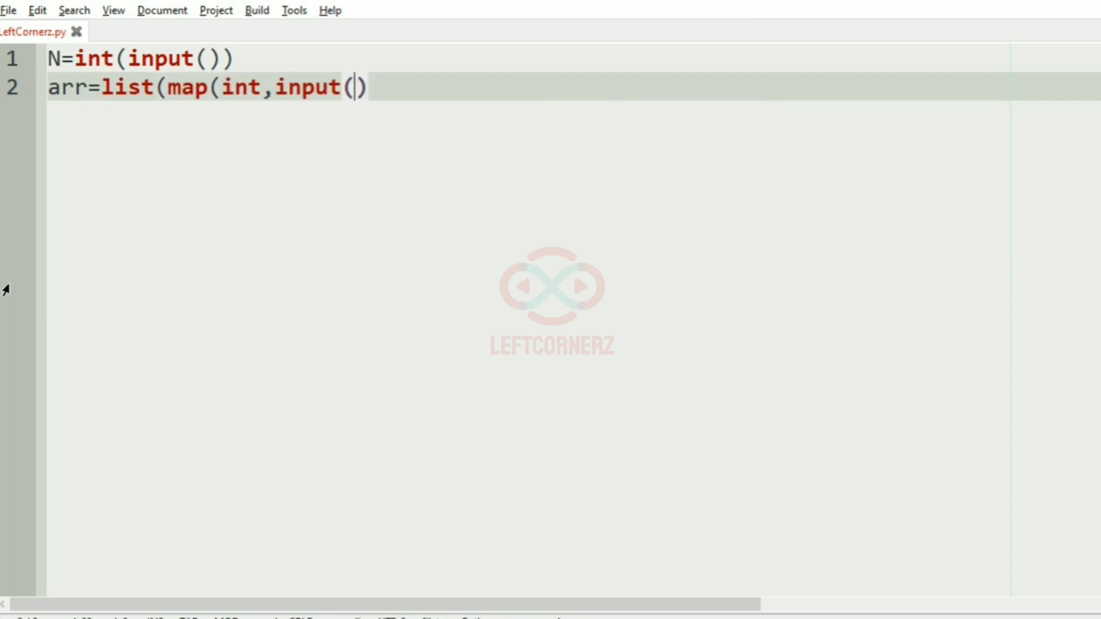
type(".split()")
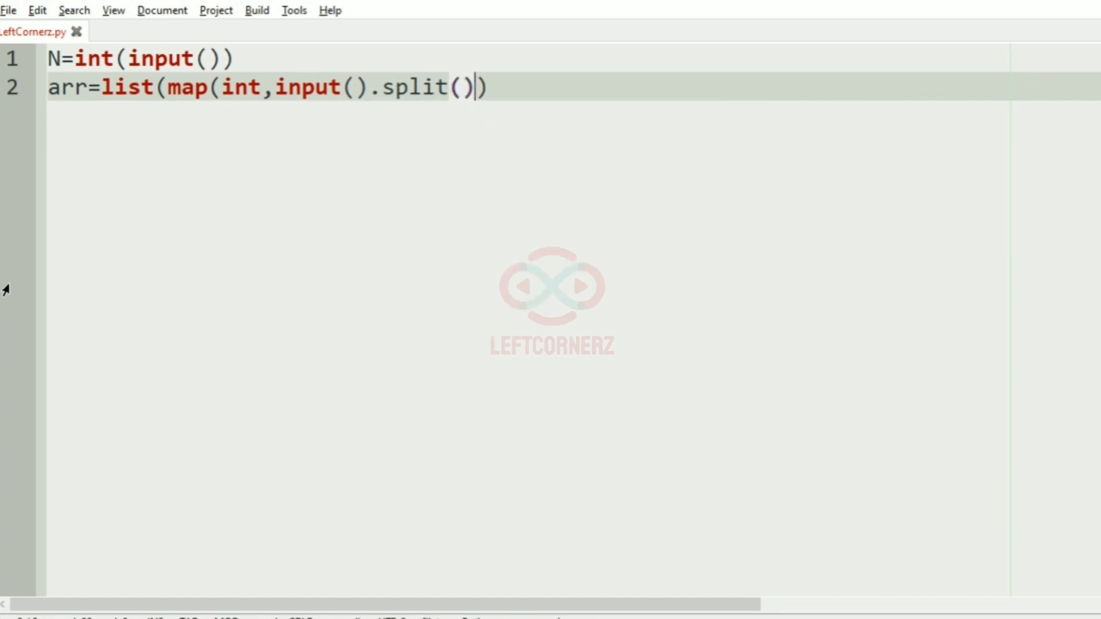
type(")")
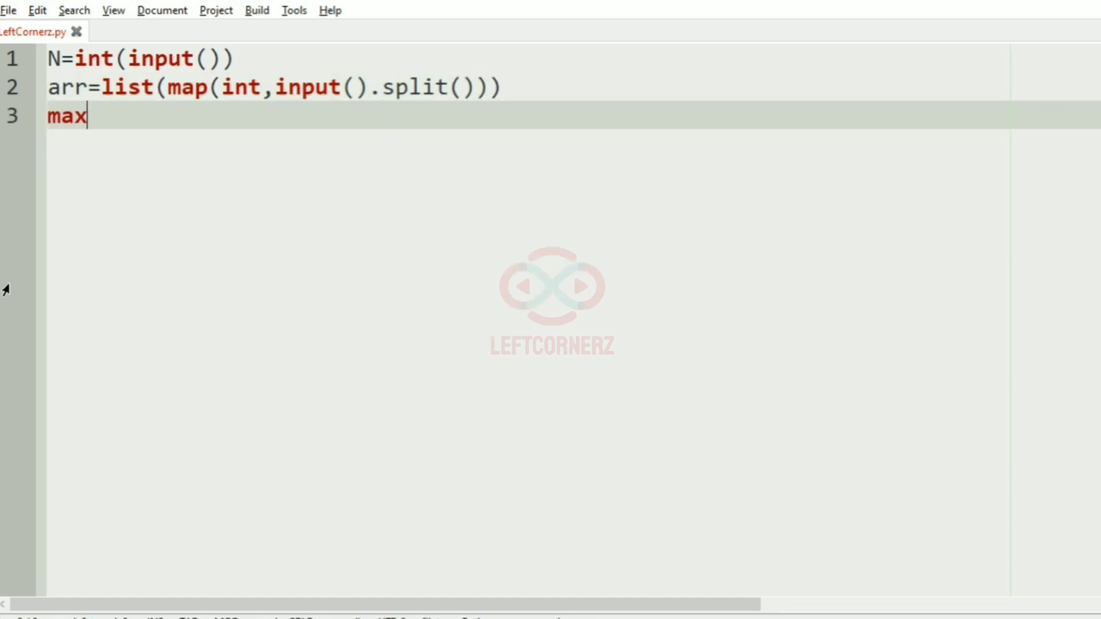
type("Sum=-")
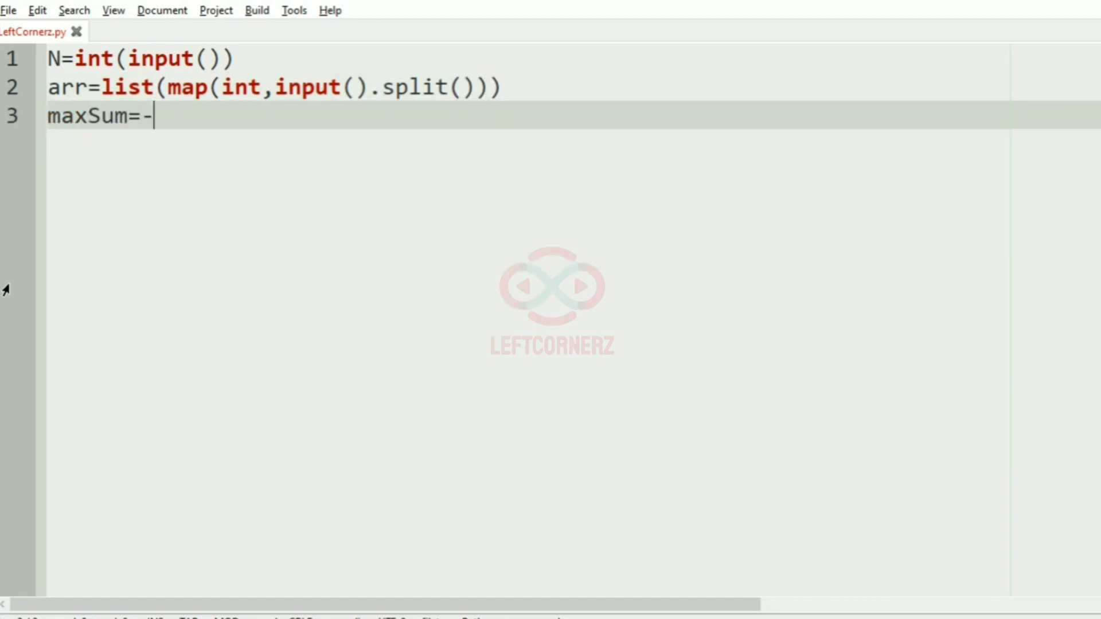
type("1")
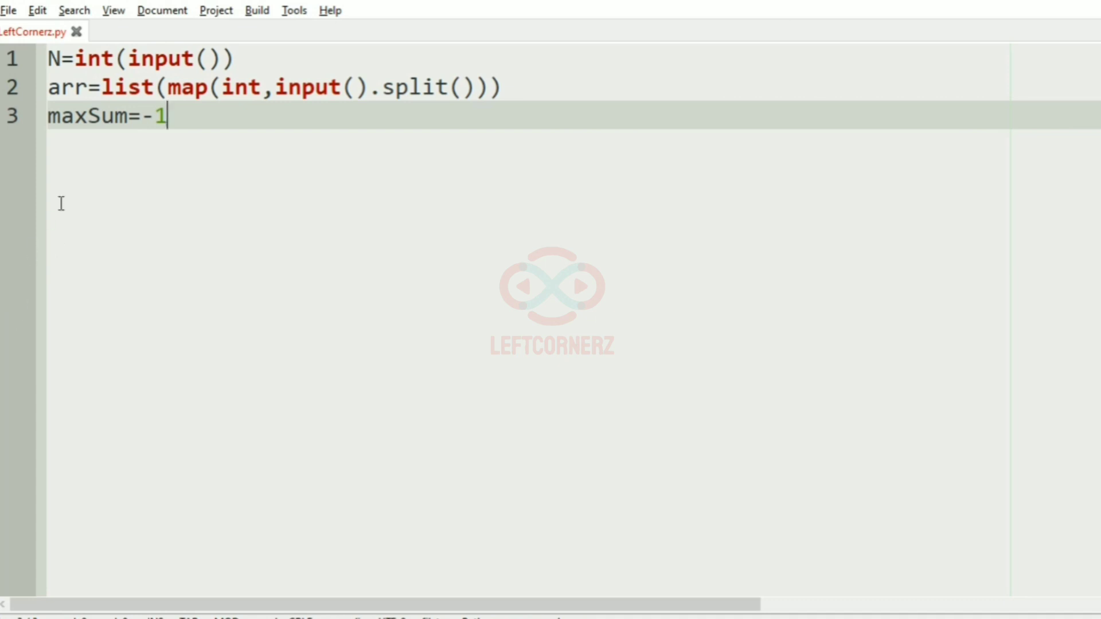
mouse_move(153, 125)
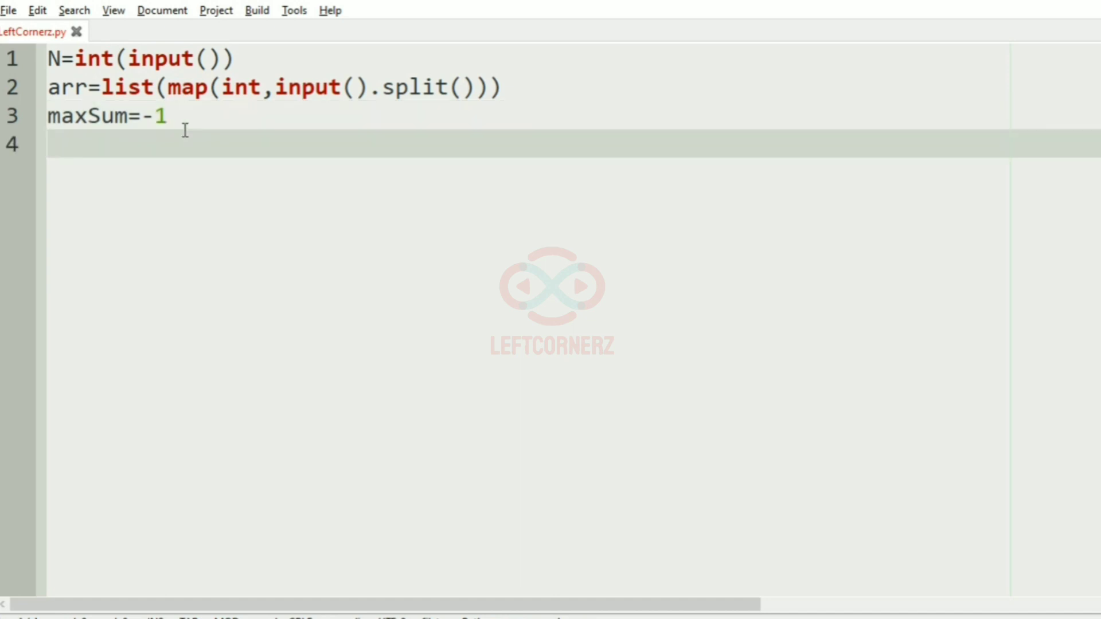
type("for ind1")
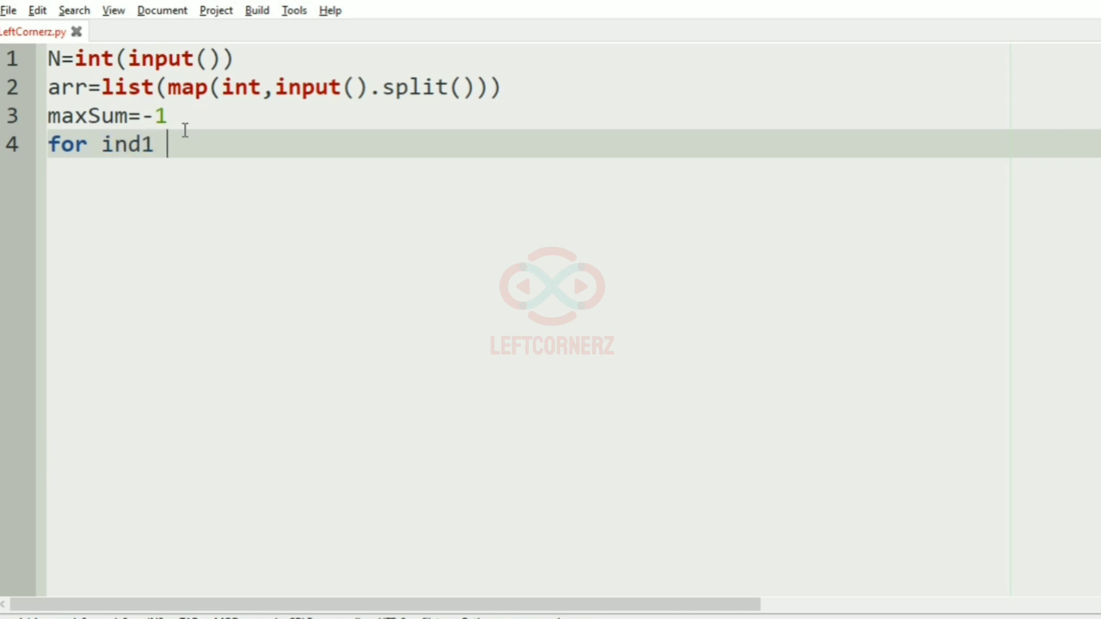
Step: Write 'for ind1 in range(0,N):' with a nested 'for ind2 in range(ind1+1,N)' loop
type("in range(0")
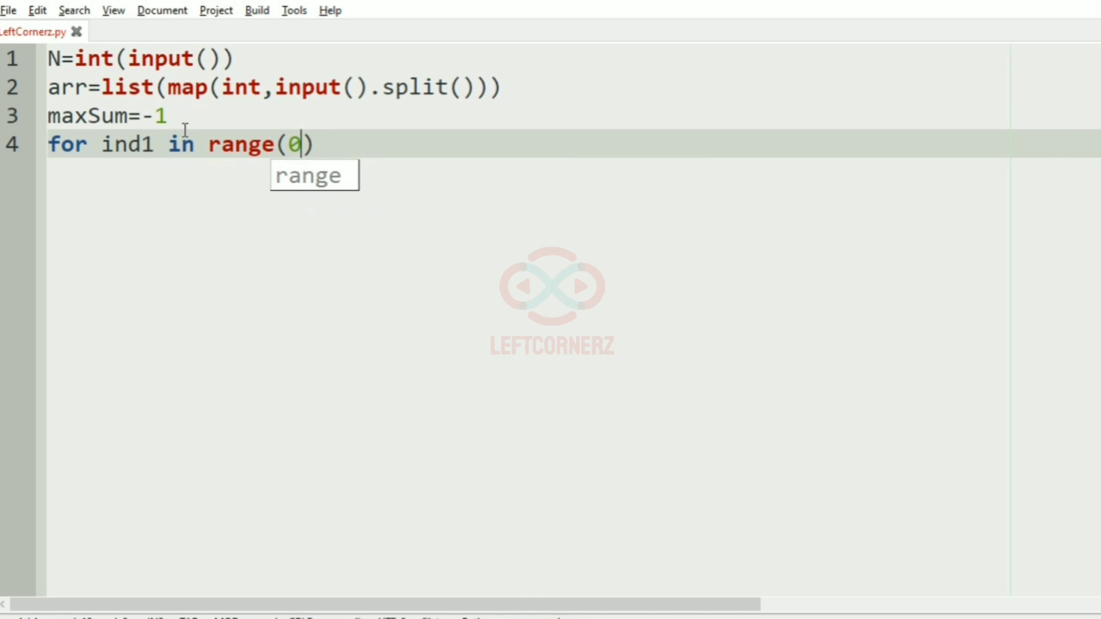
type(",N):")
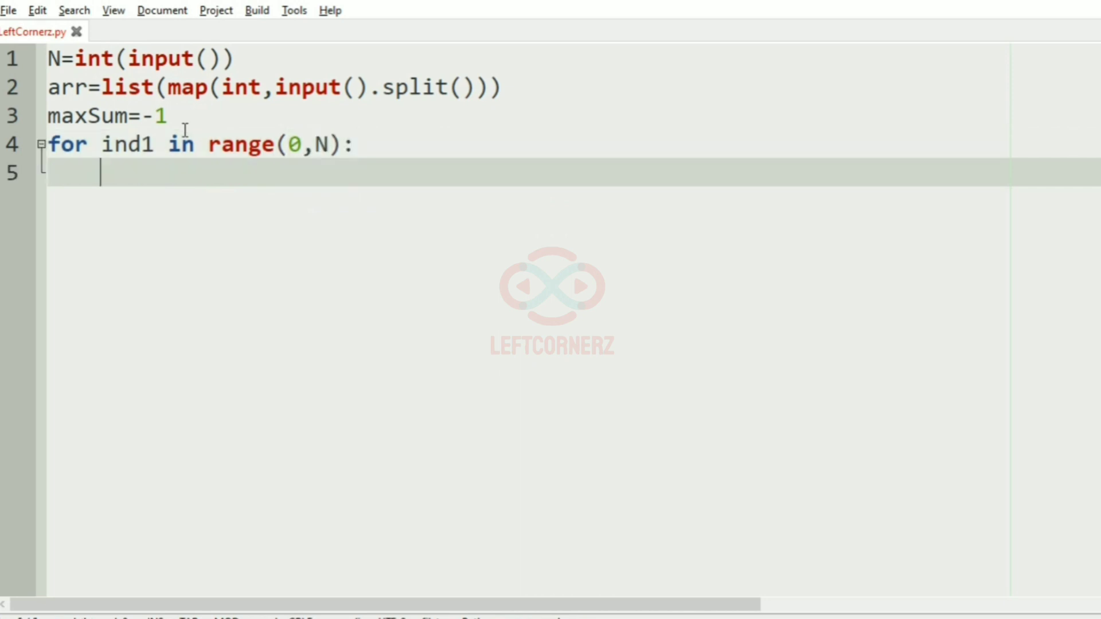
type("for ind2 in range(")
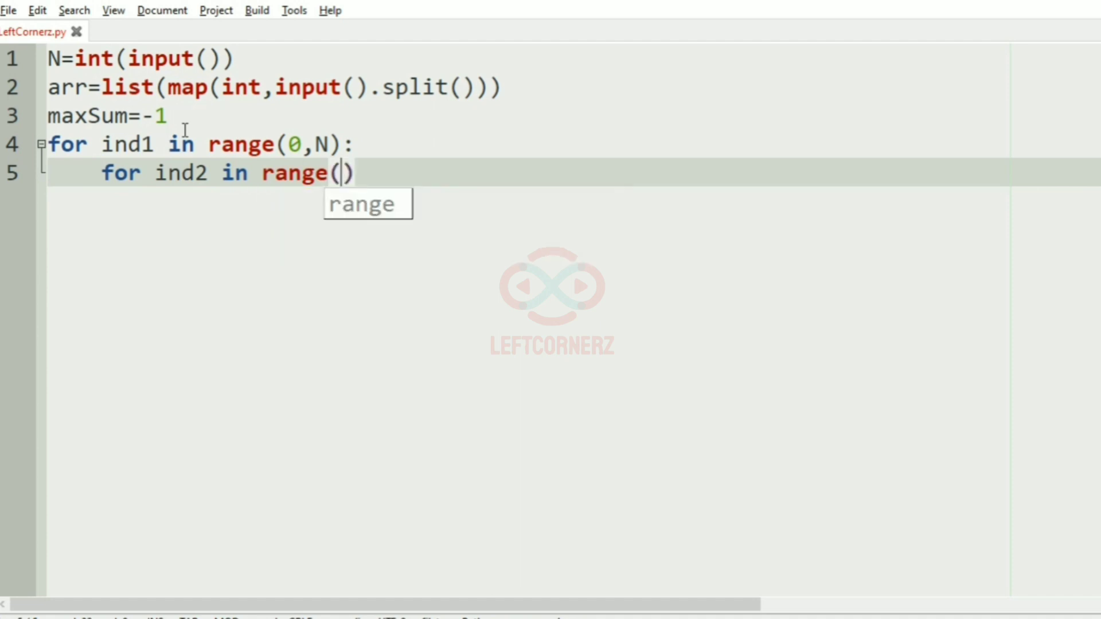
type("ind1,")
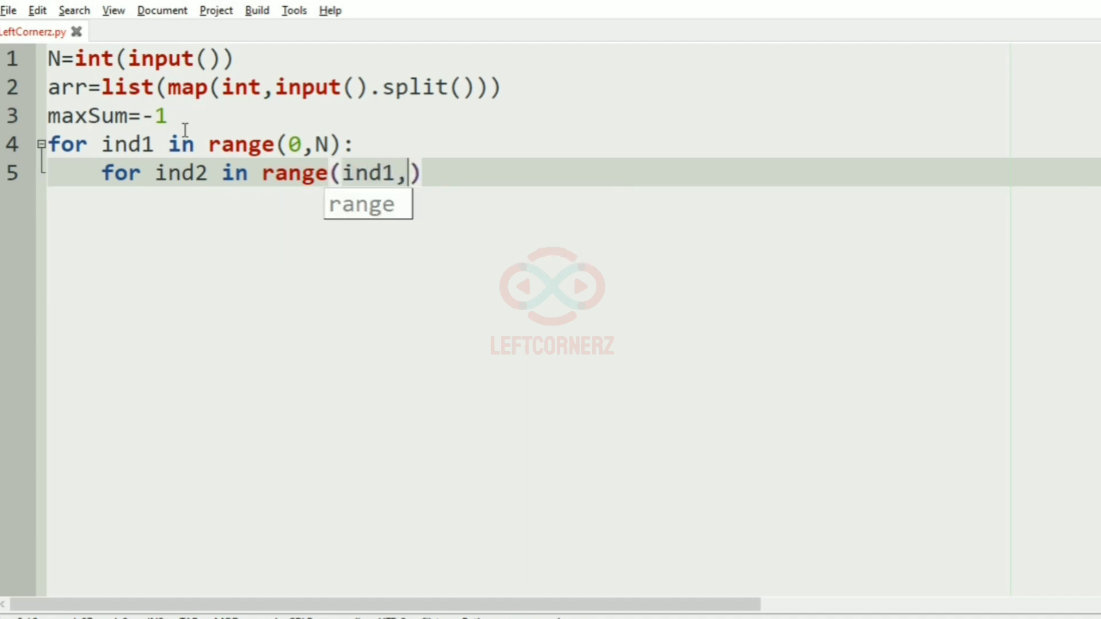
type("N")
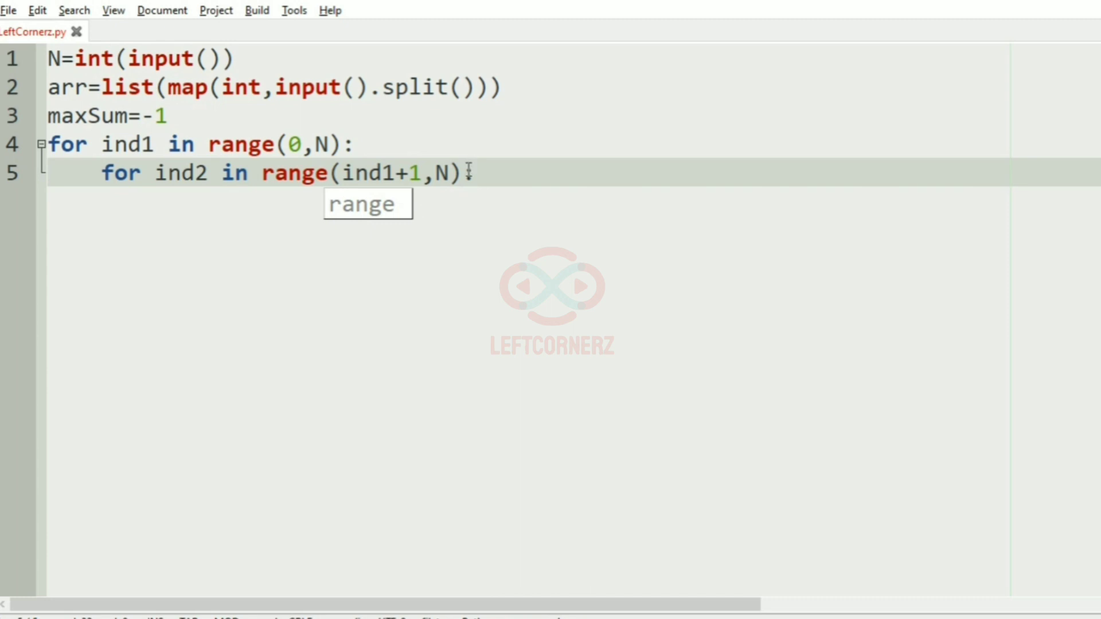
key("Return")
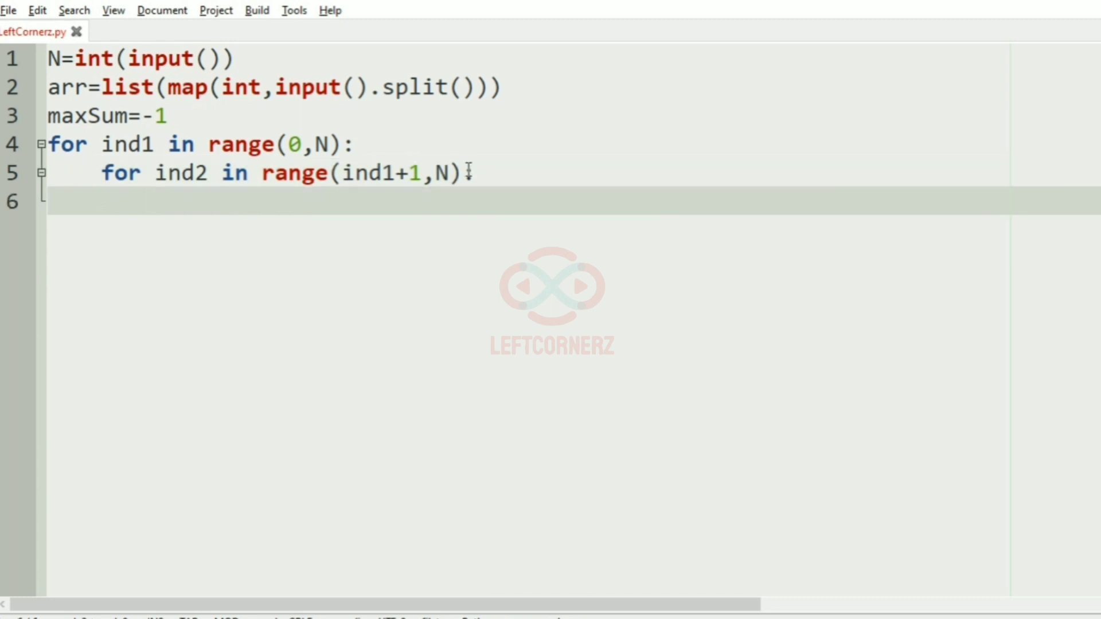
Step: Add the condition if sumOfDigits(arr[ind1])==sumOfDigits(arr[ind2]) inside the inner loop
type("if sum")
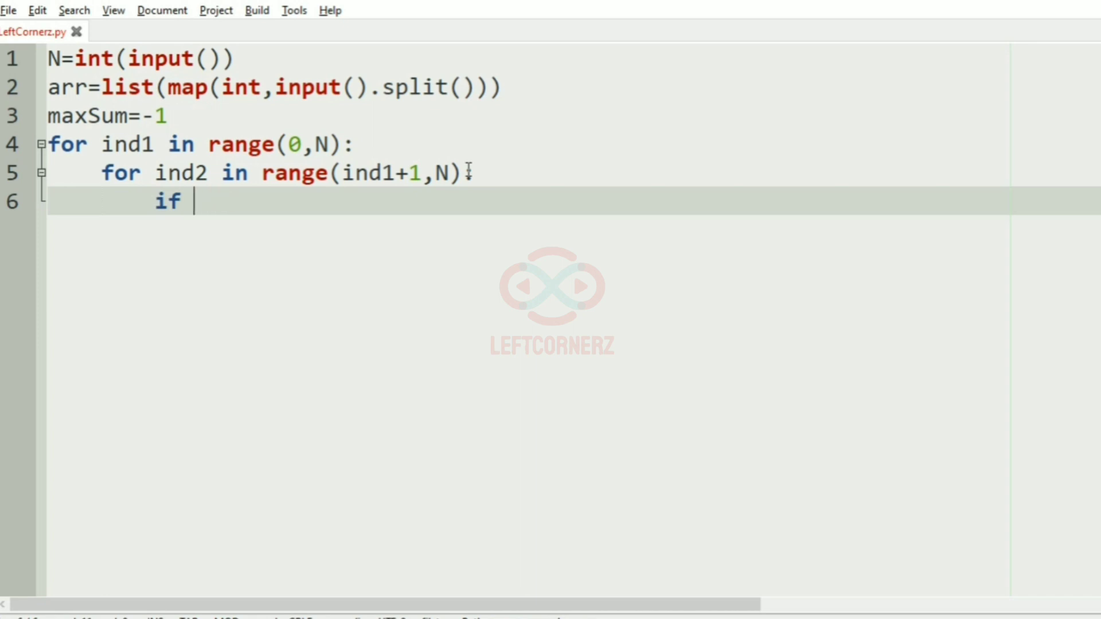
type("sum")
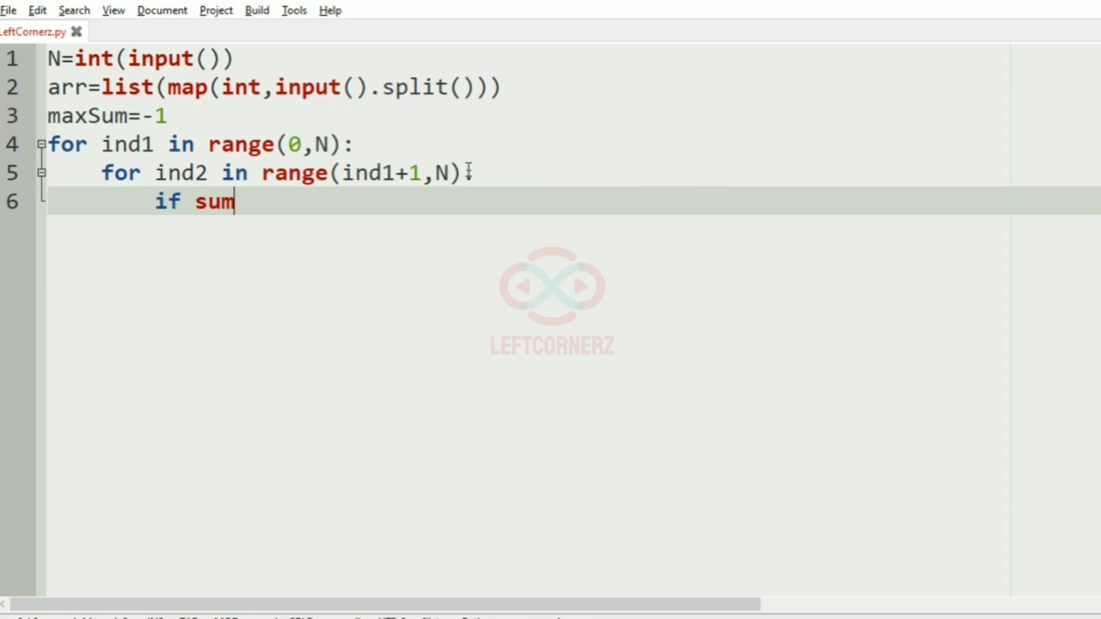
type("OfDgi")
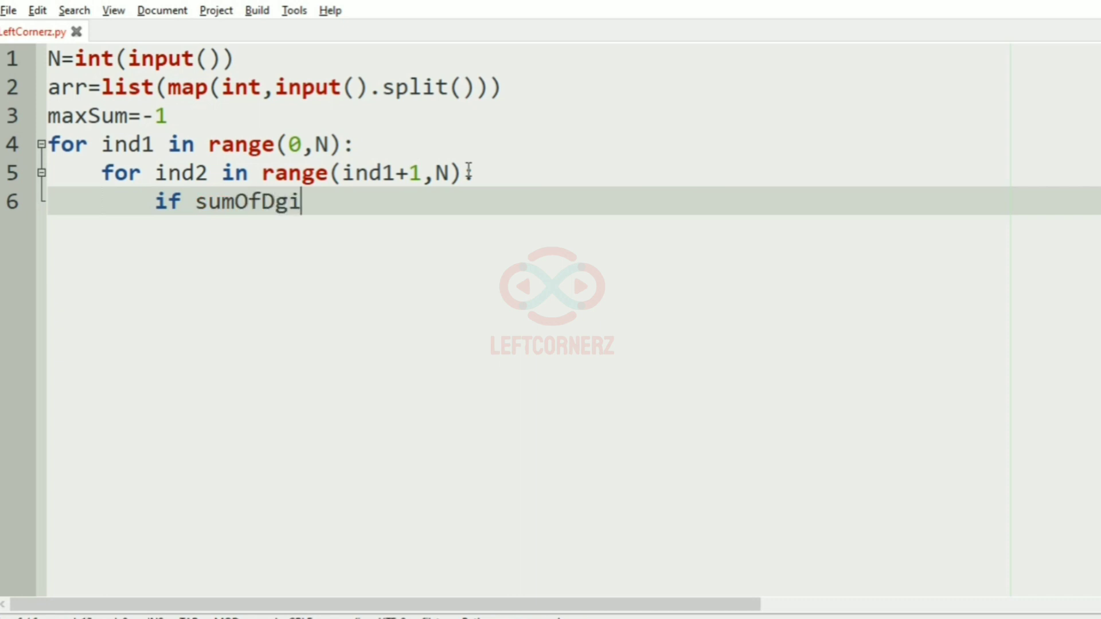
type("gits(arr[")
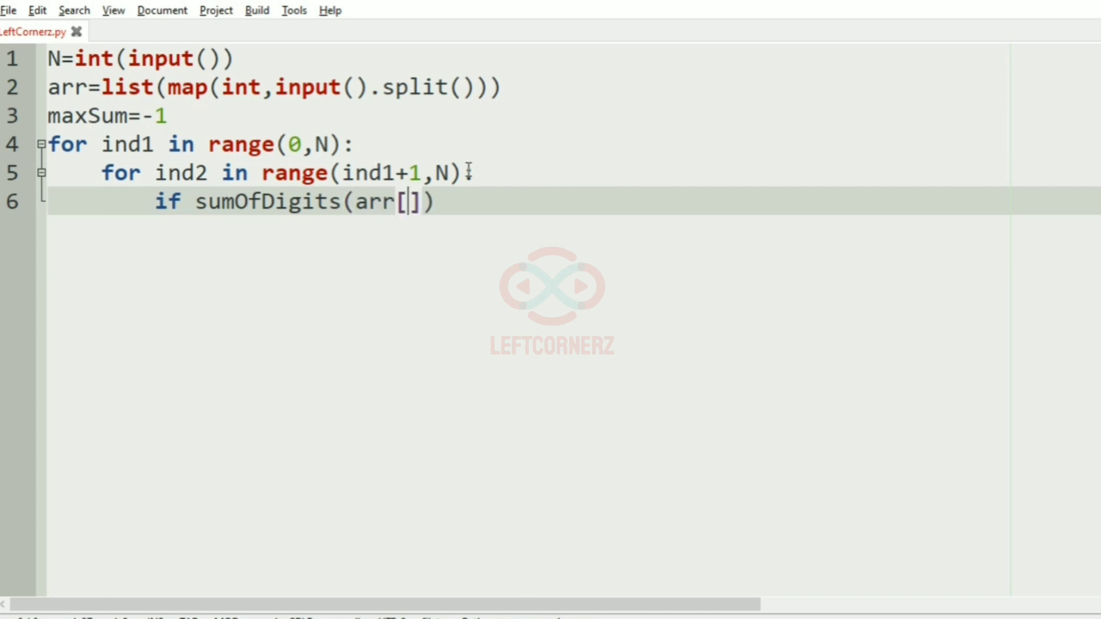
type("ind1]==")
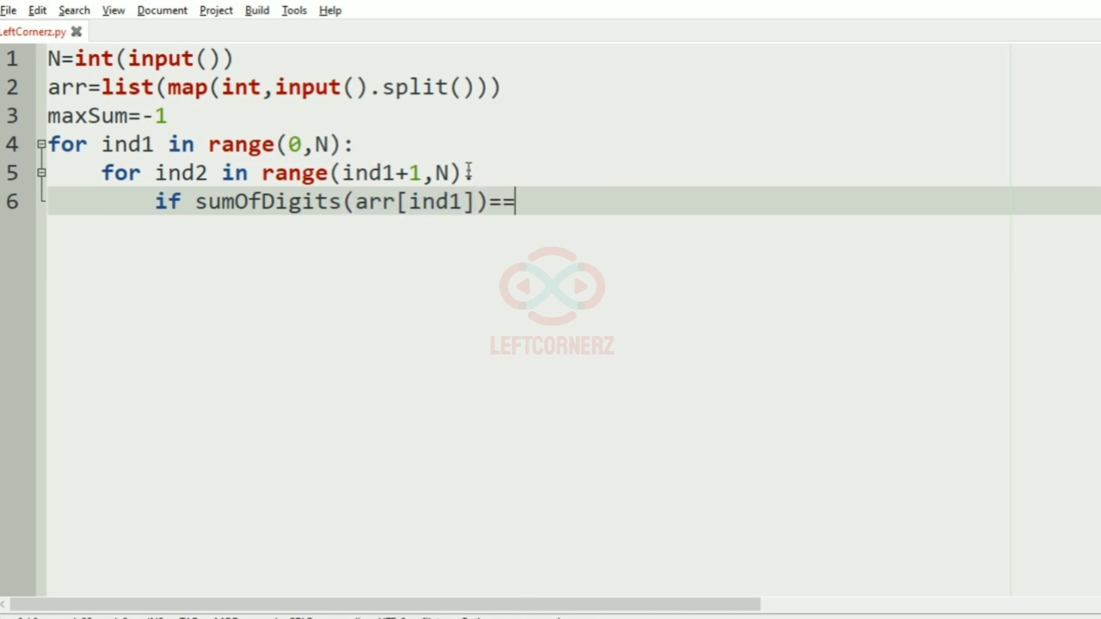
type("sumOfDigits")
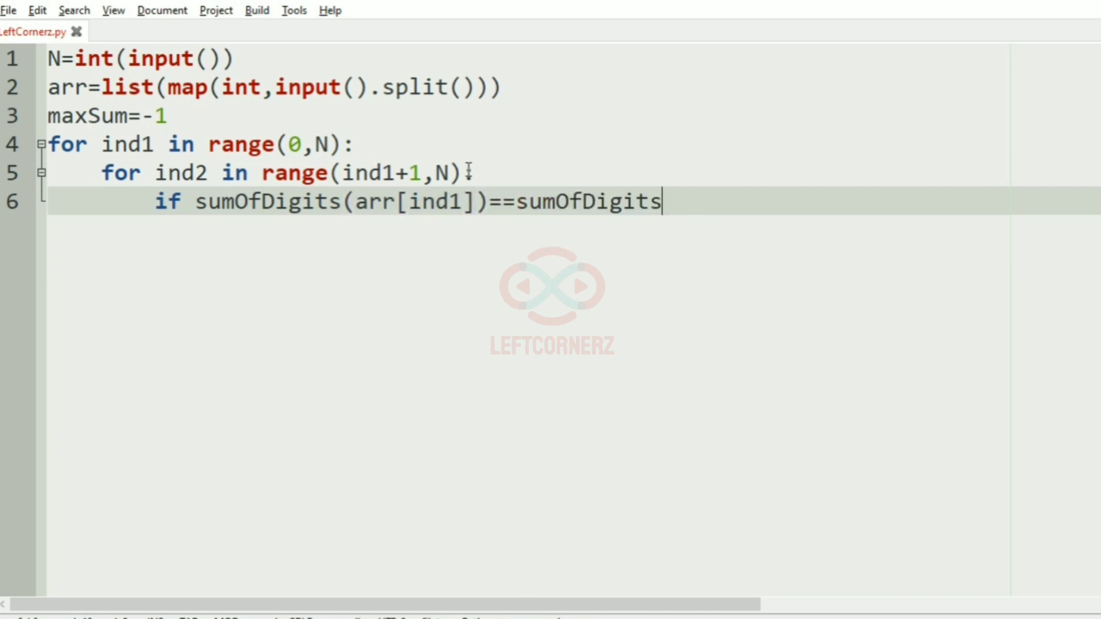
type("(ar")
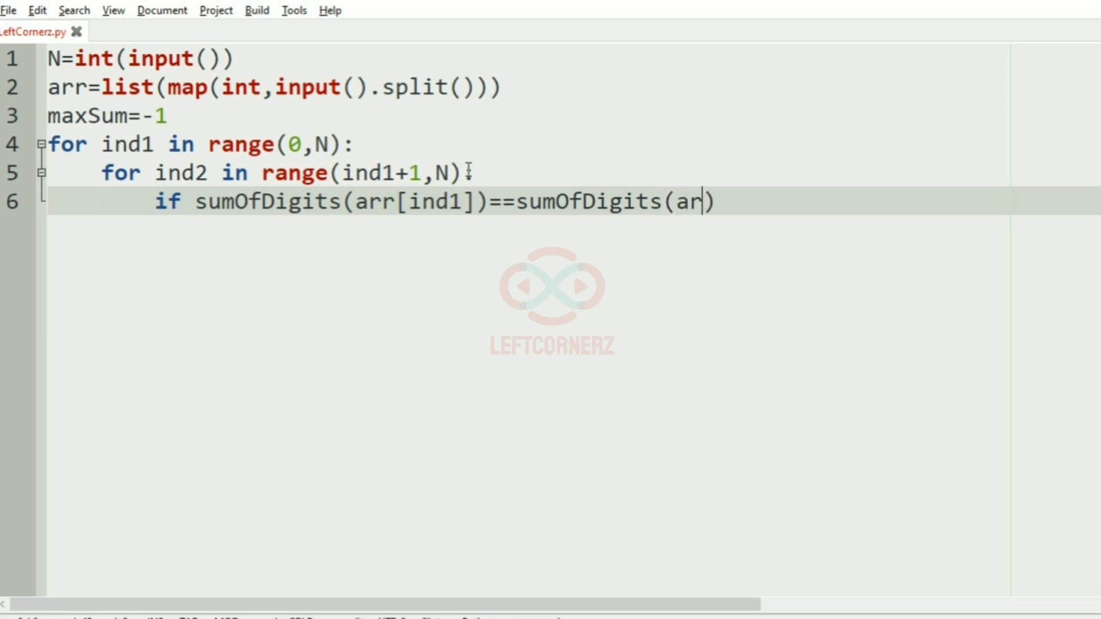
type("r[ind2]")
type("m")
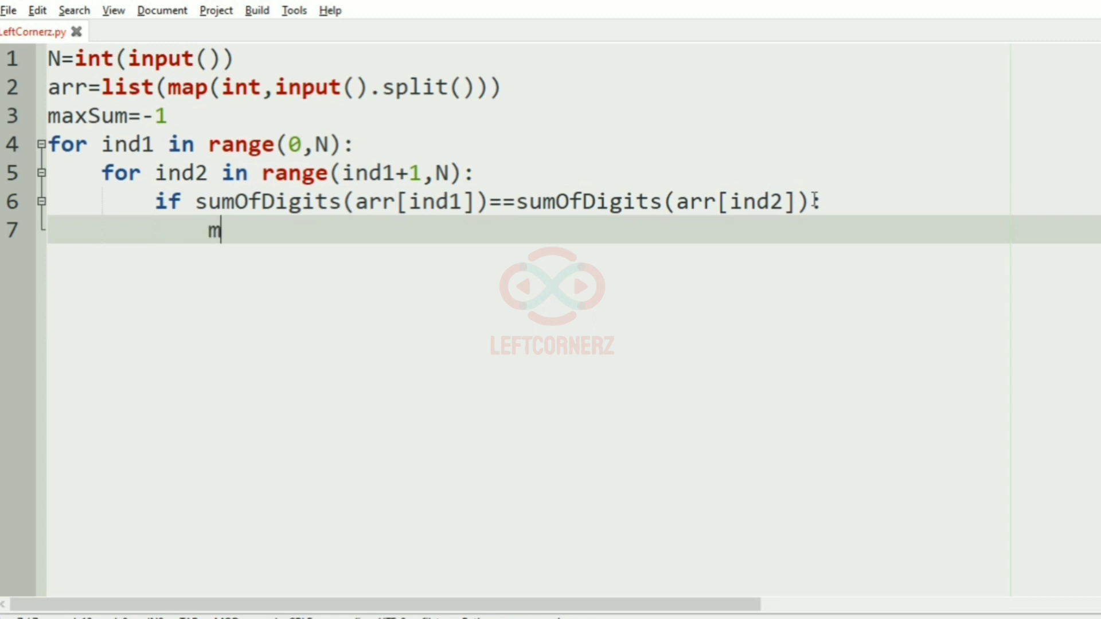
Step: Set maxSum=max(maxSum, arr[ind1]+arr[ind2]) and print(maxSum) after the loops
type("axSum=")
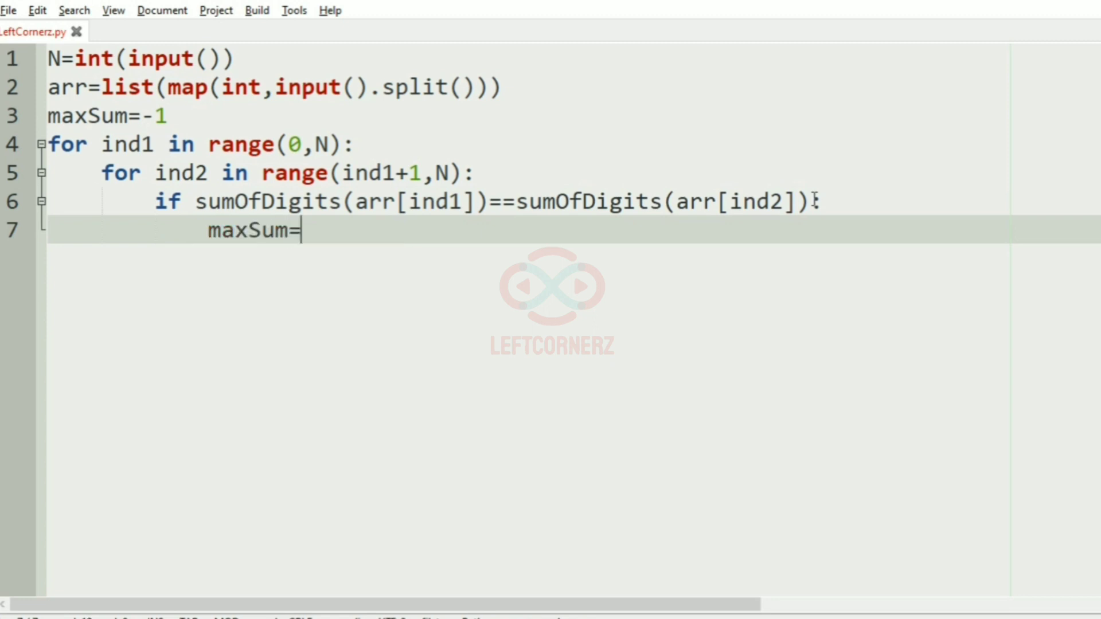
type("max()")
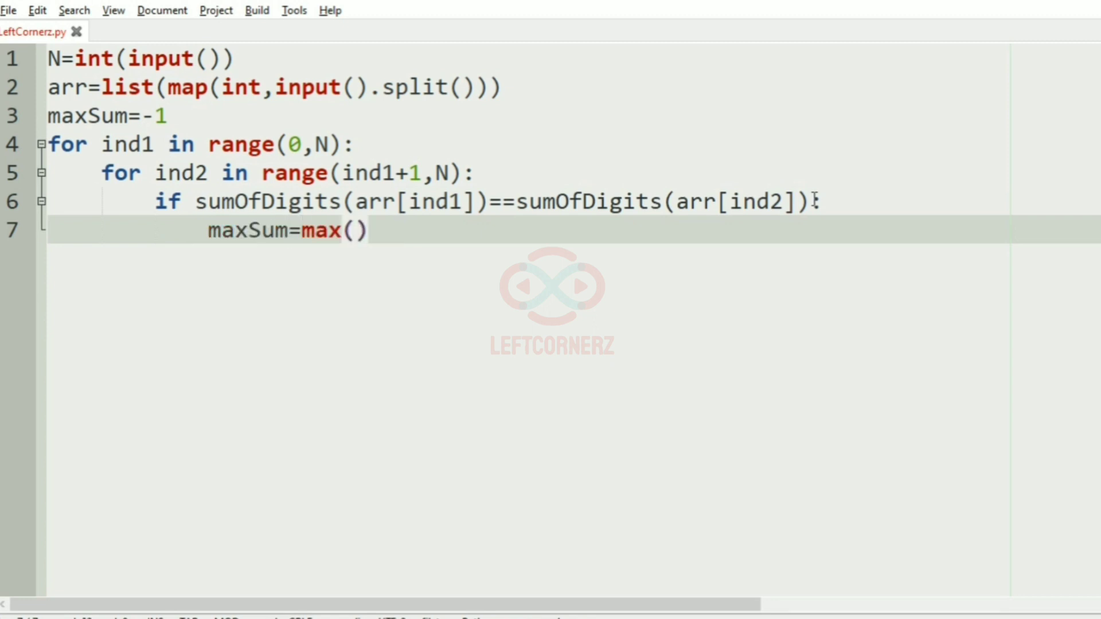
type("maxSum,a")
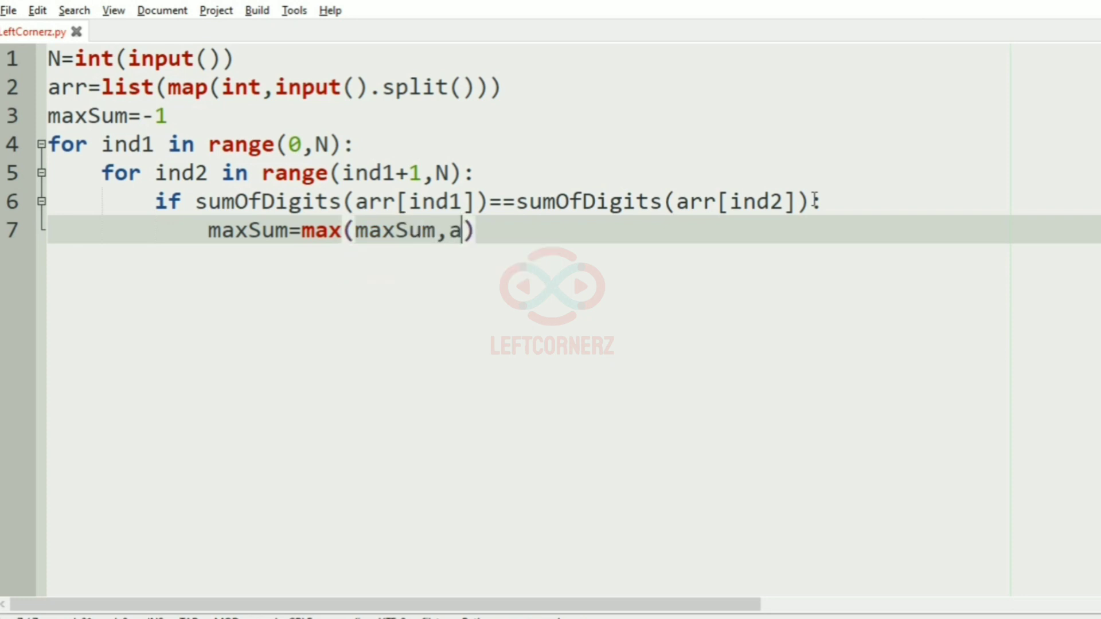
type("rr[ind1]+")
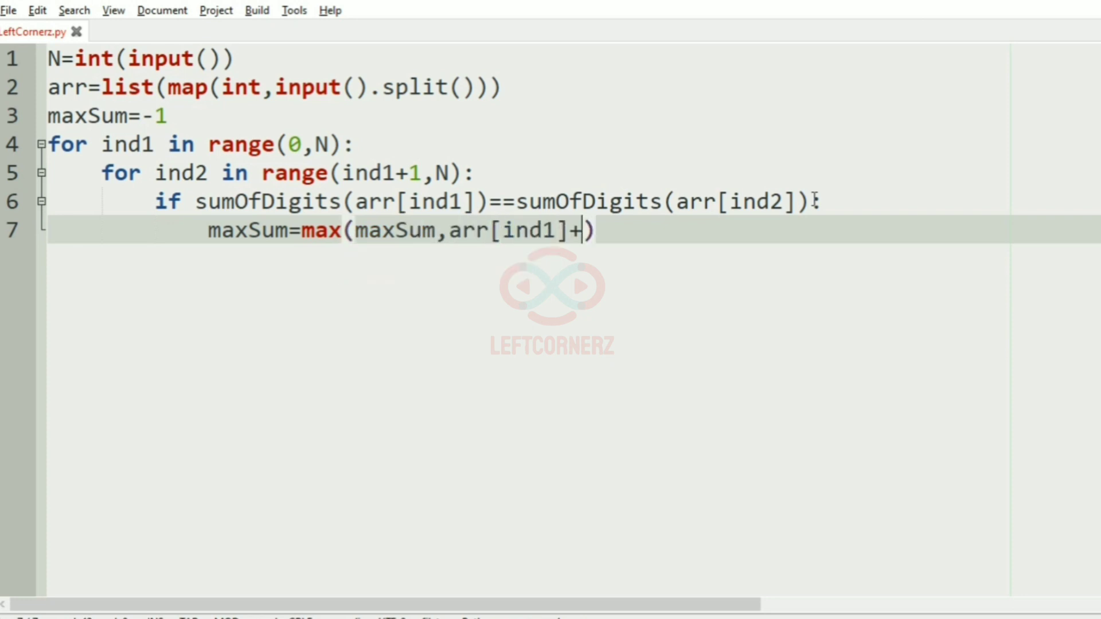
type("arr[ind2]")
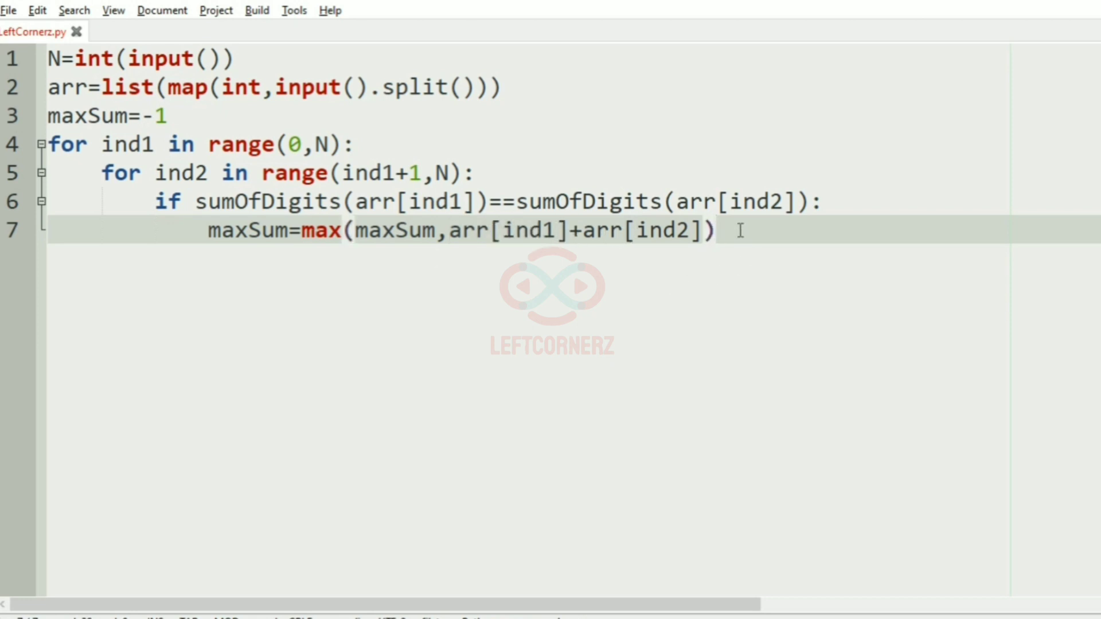
type("print")
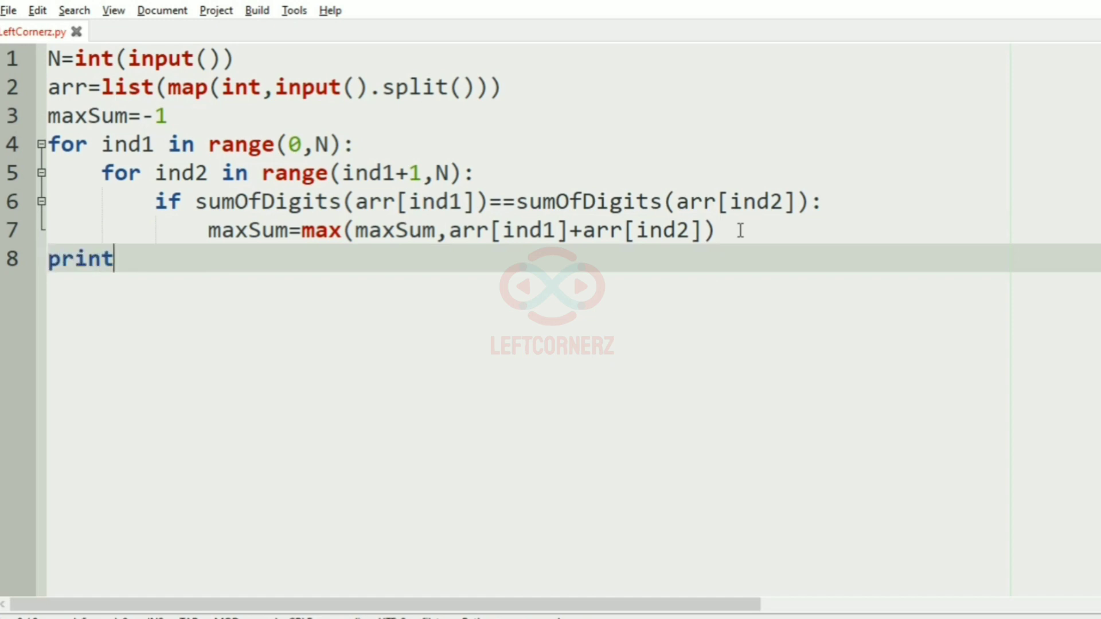
type("(maxSum)")
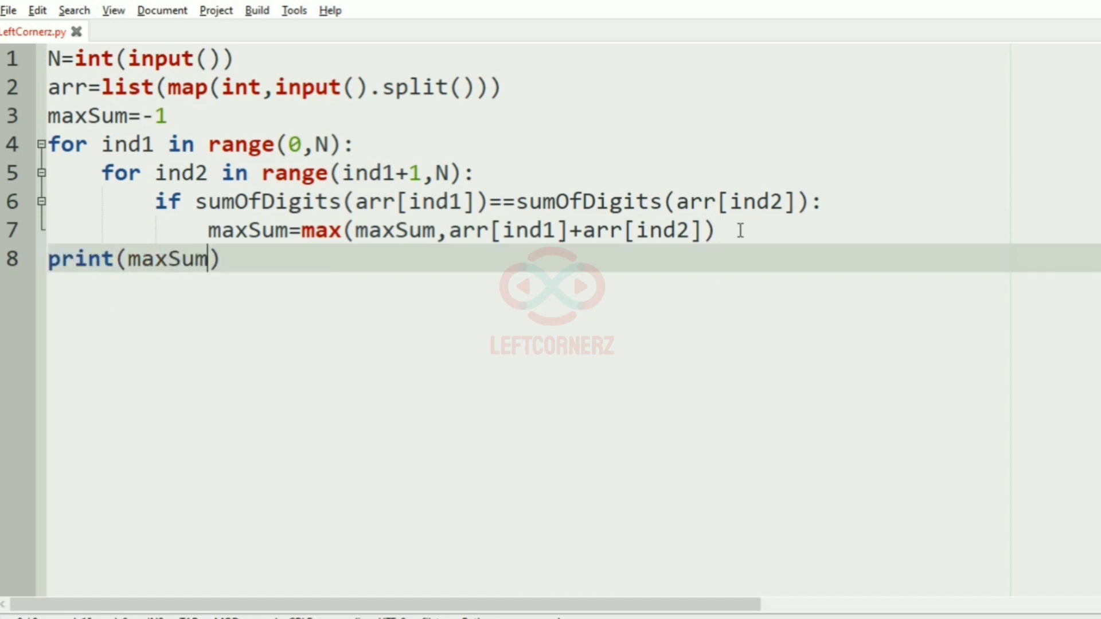
mouse_move(594, 201)
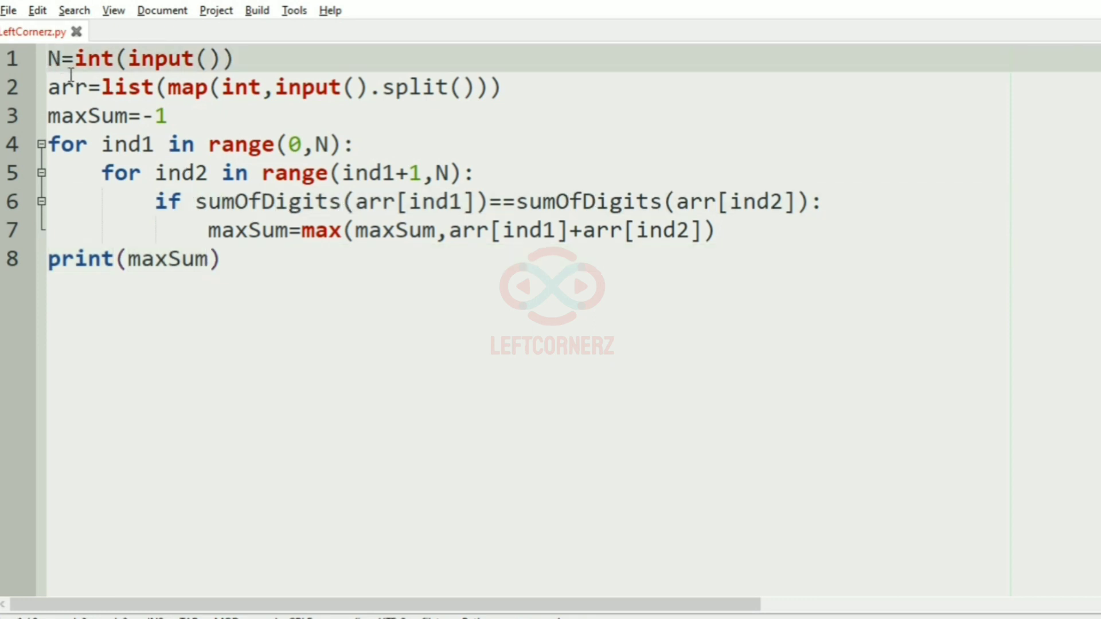
Step: Define sumOfDigits(num): S=0, while num>0 add num%10 and floor-divide by 10, return S
type("def S")
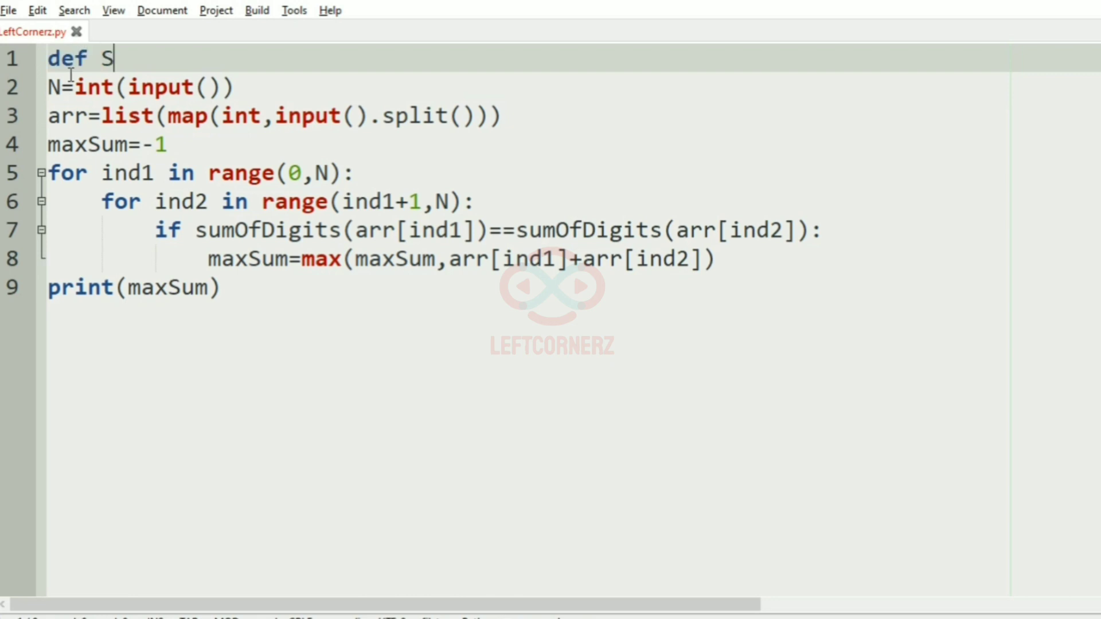
type("um")
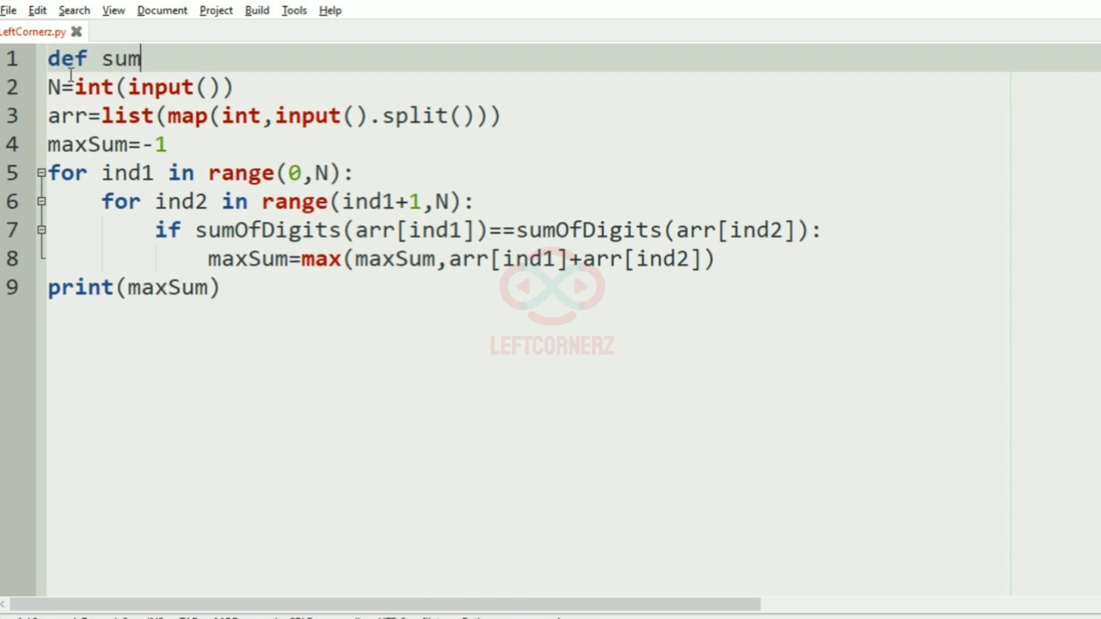
type("OfDigits()")
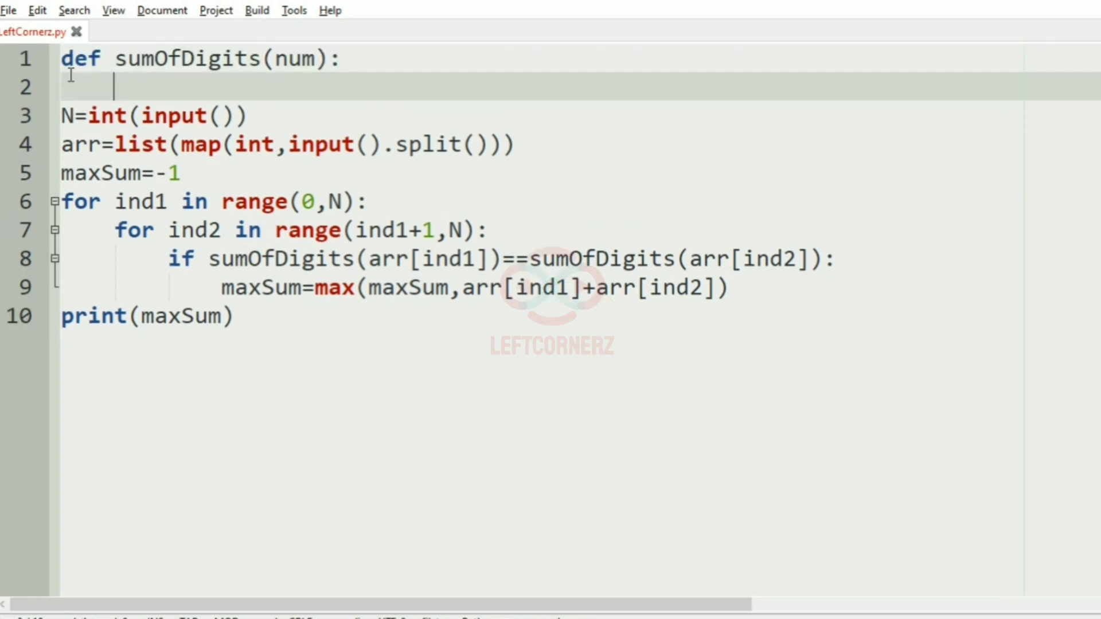
type("S=0")
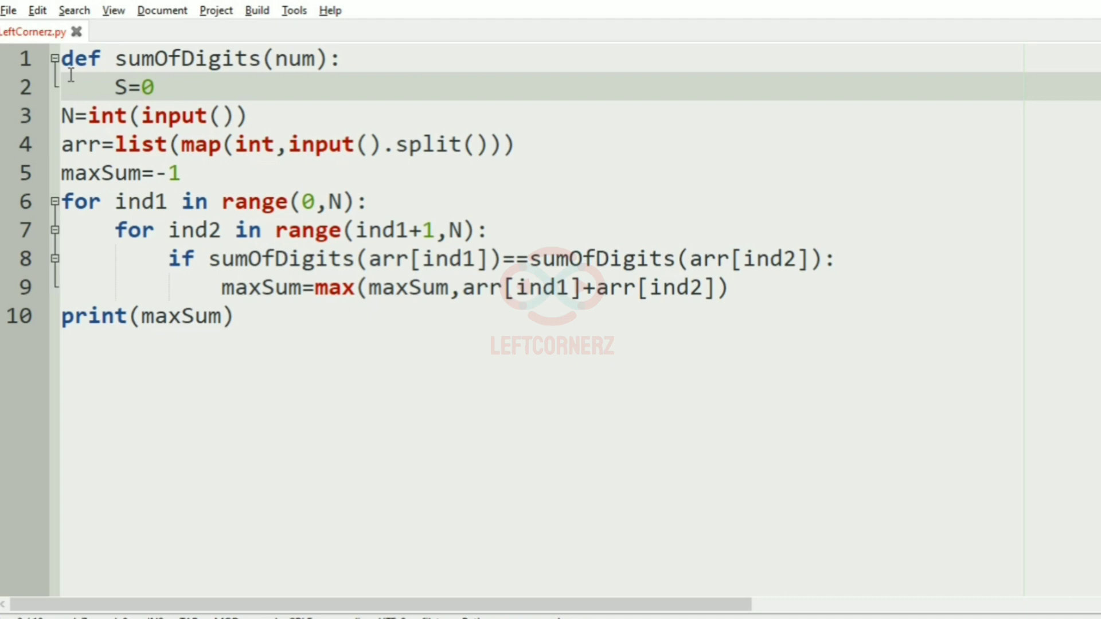
type("while")
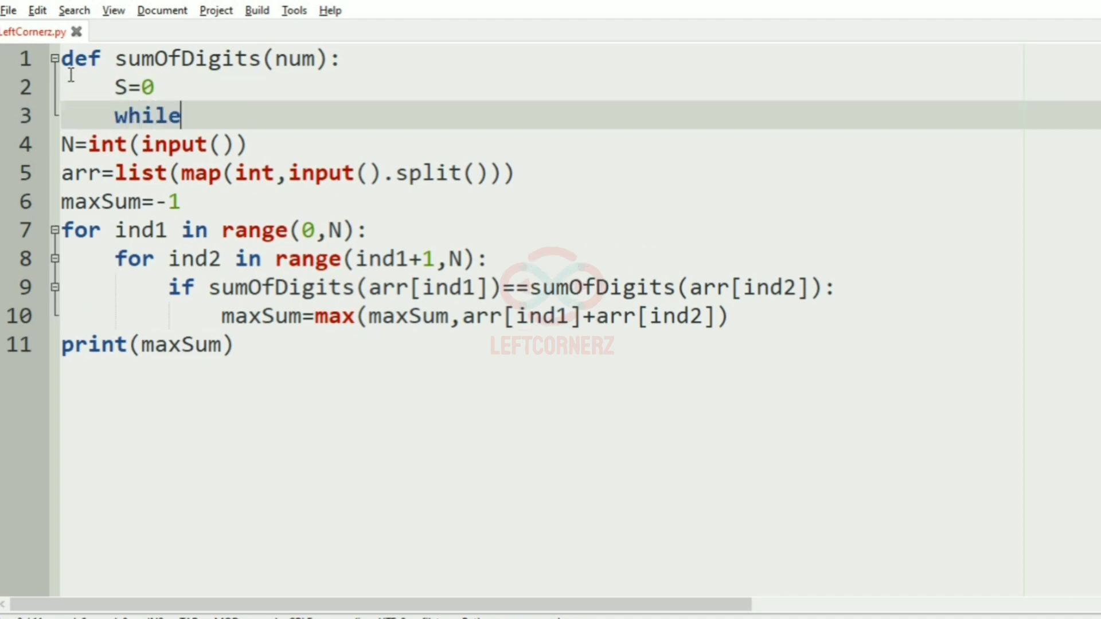
type("num>0:")
type("s")
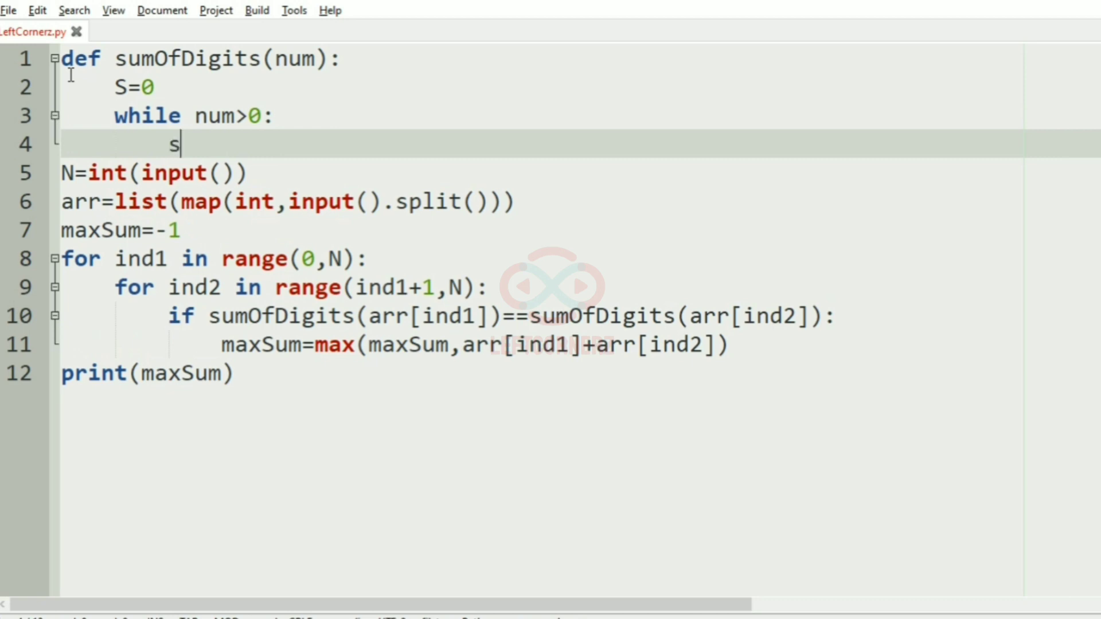
type("S")
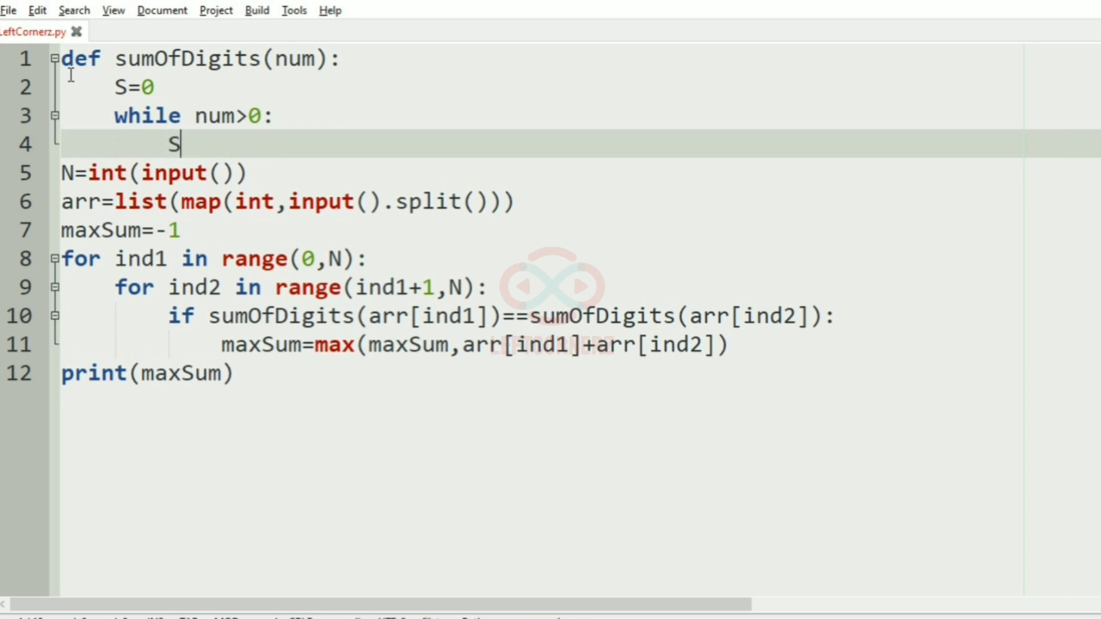
type("+=num%10")
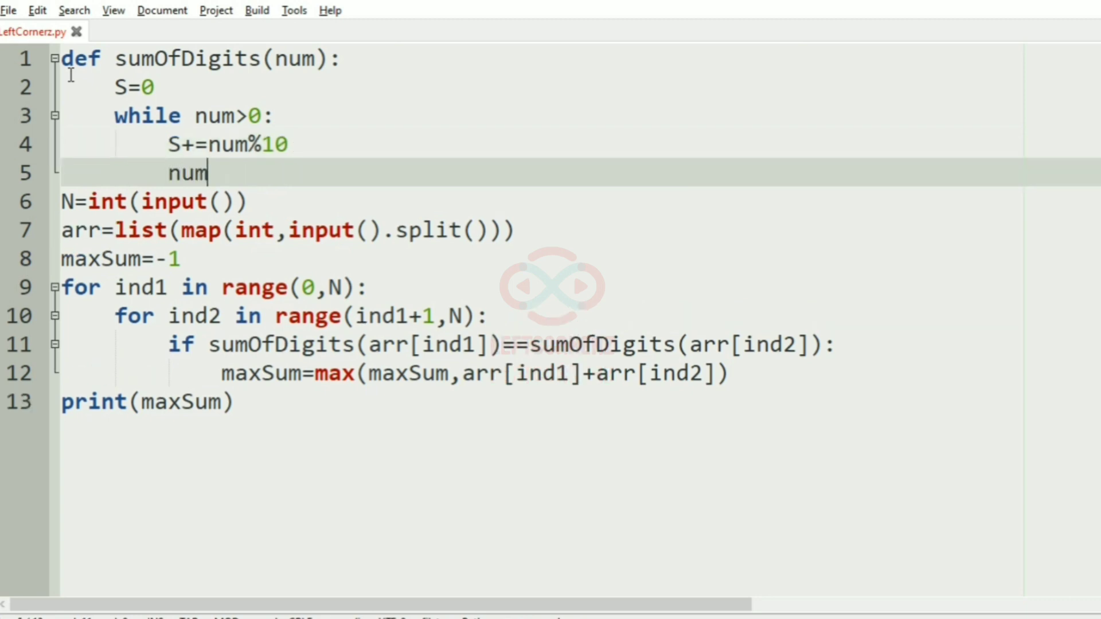
type("//=10")
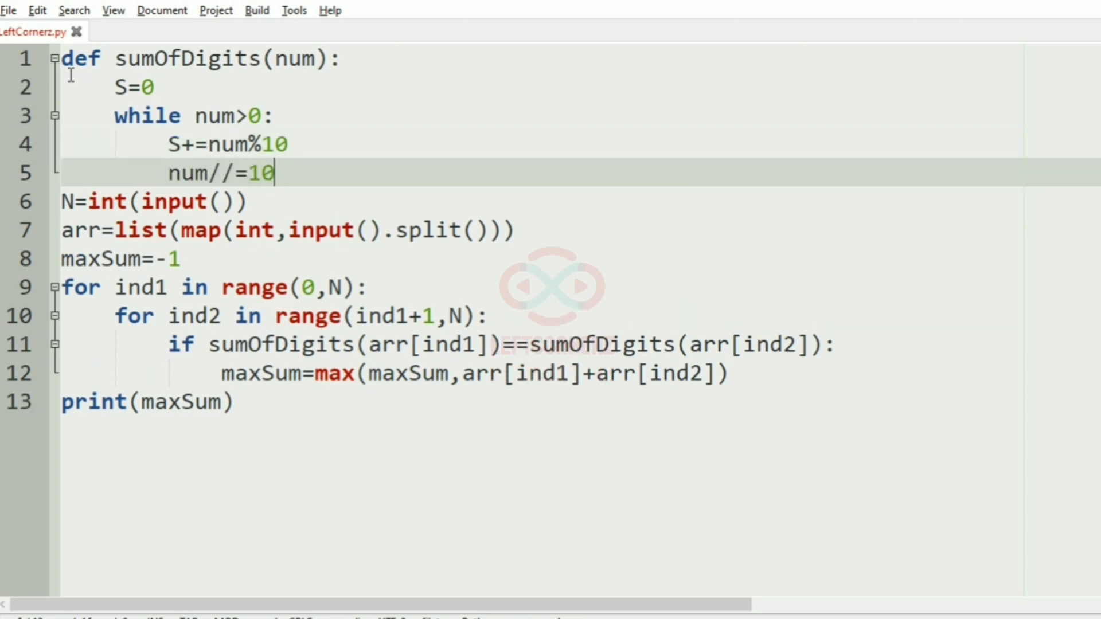
type("return")
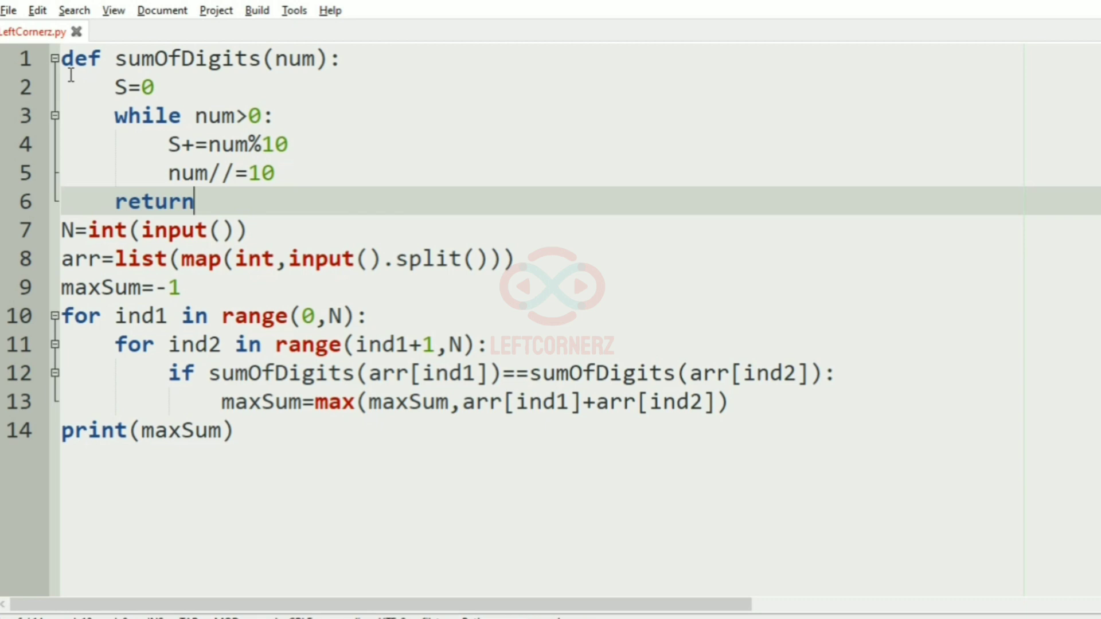
type("S")
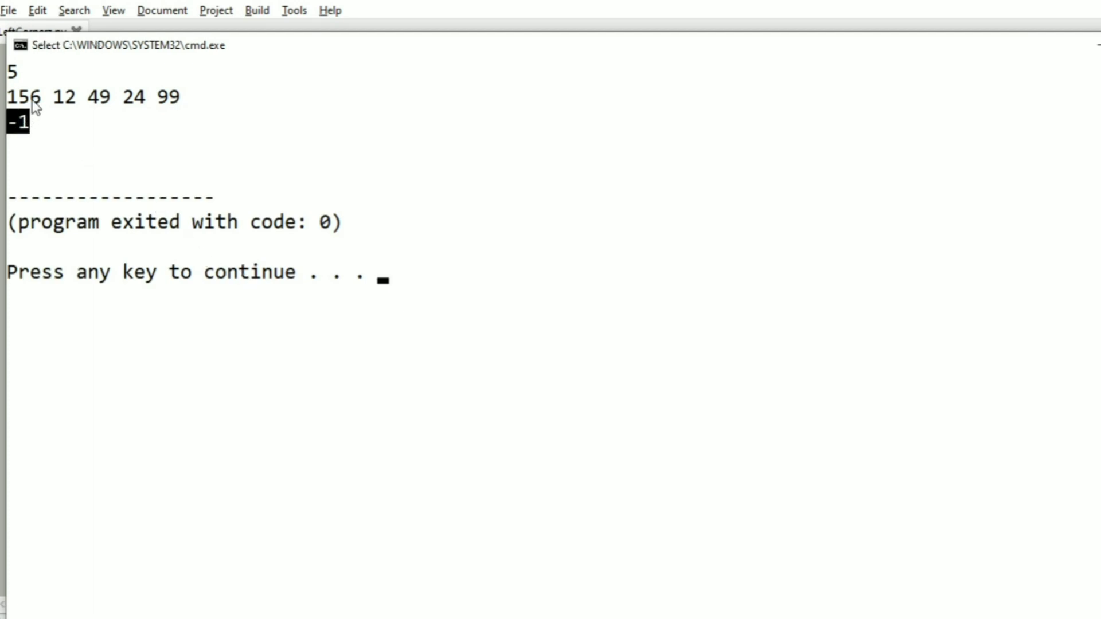
mouse_move(436, 334)
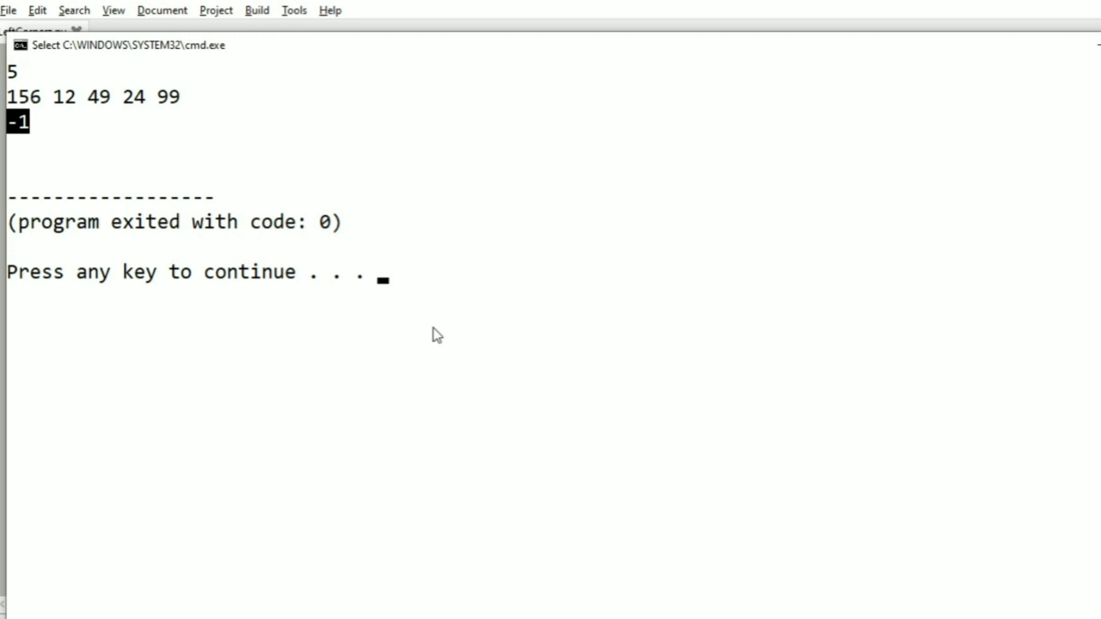